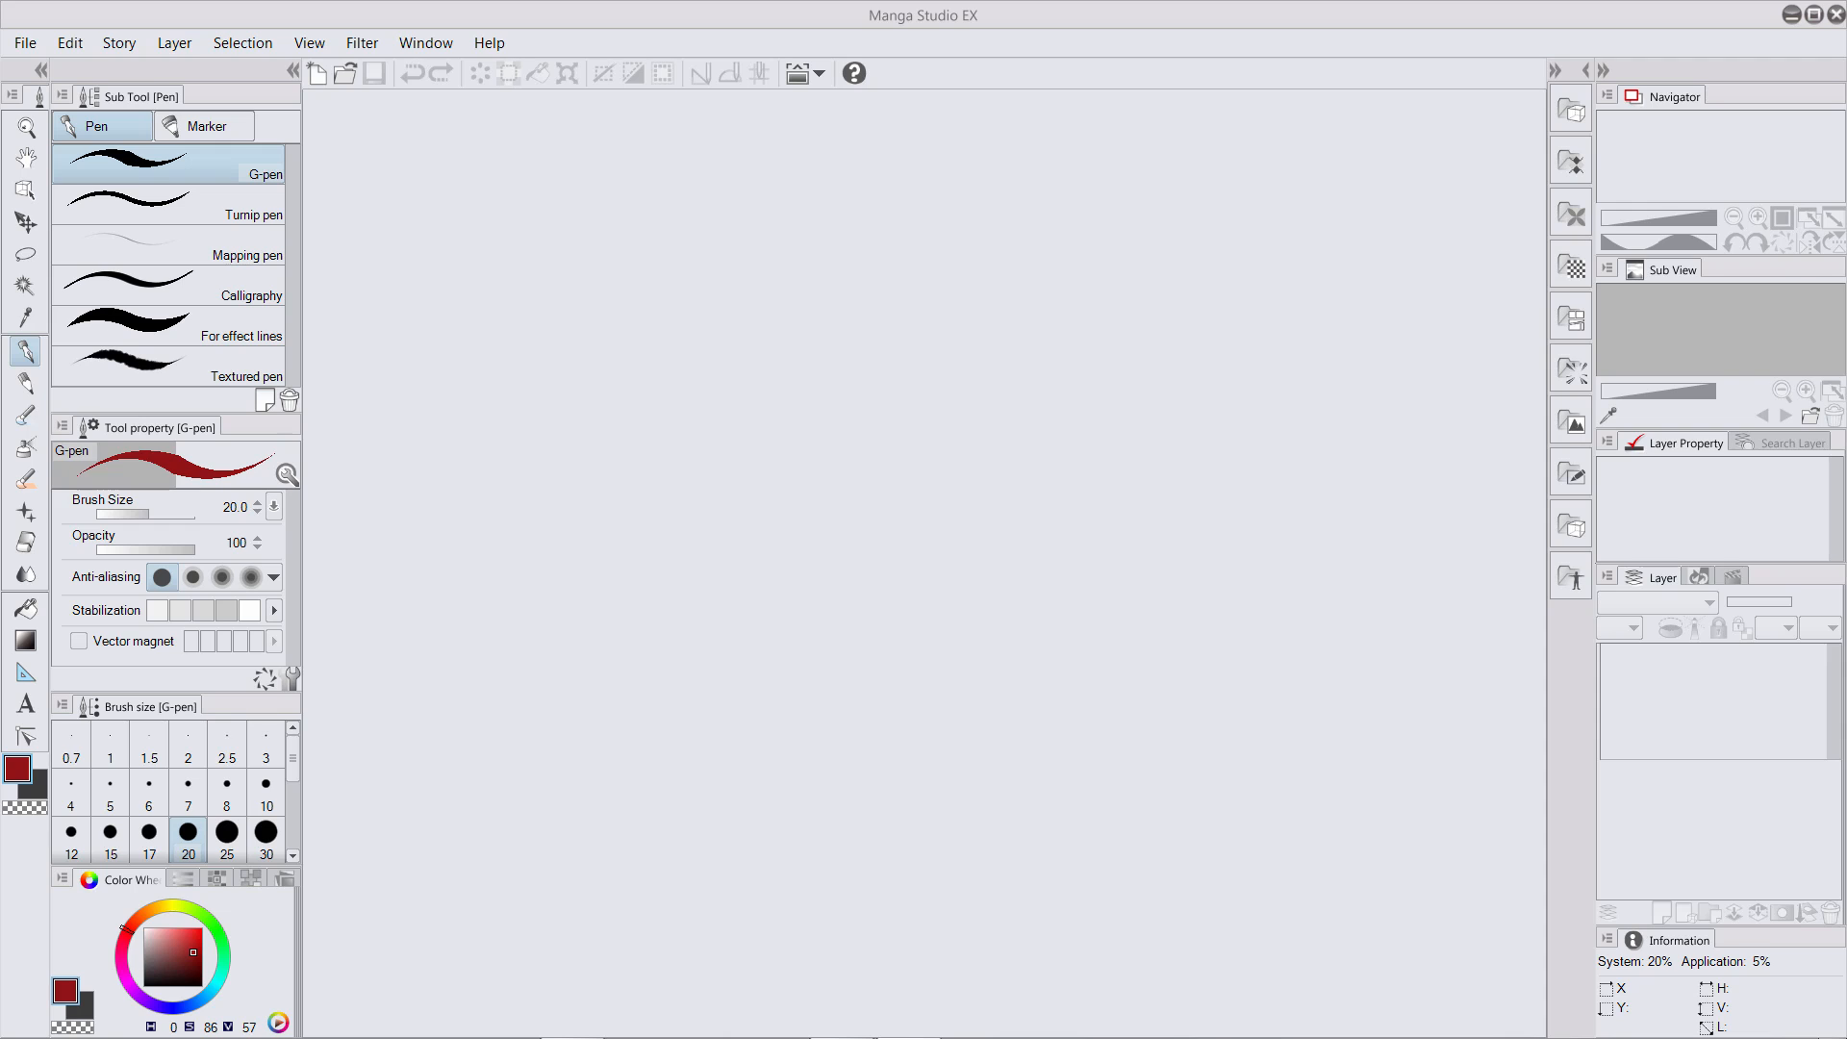
Bring up Preferences from the File menu on its Interface page.
click(23, 43)
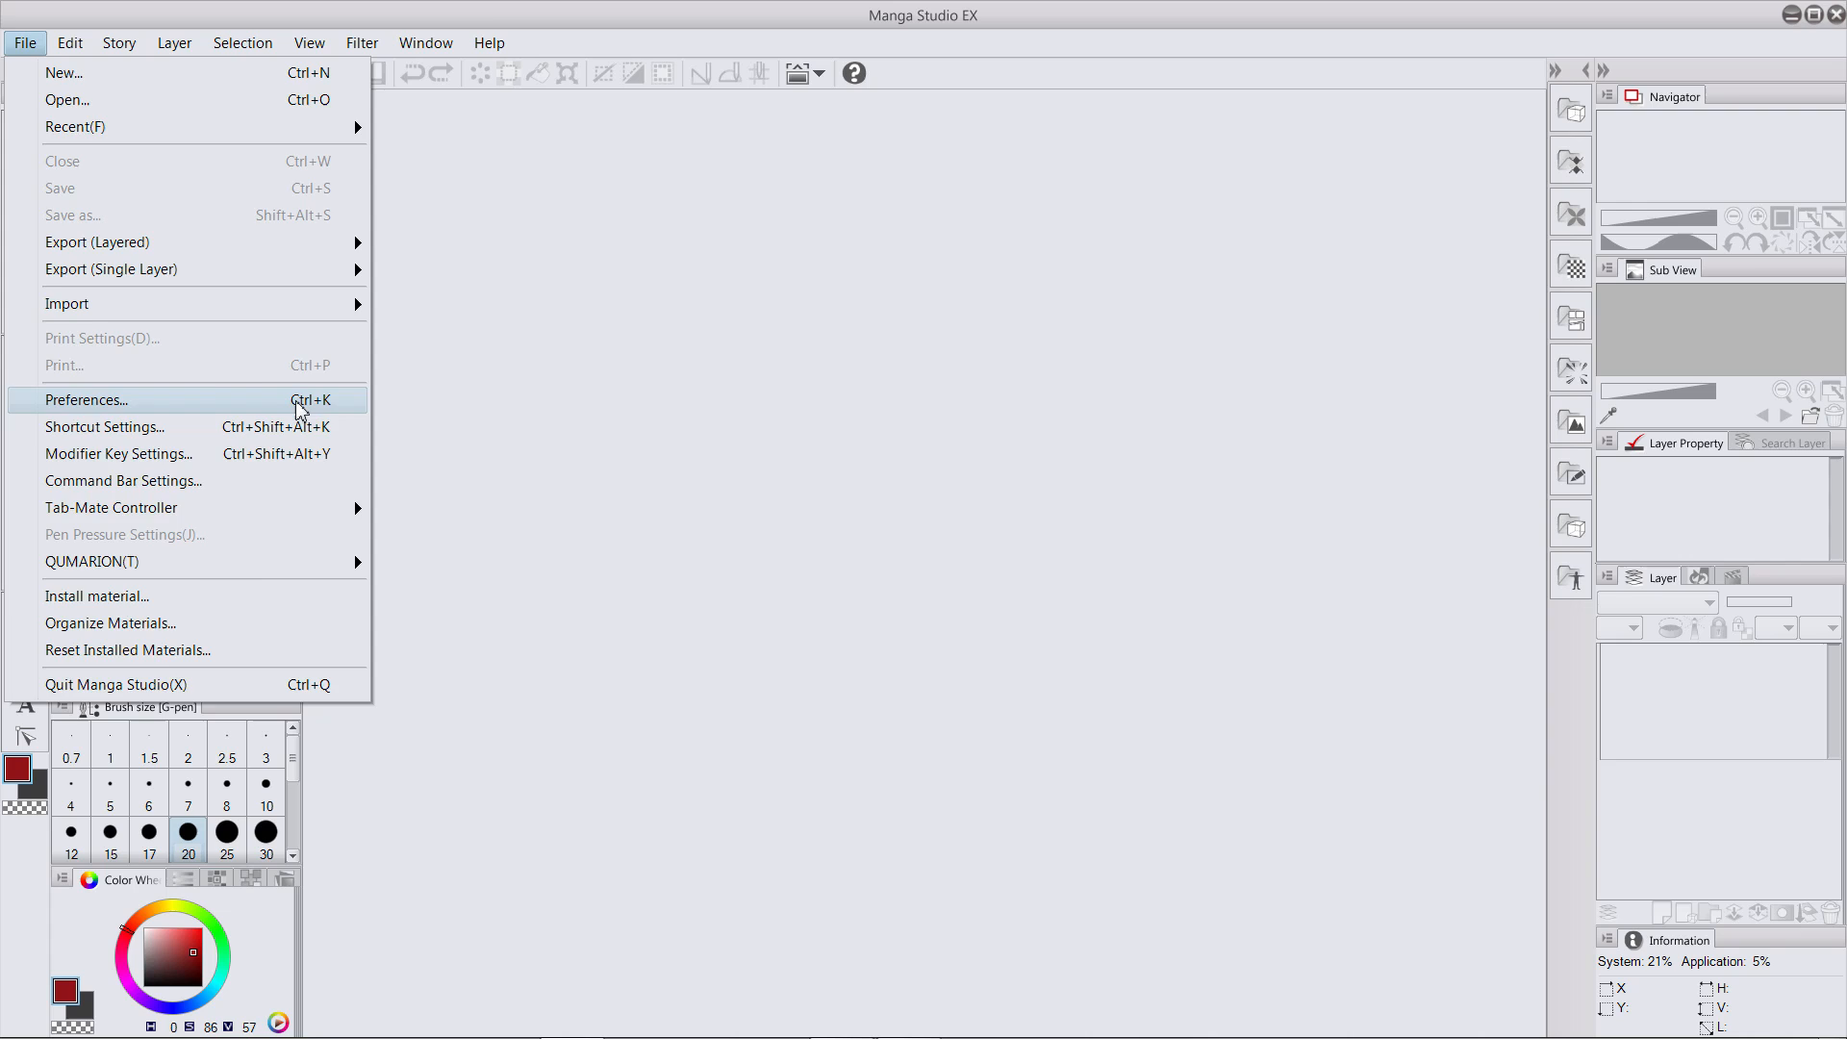
click(84, 400)
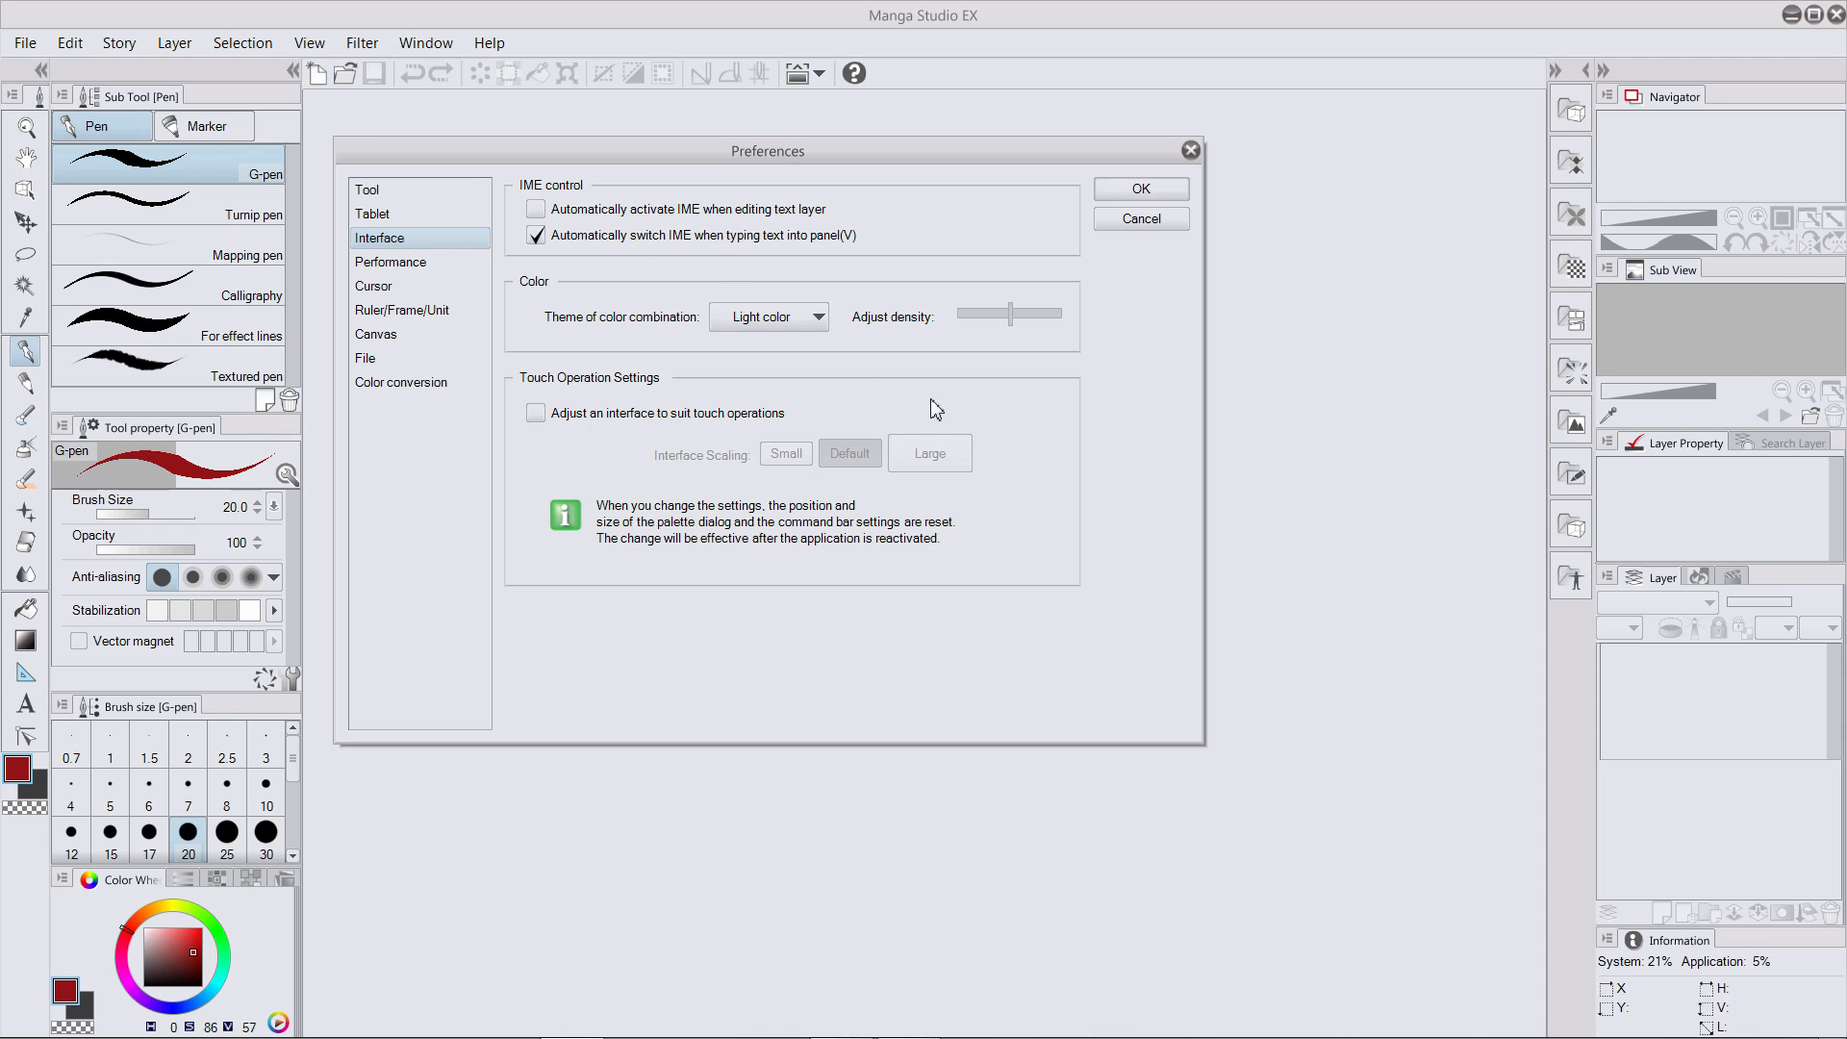
Choose 'Dark color' as the theme of color combination.
click(768, 315)
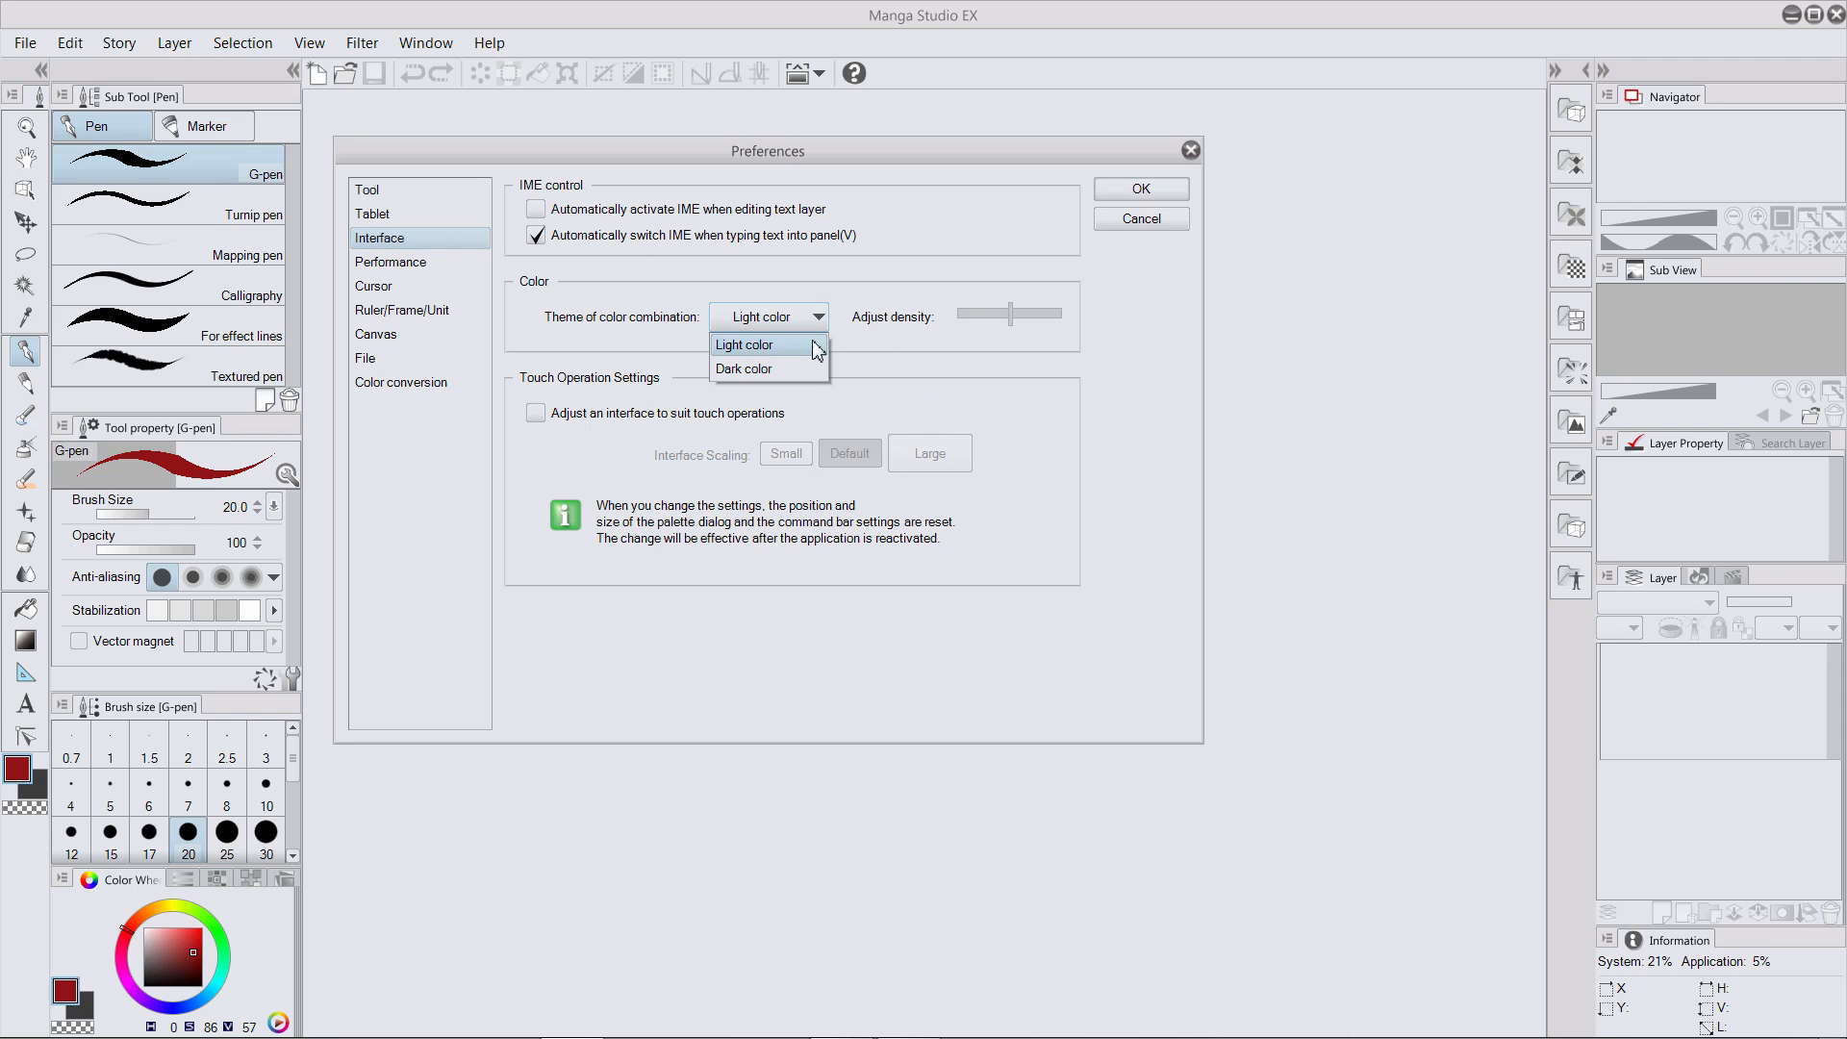
click(745, 369)
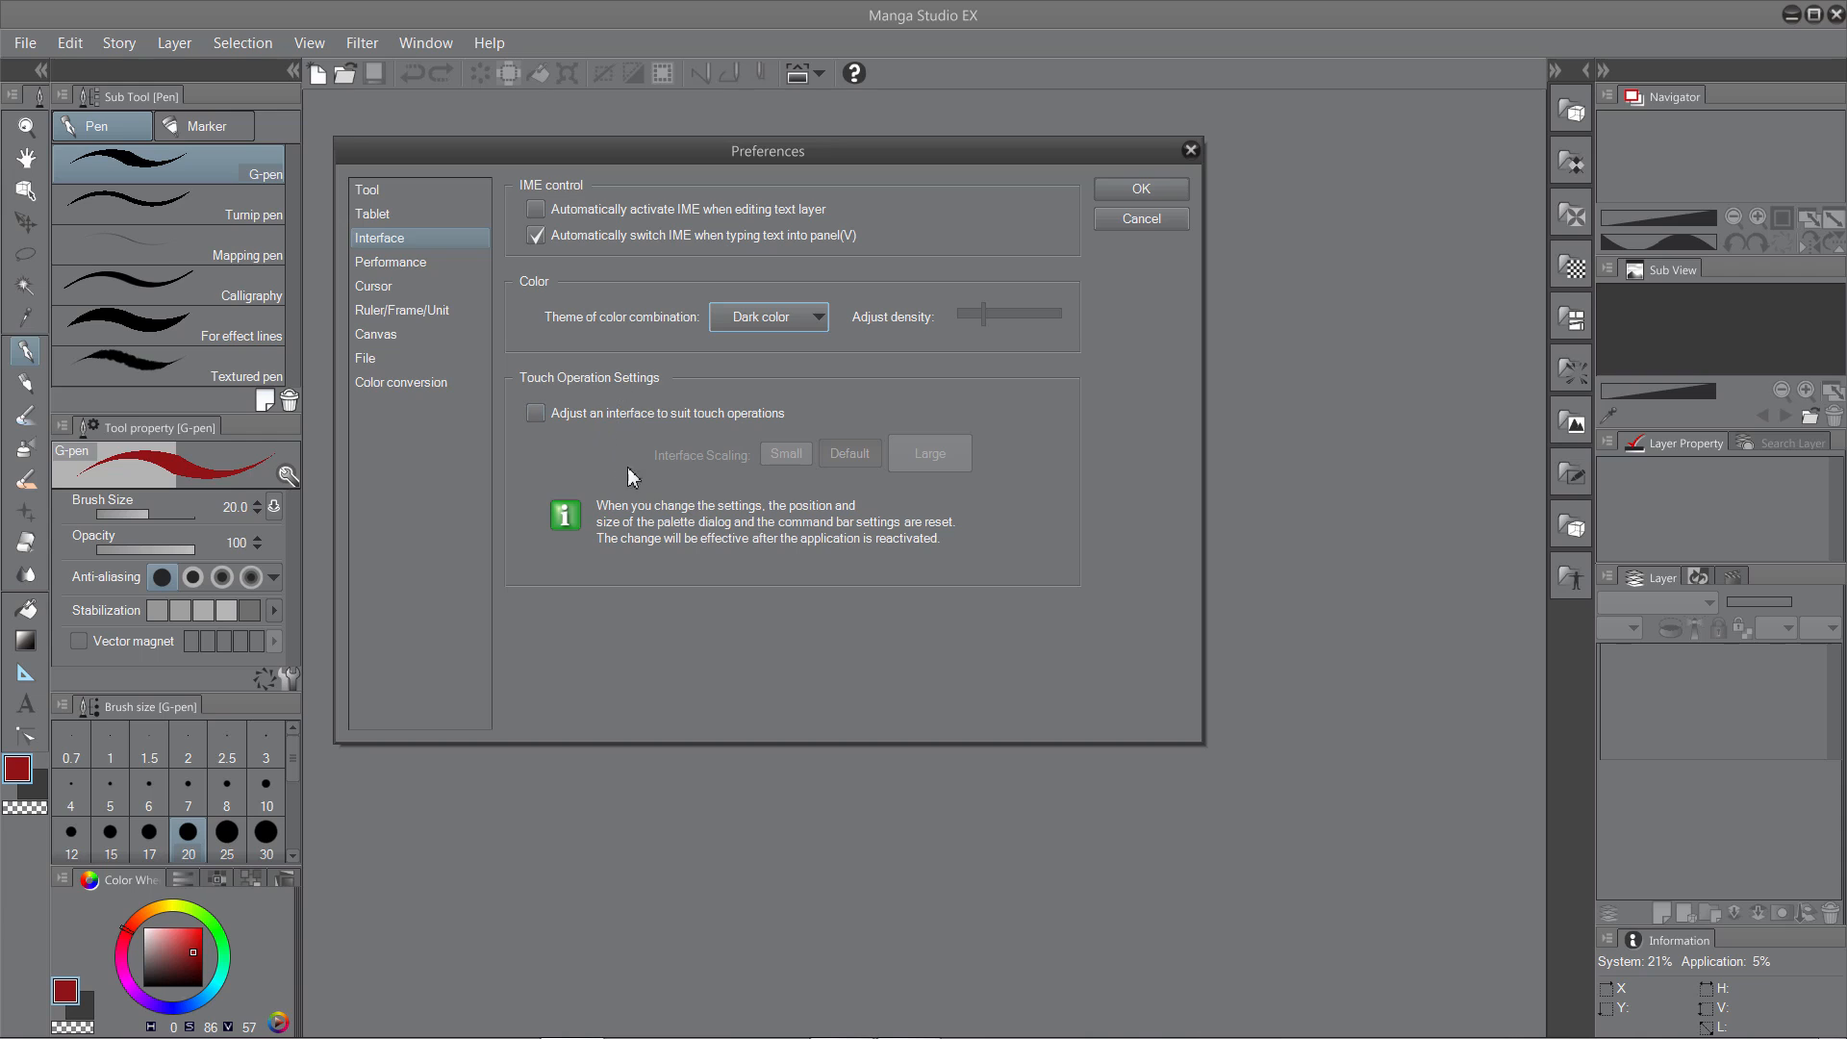
mouse_move(570, 508)
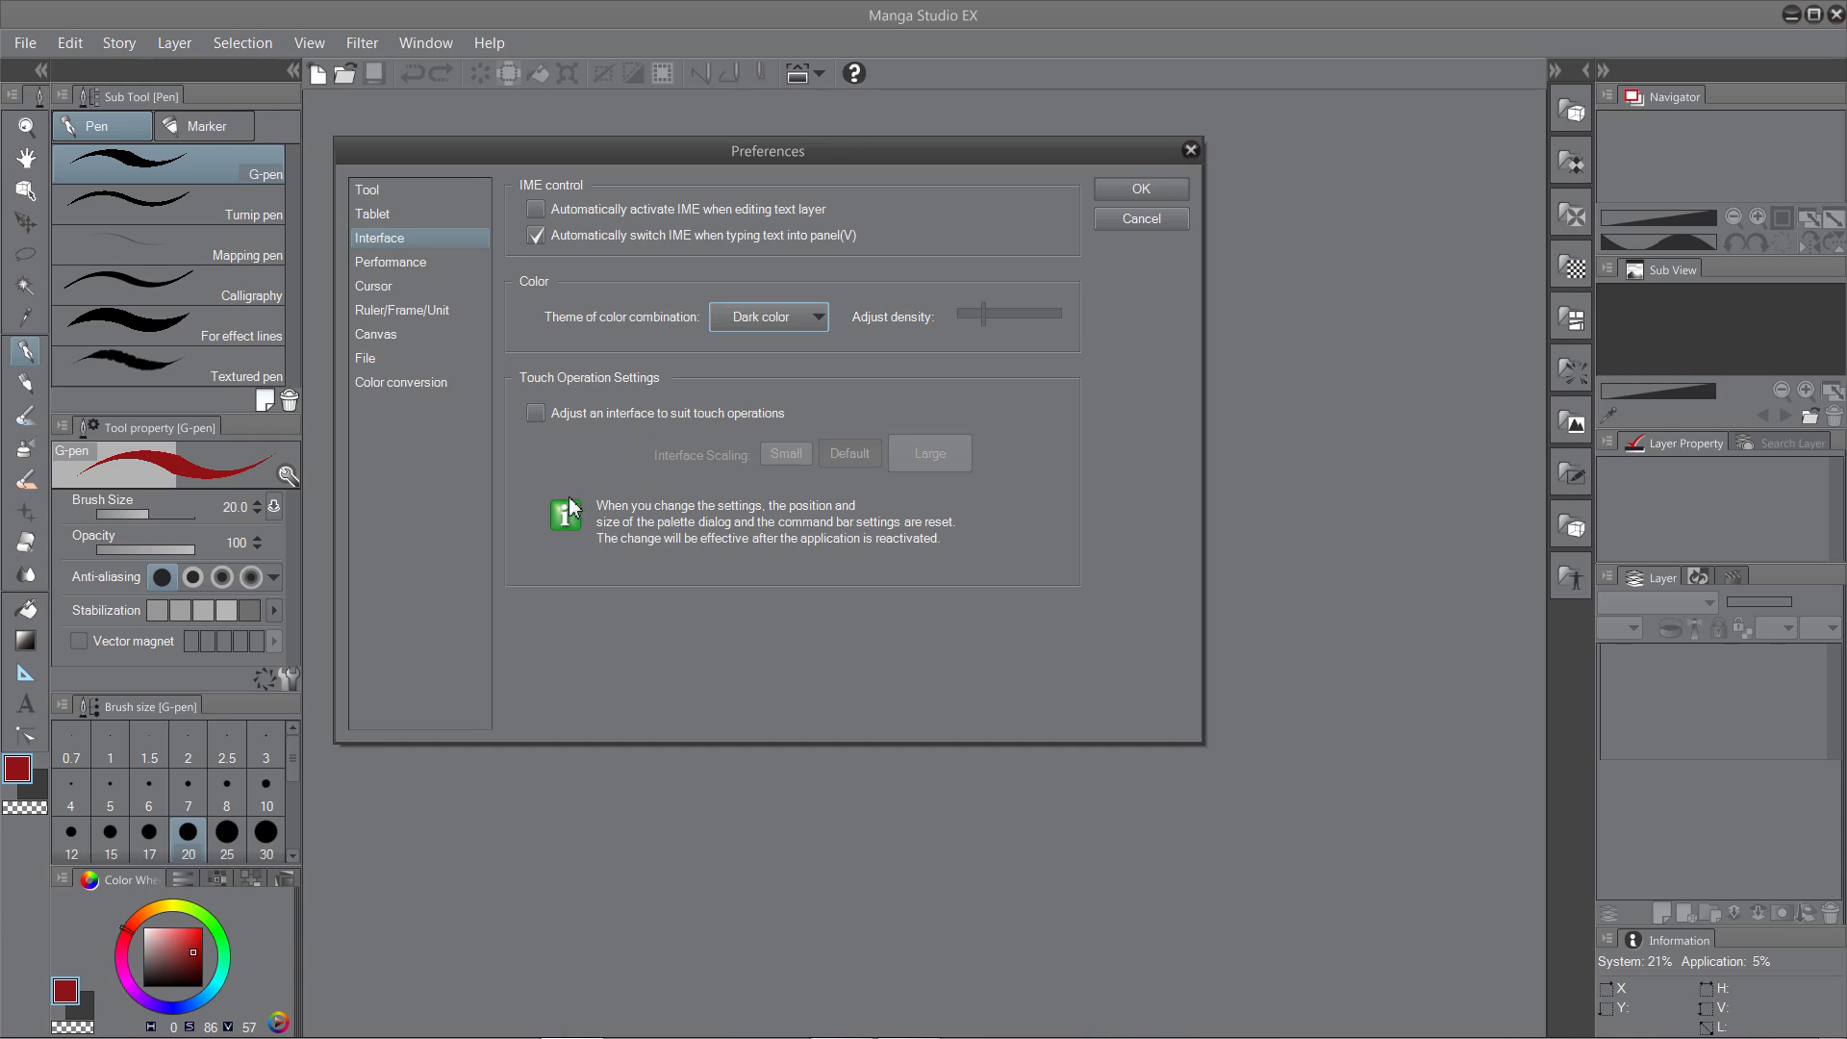
mouse_move(556, 633)
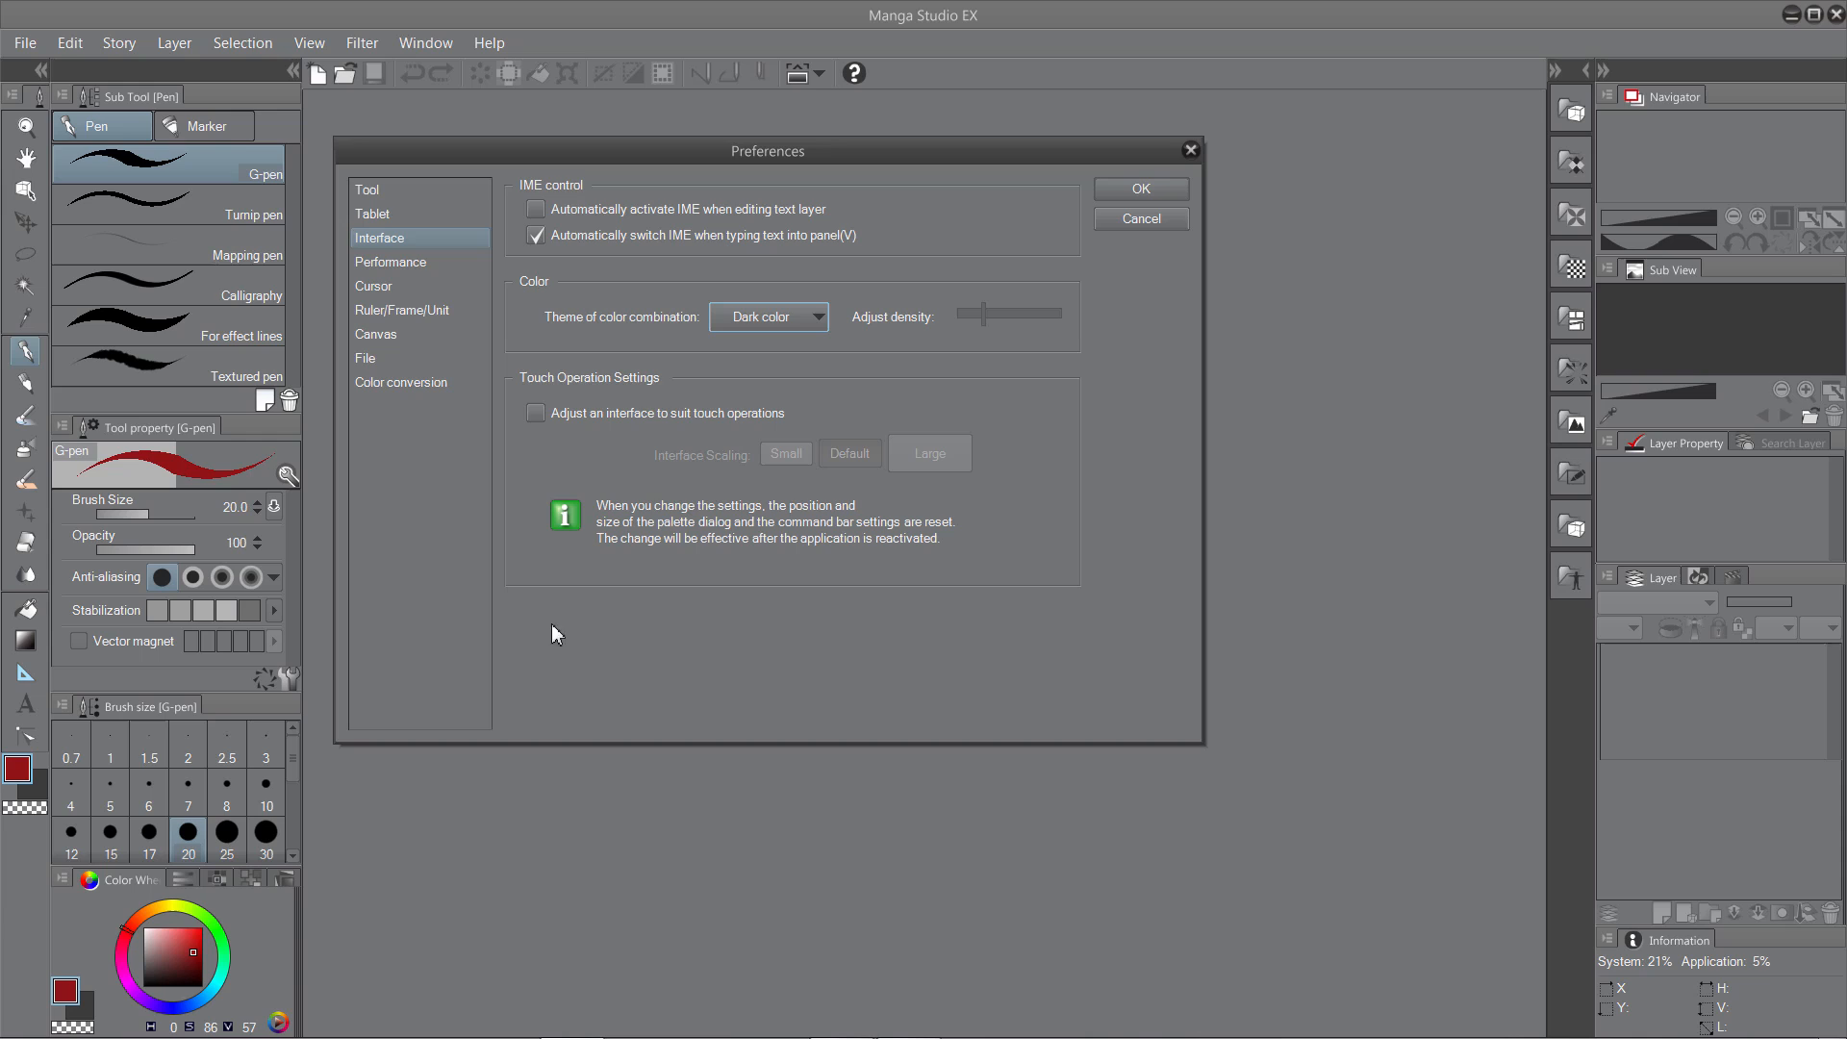
mouse_move(554, 539)
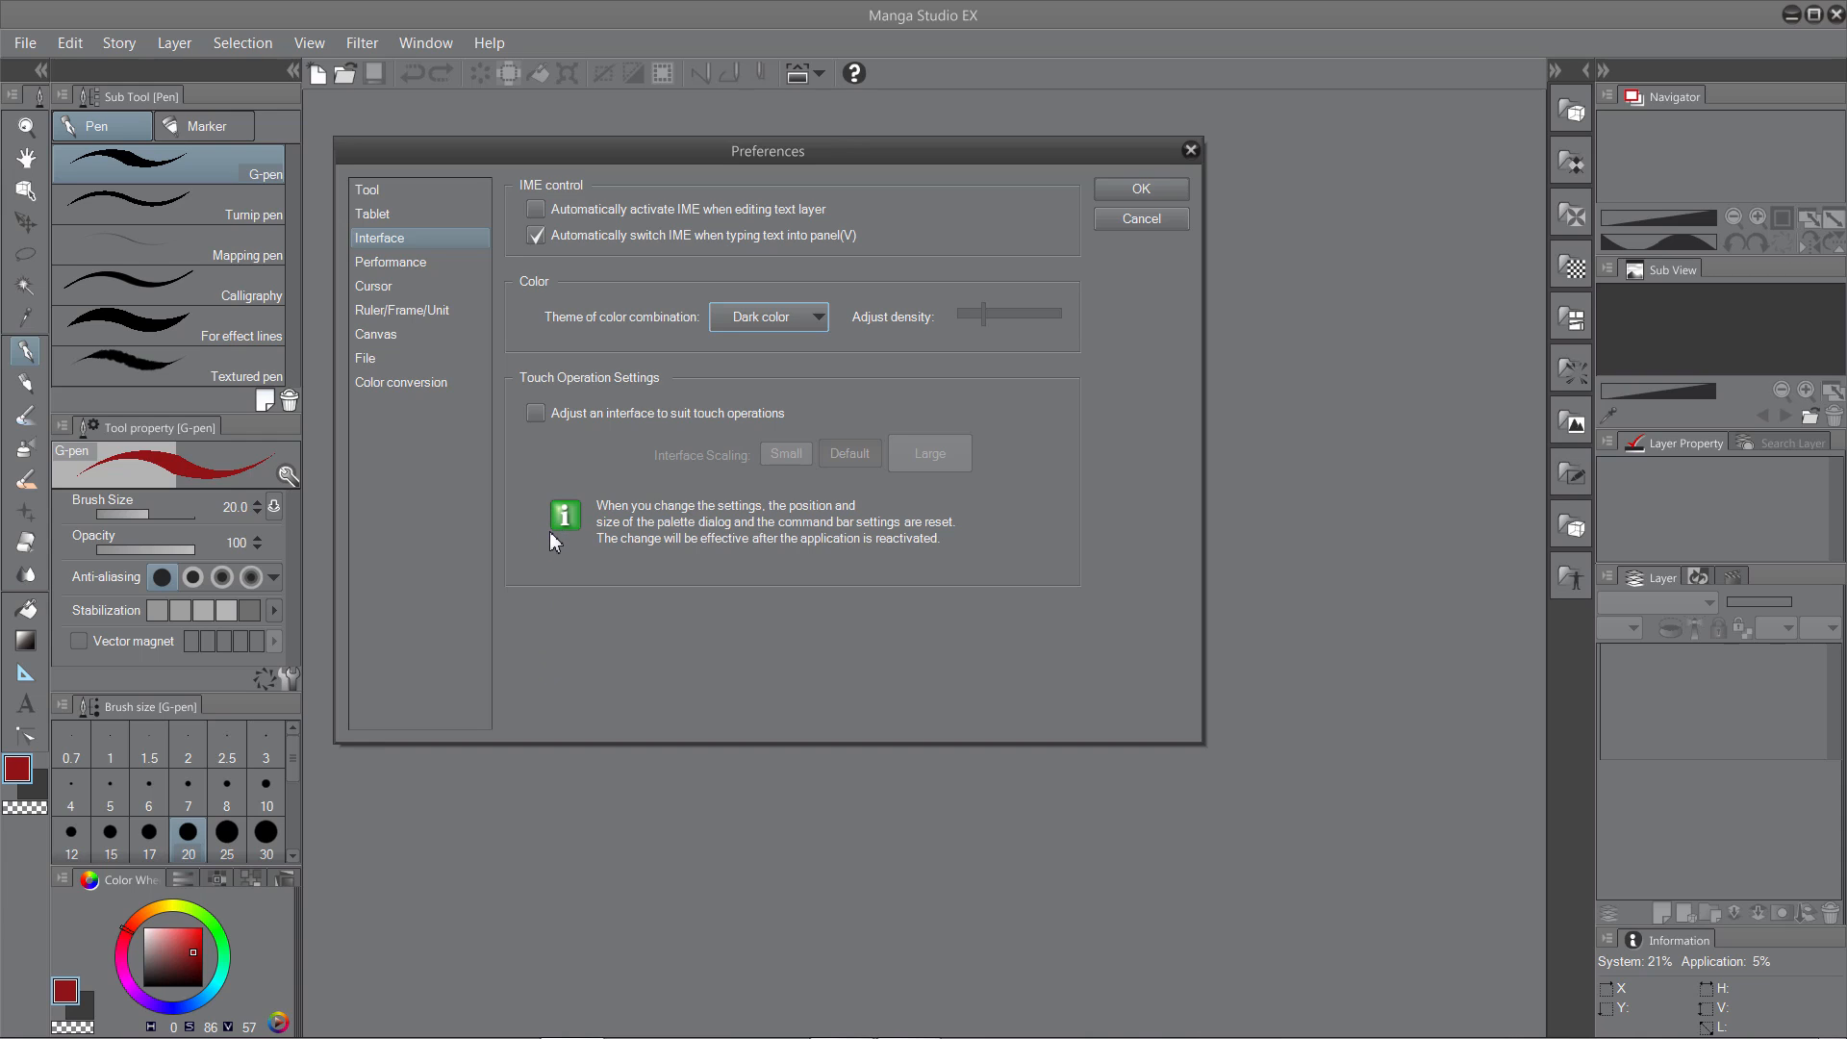
mouse_move(566, 506)
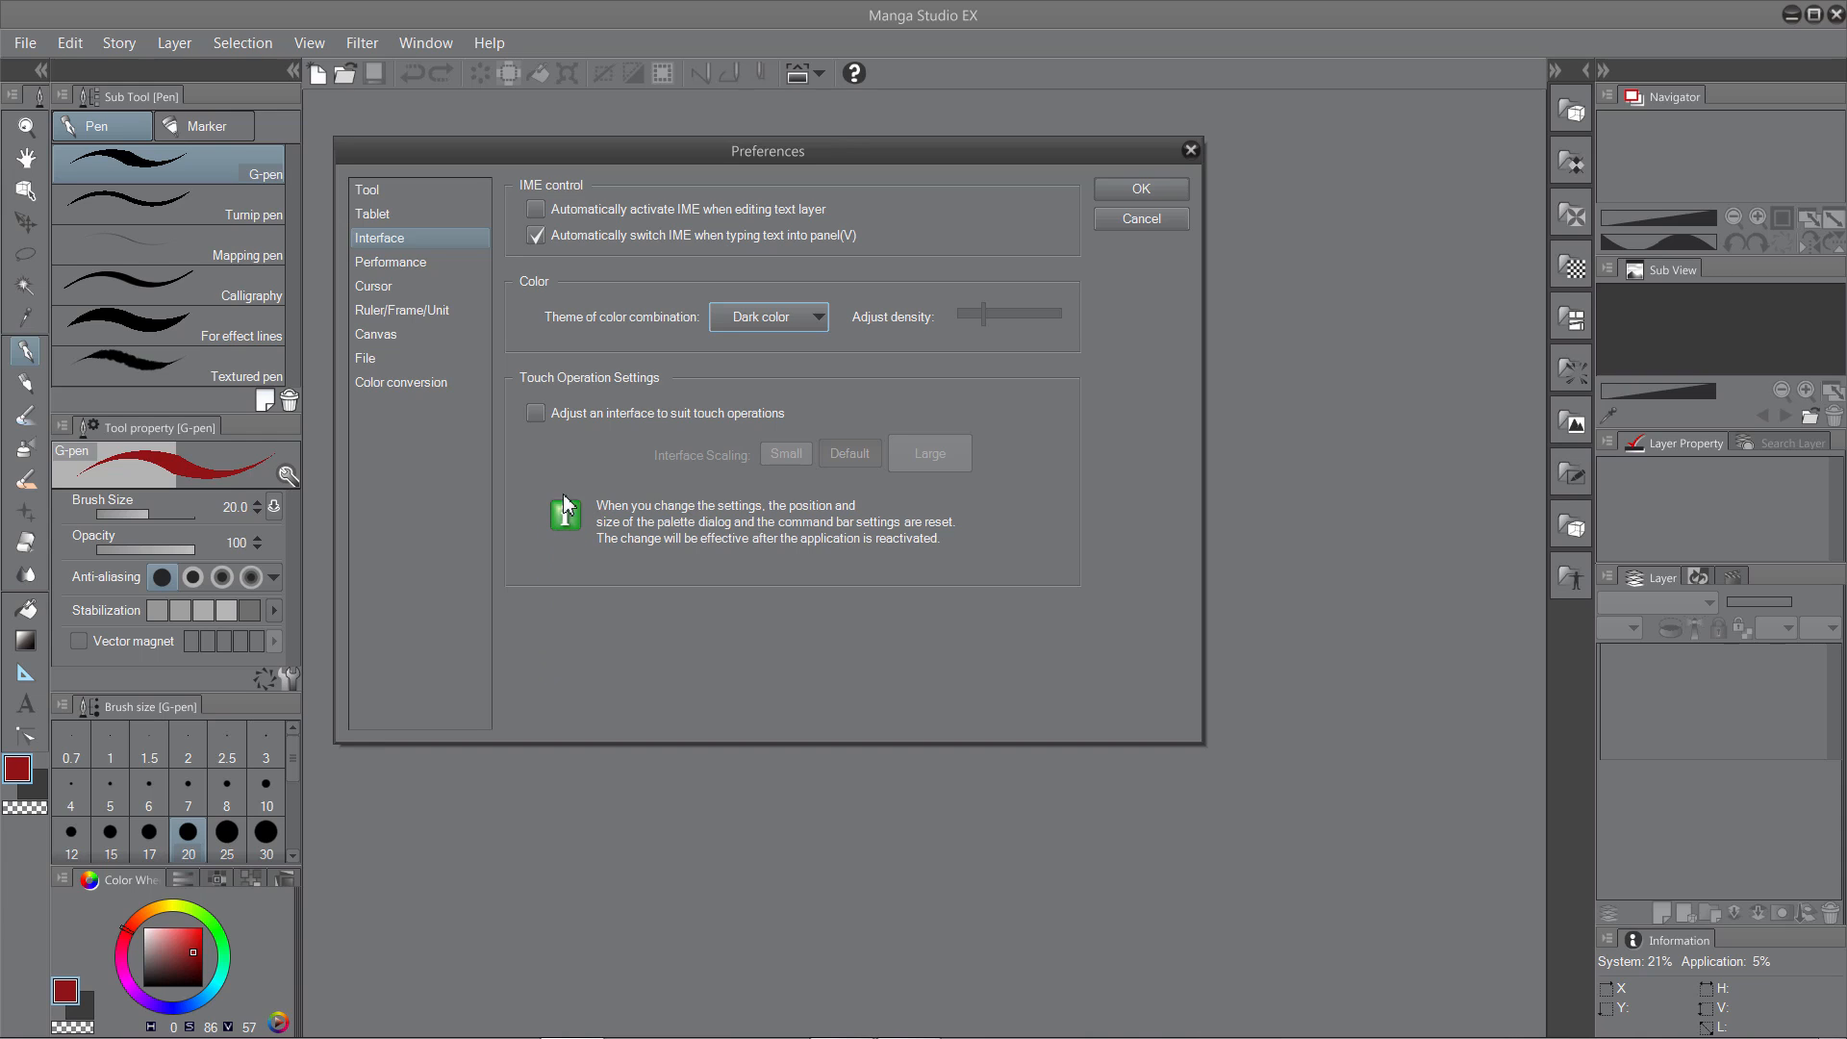
mouse_move(637, 527)
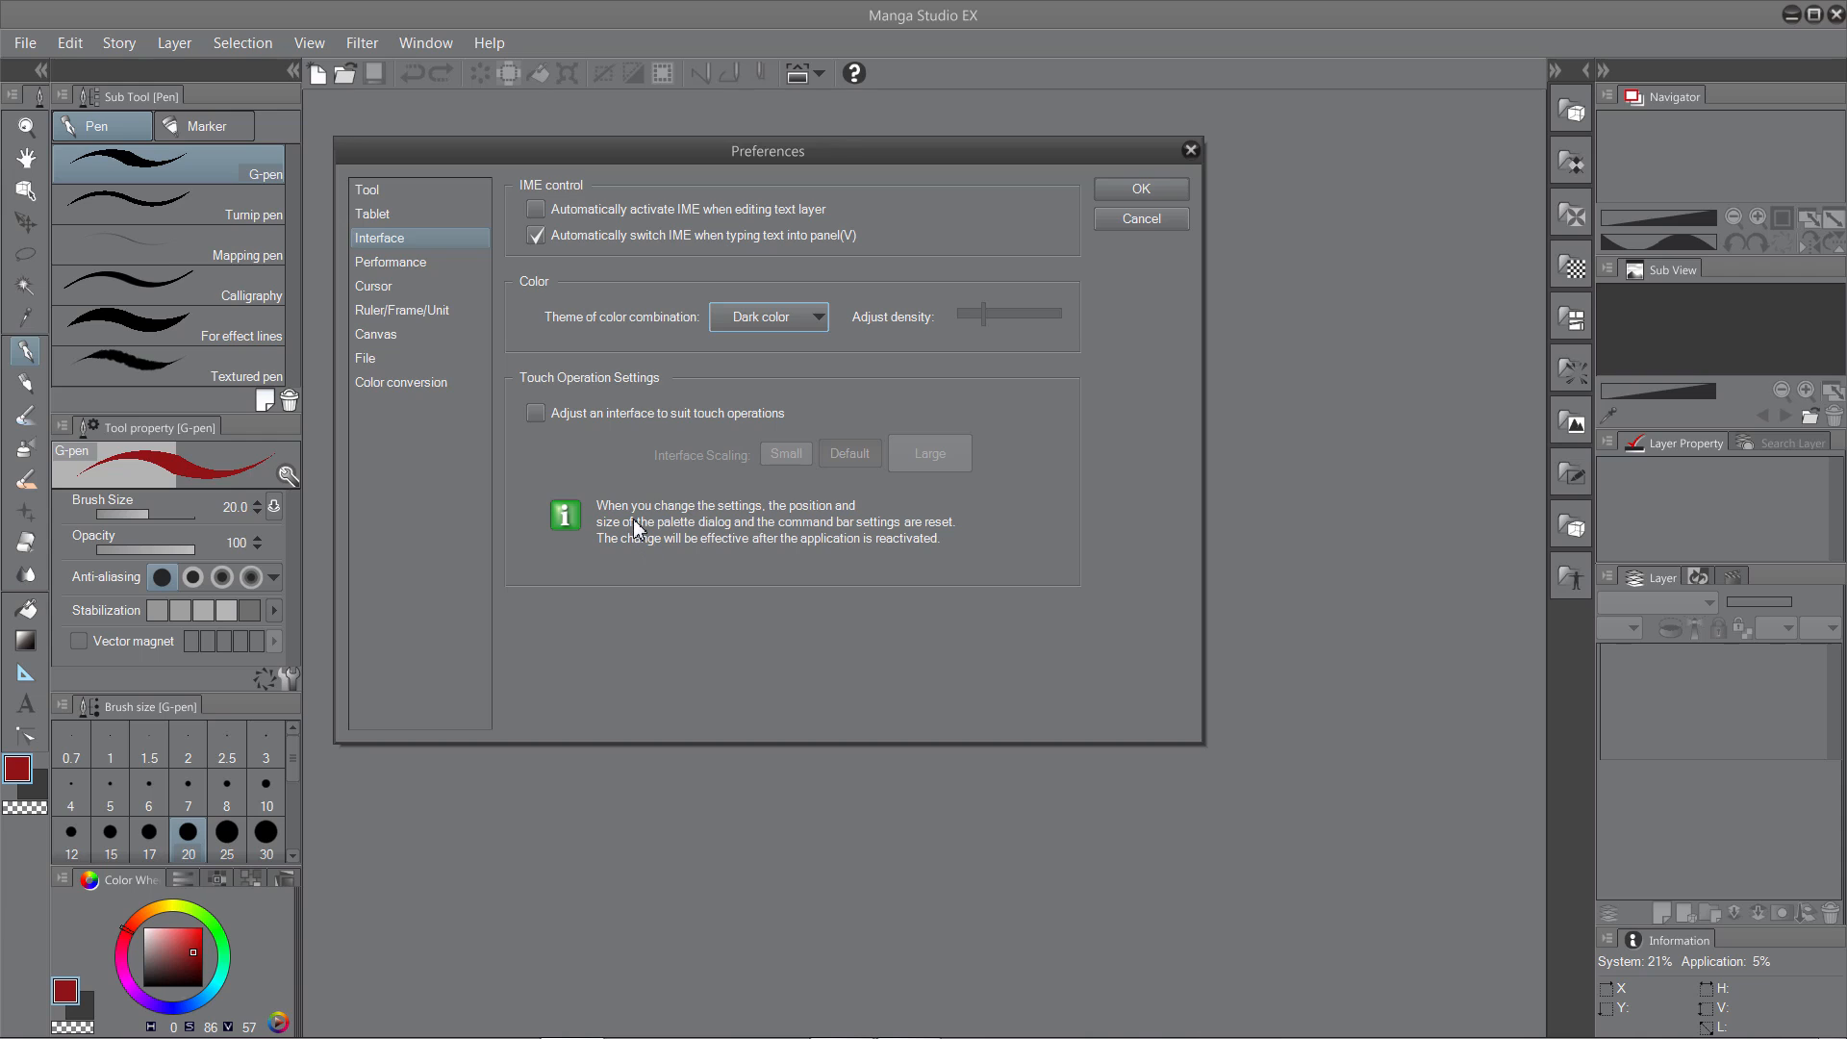
mouse_move(666, 537)
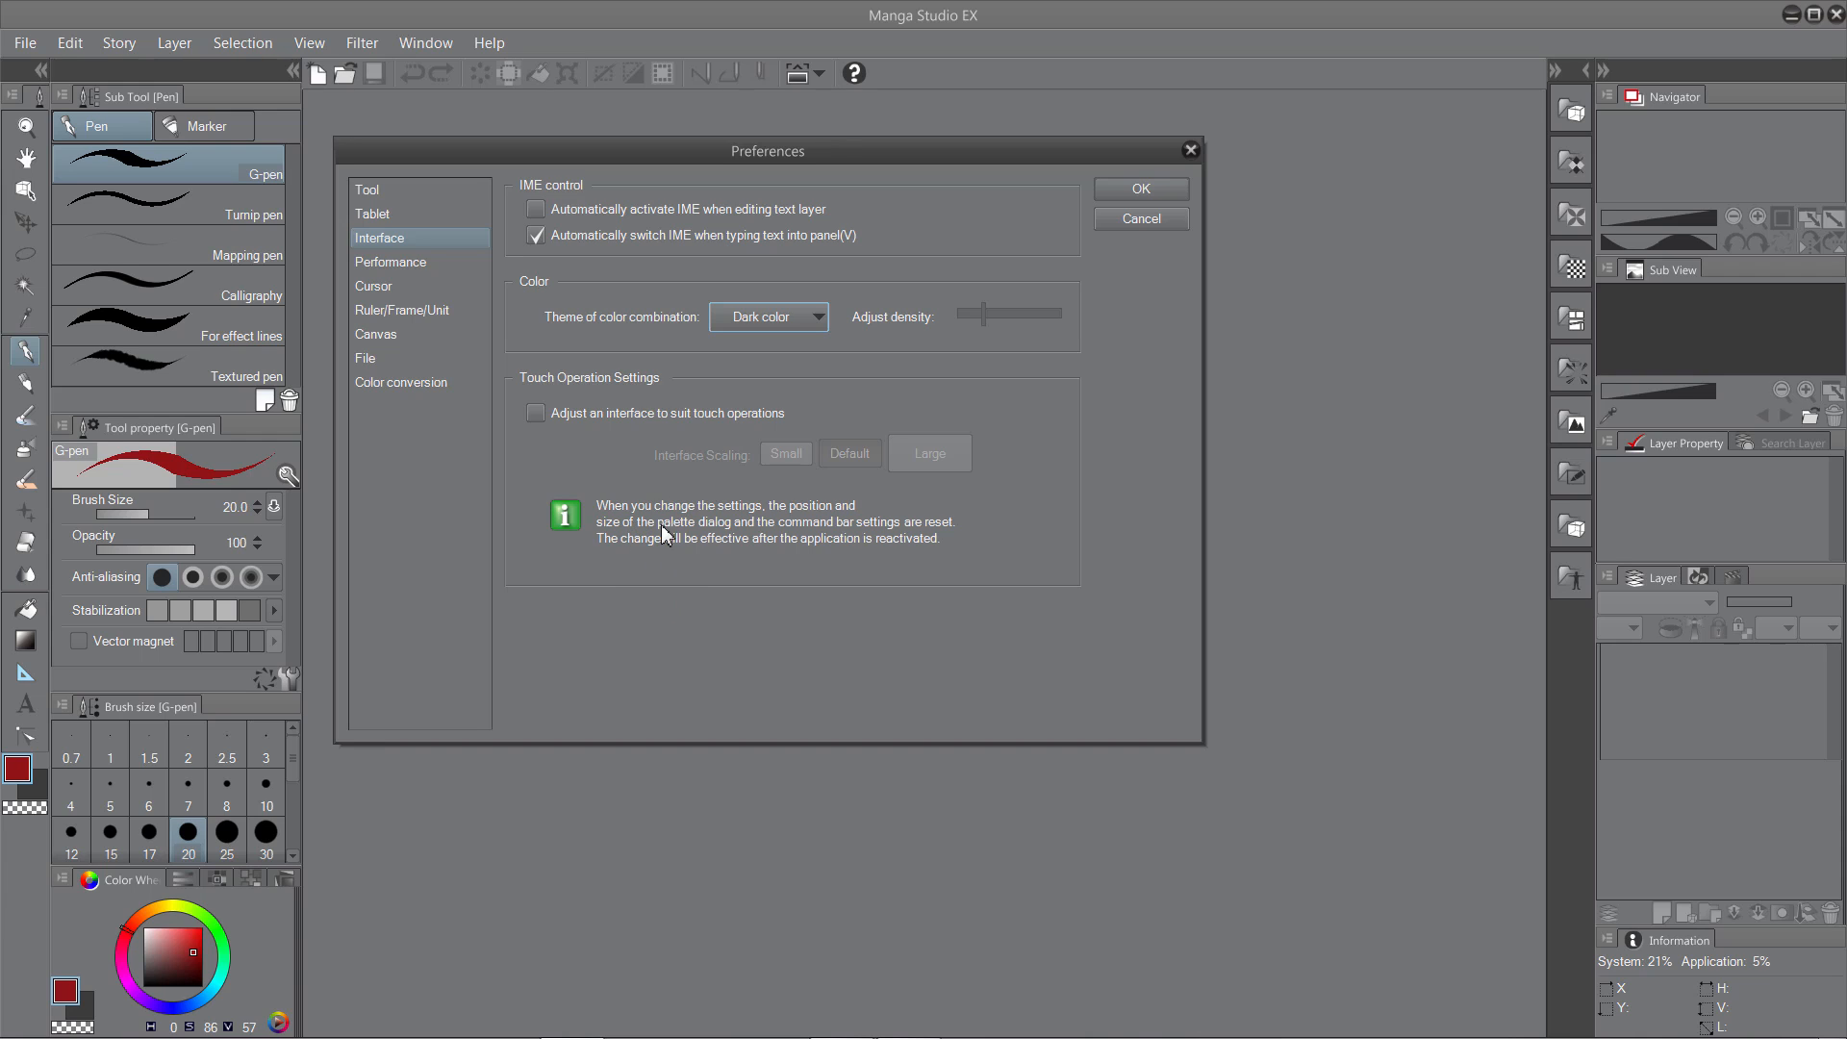
mouse_move(662, 545)
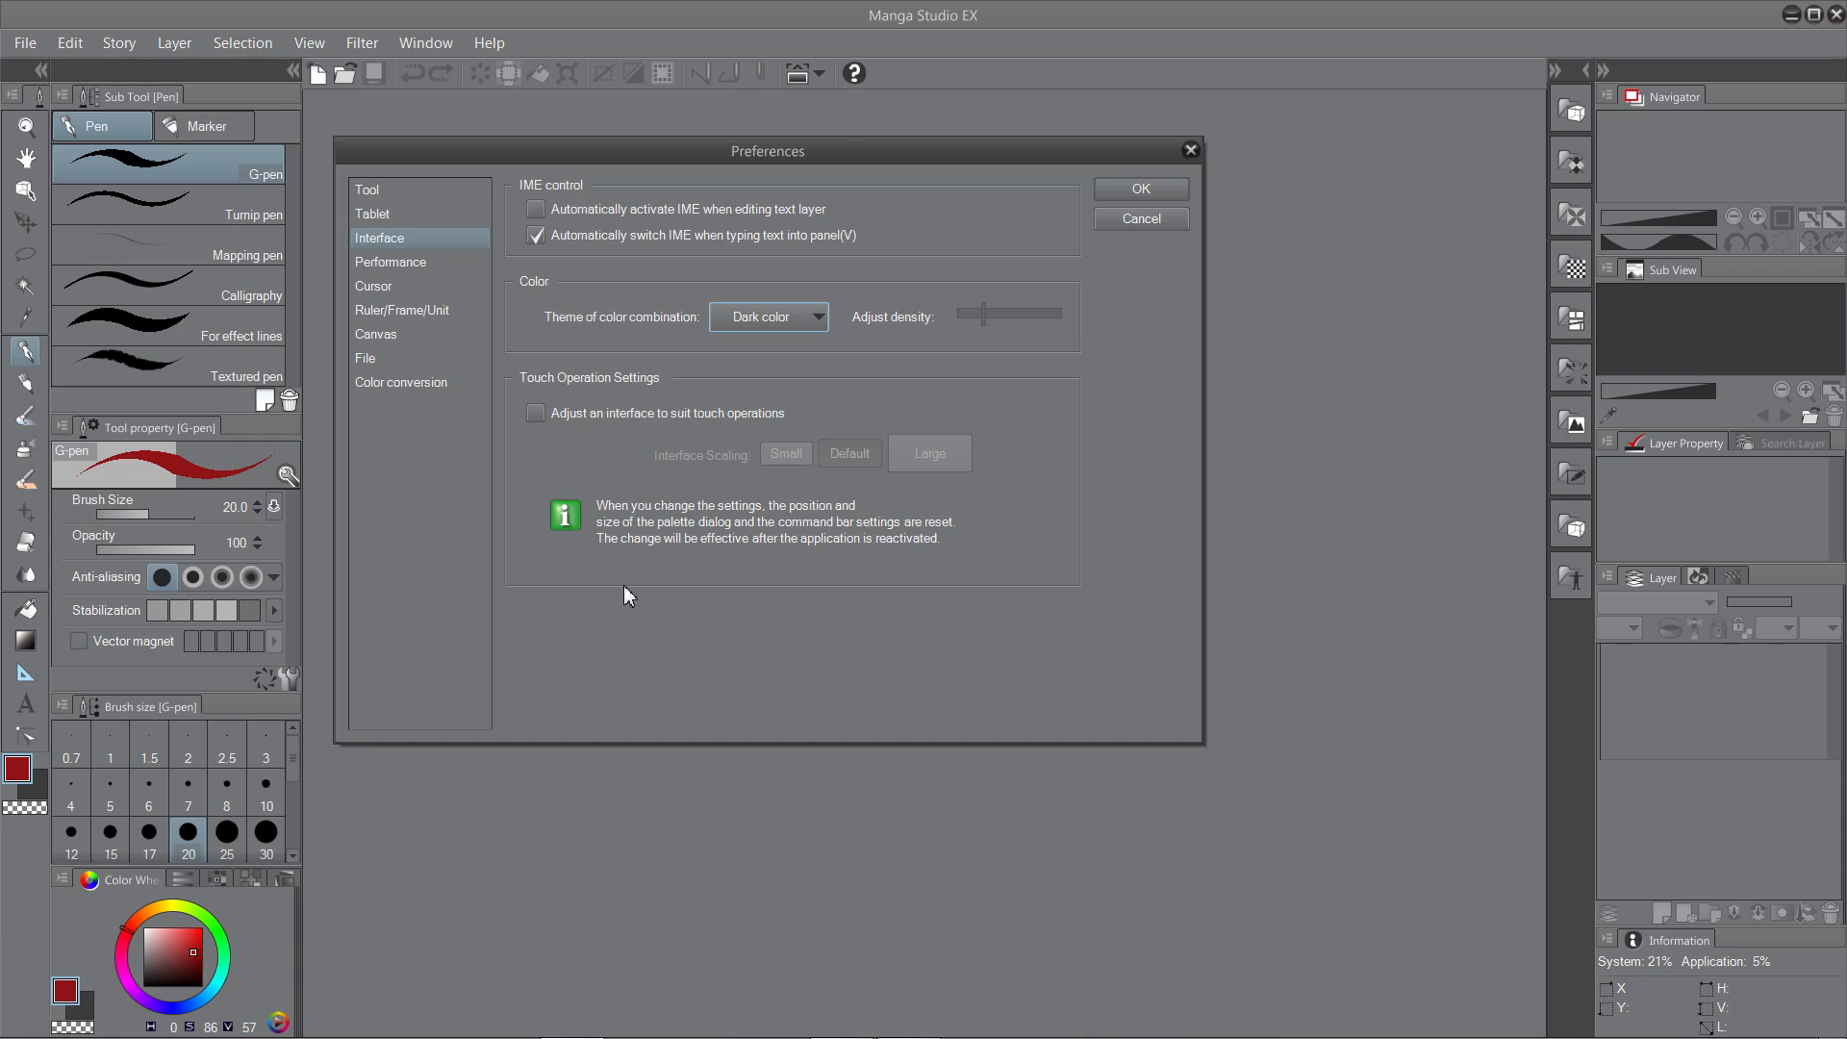
mouse_move(454, 572)
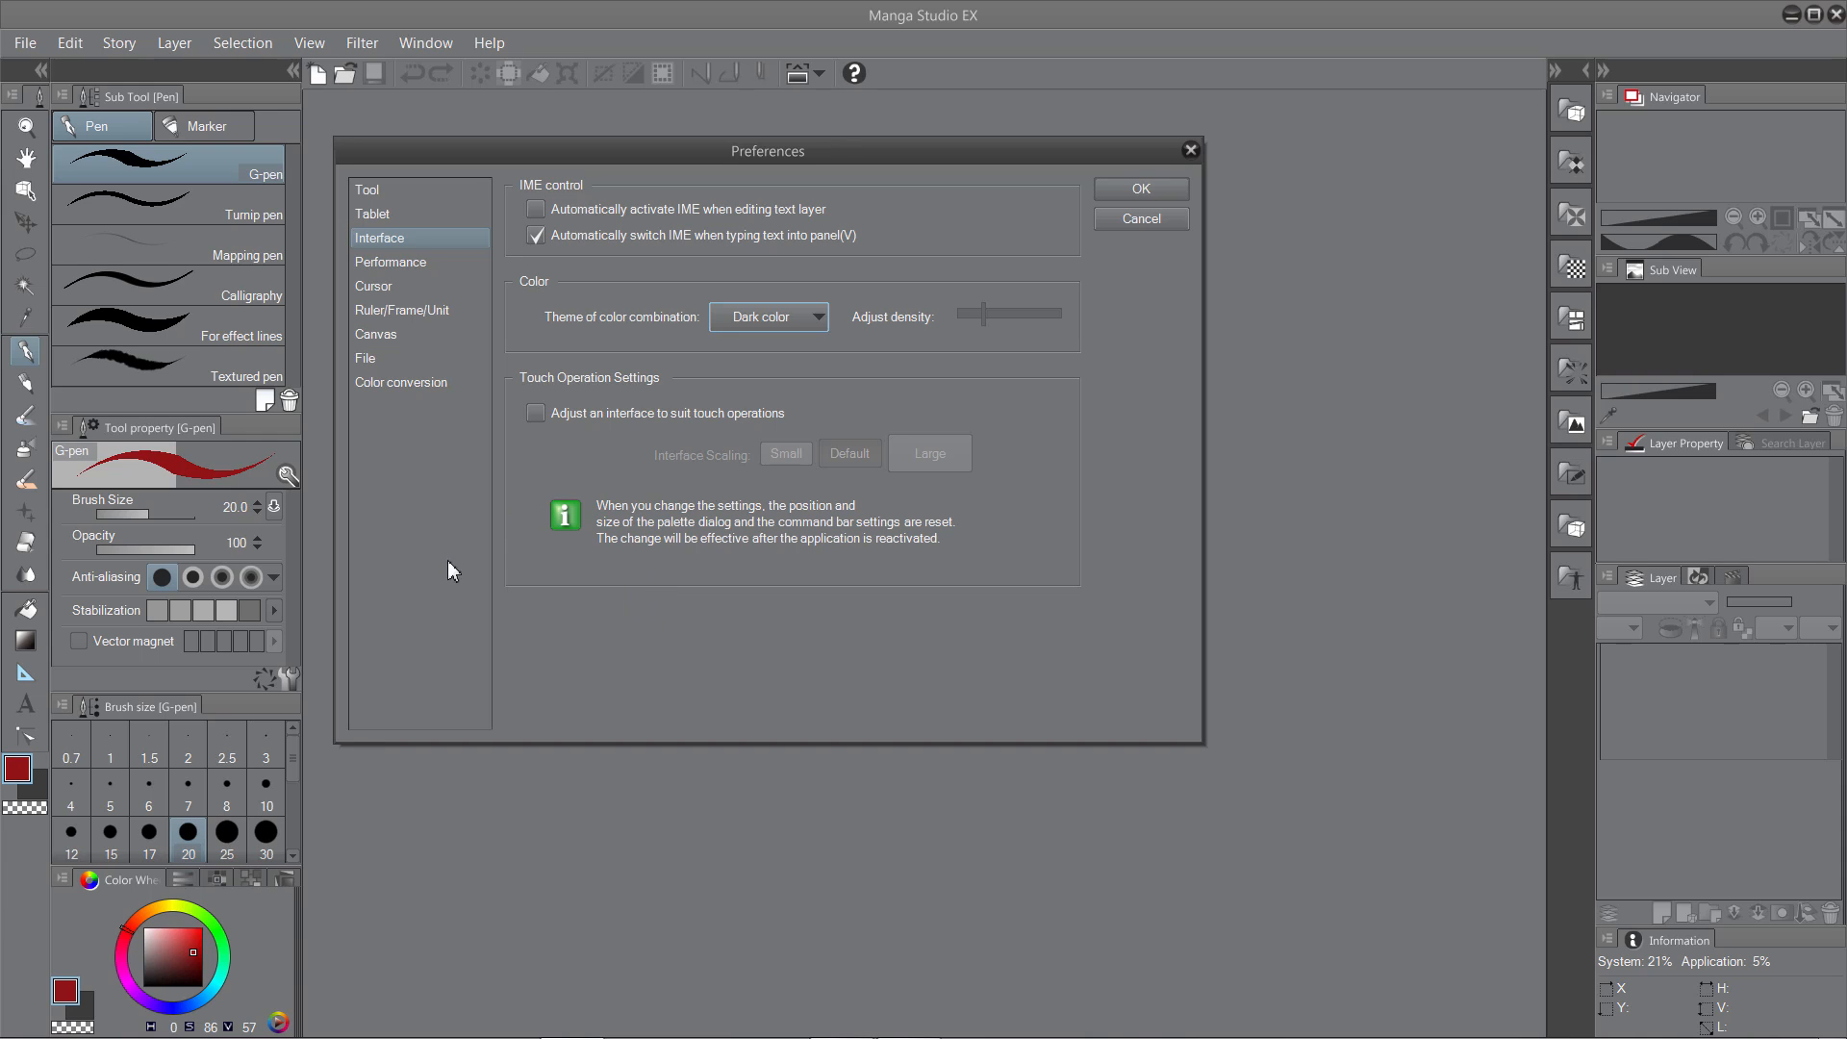
mouse_move(497, 631)
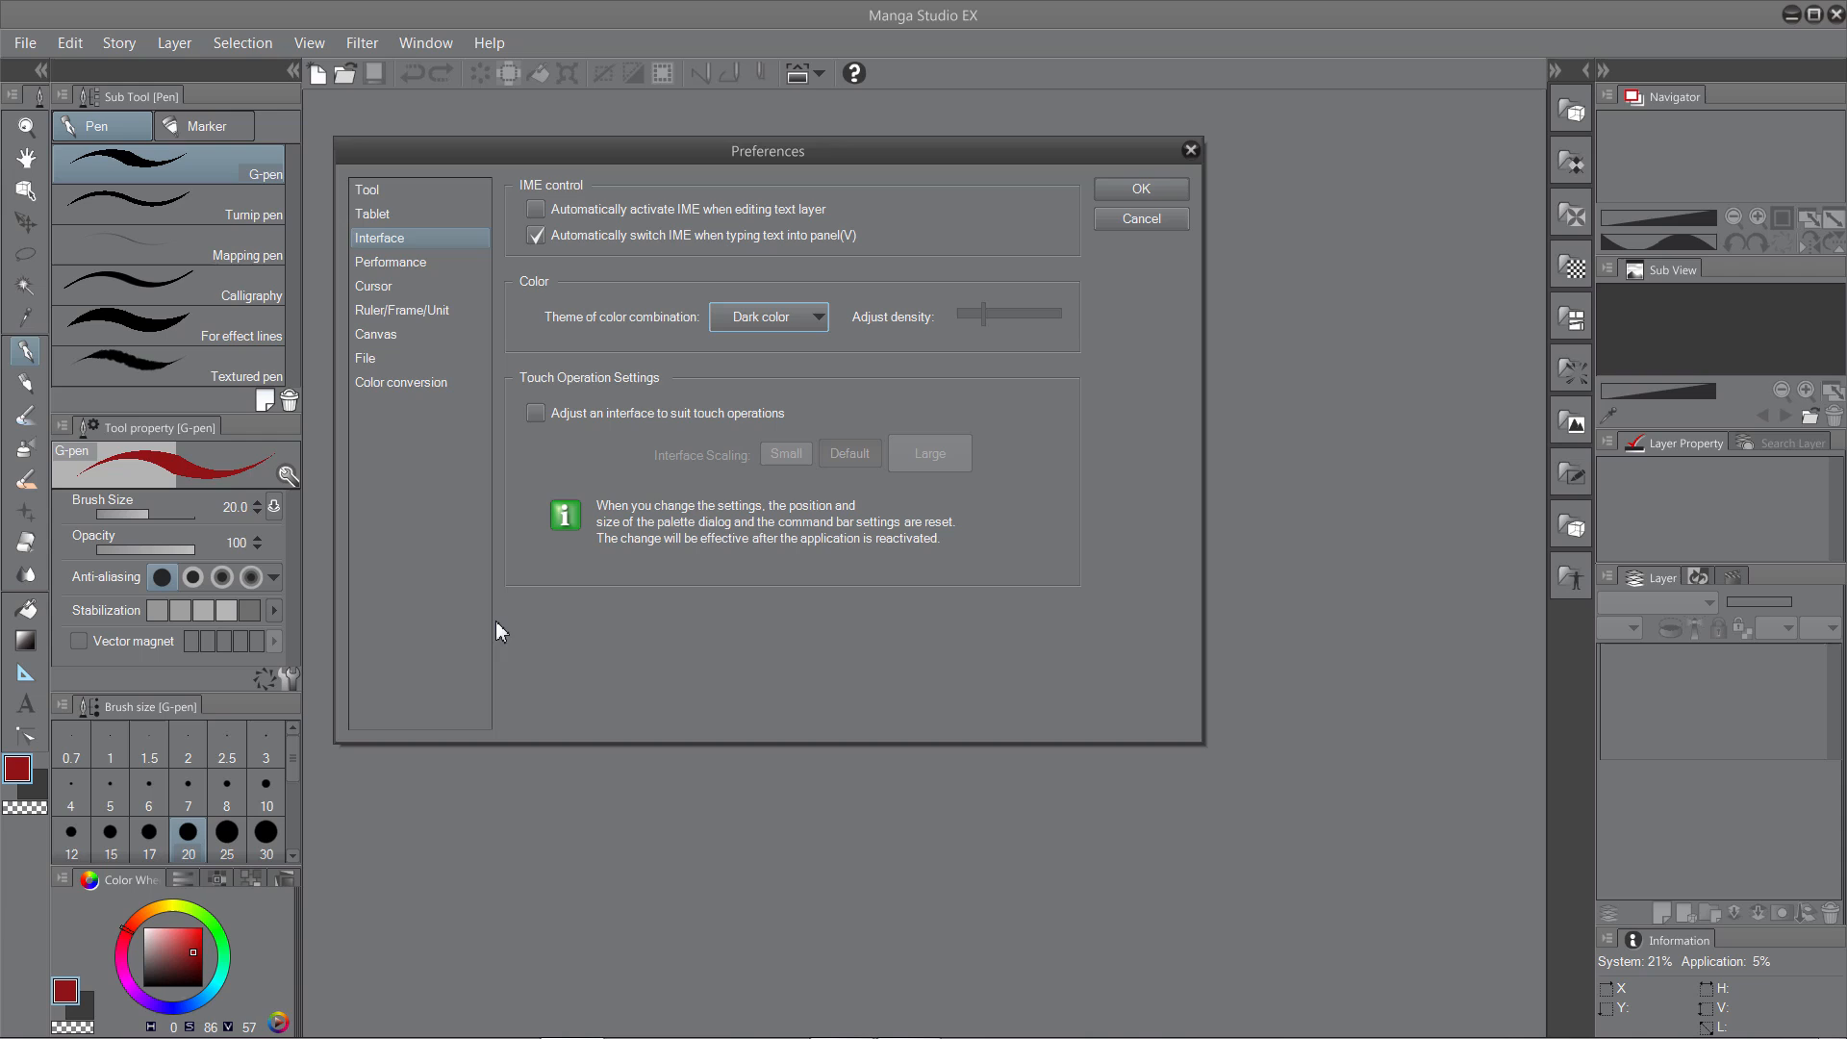
mouse_move(571, 604)
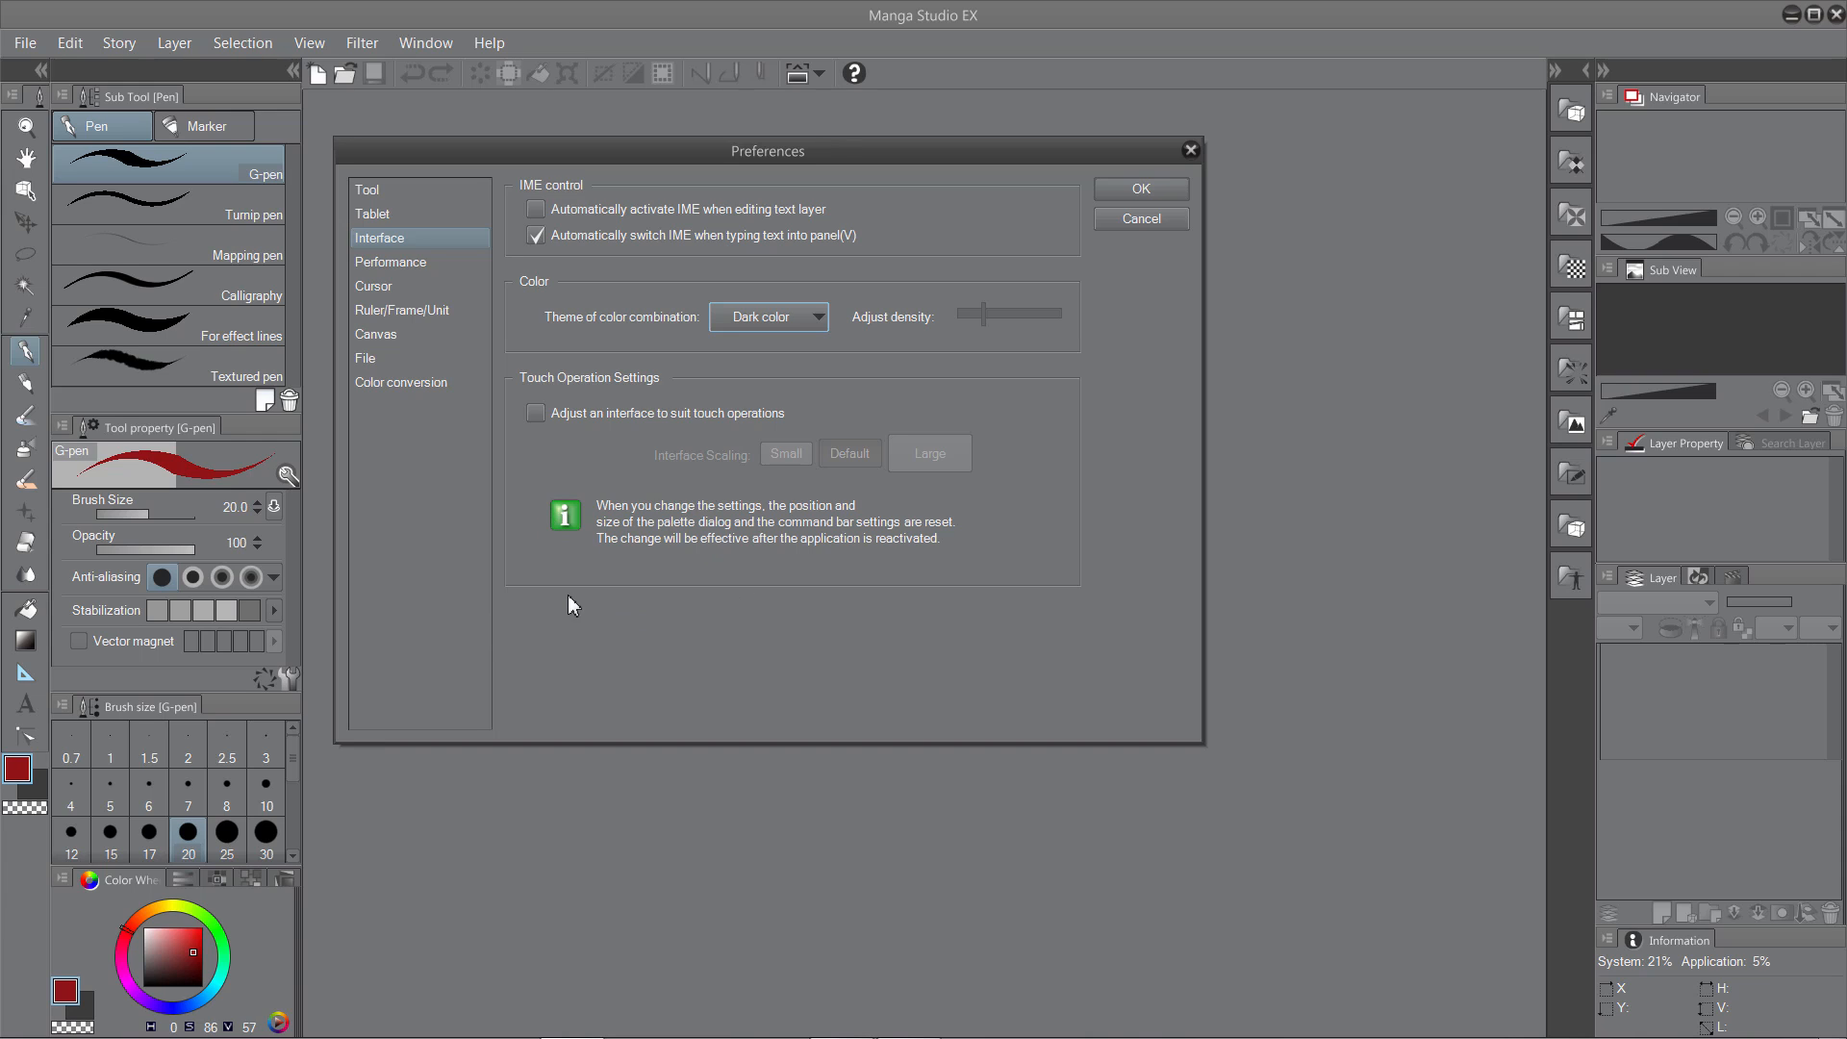
mouse_move(508, 647)
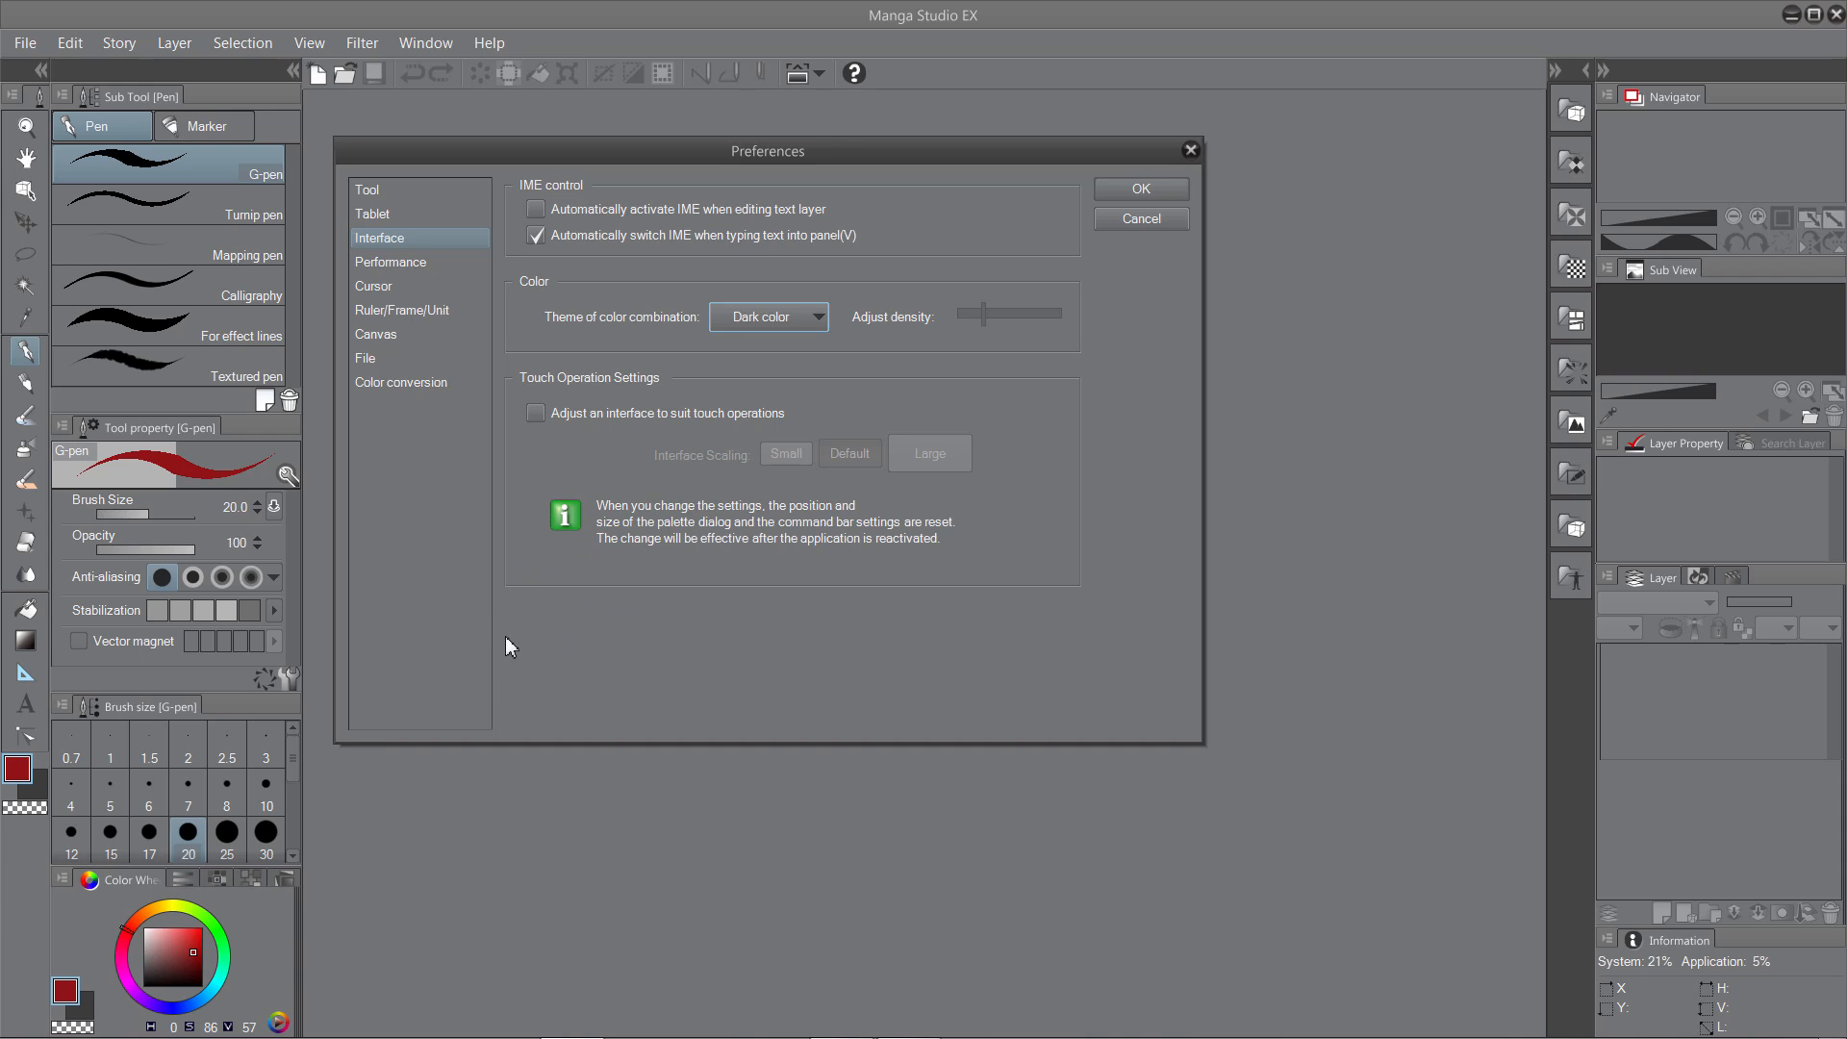
Enable 'Adjust an interface to suit touch operations' under Touch Operation Settings.
click(537, 412)
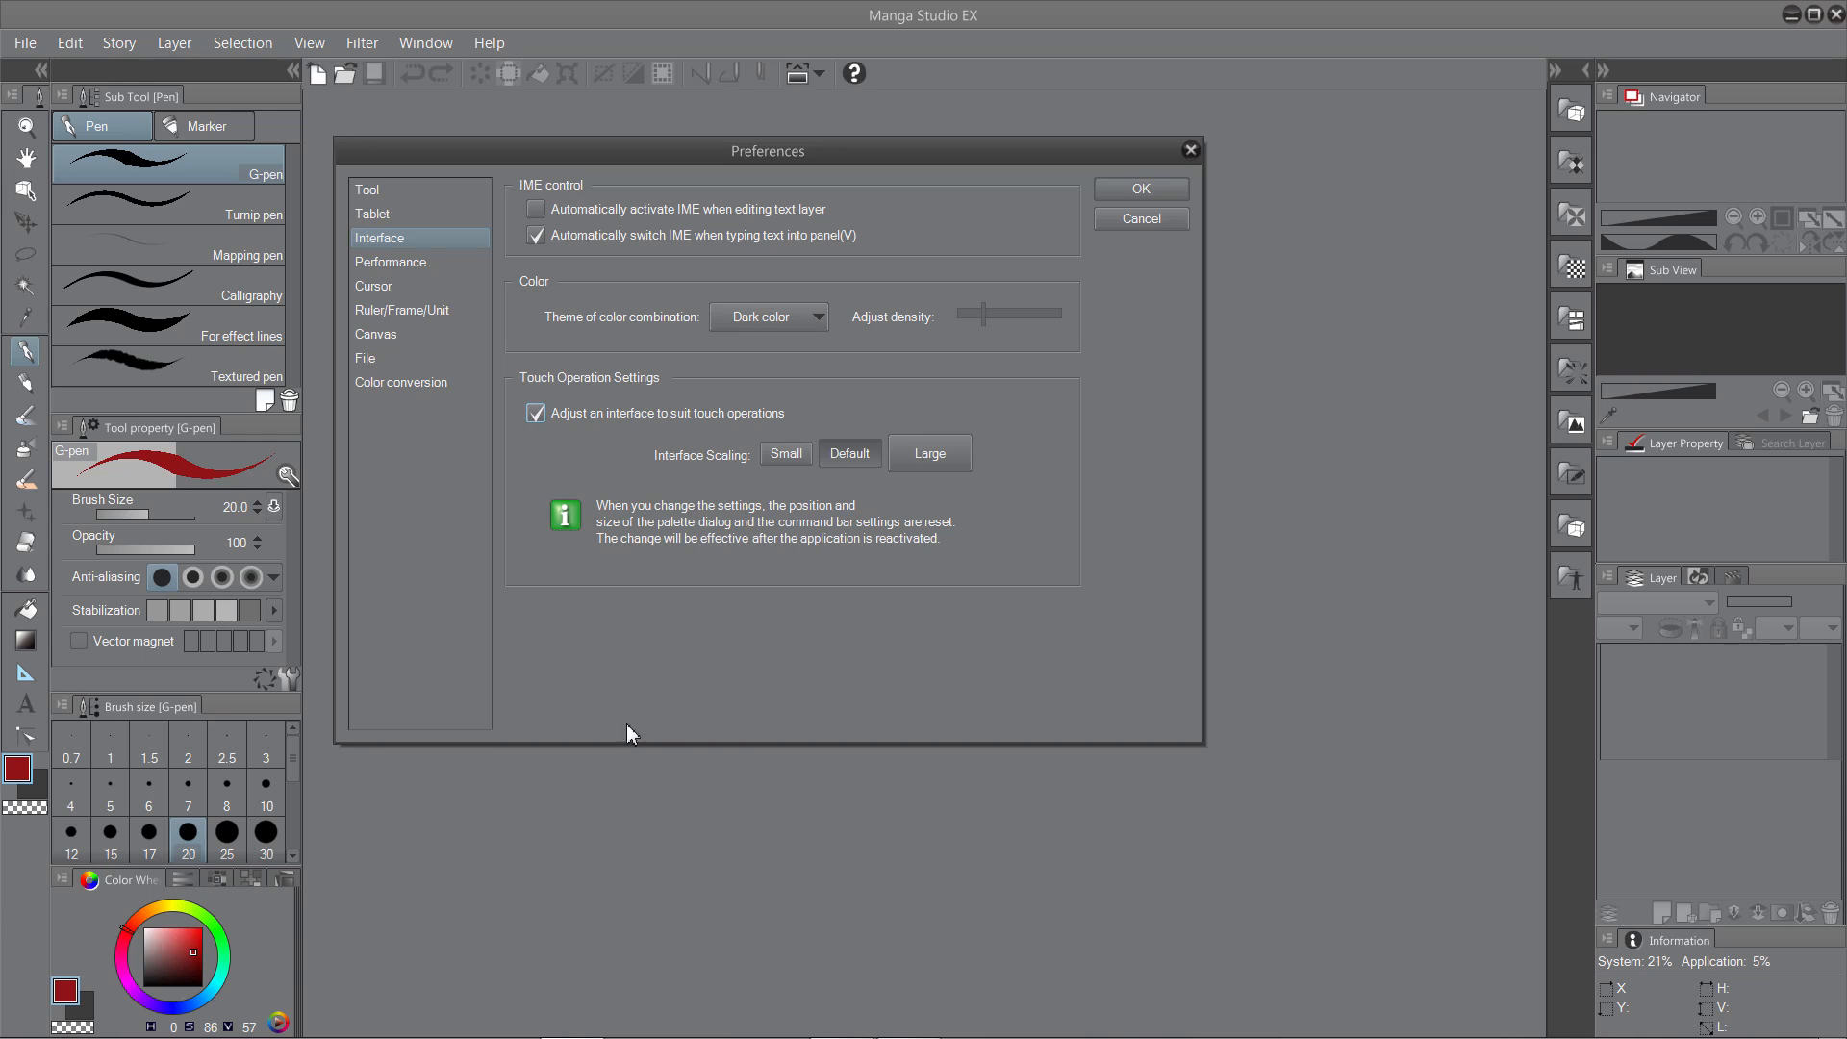
mouse_move(885, 693)
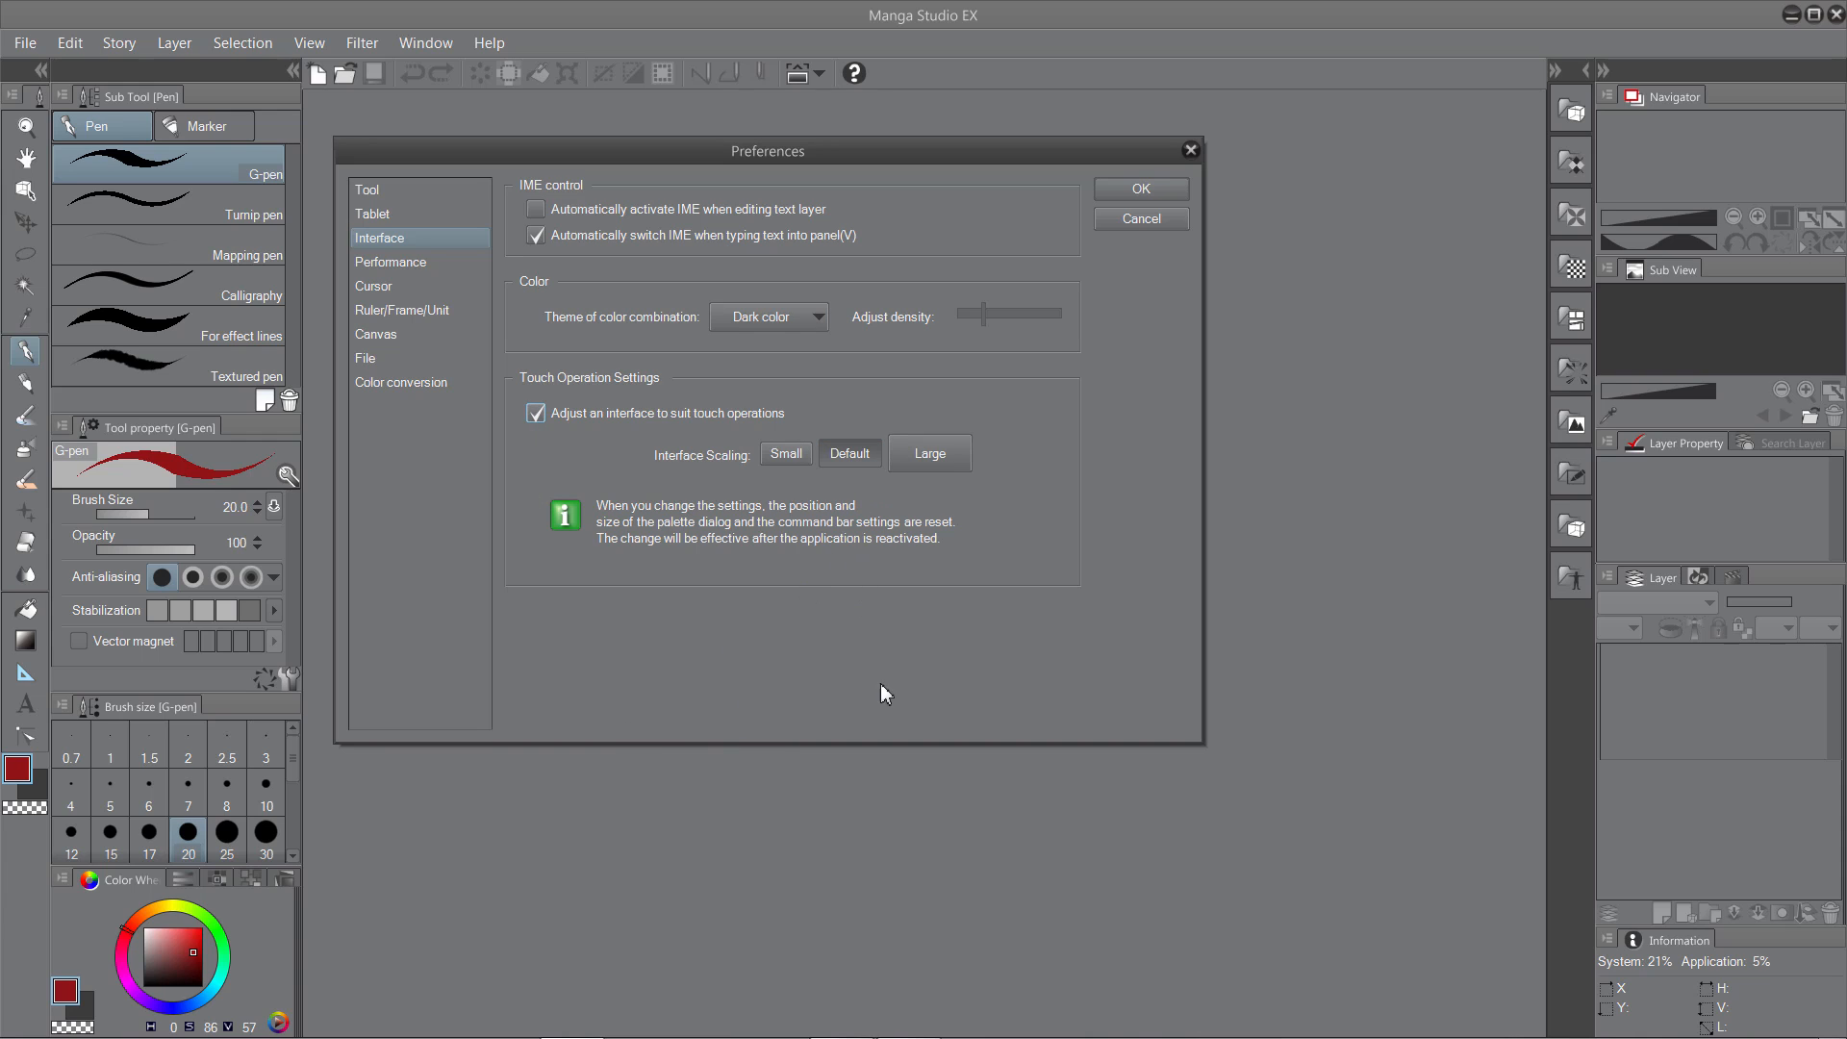
mouse_move(846, 601)
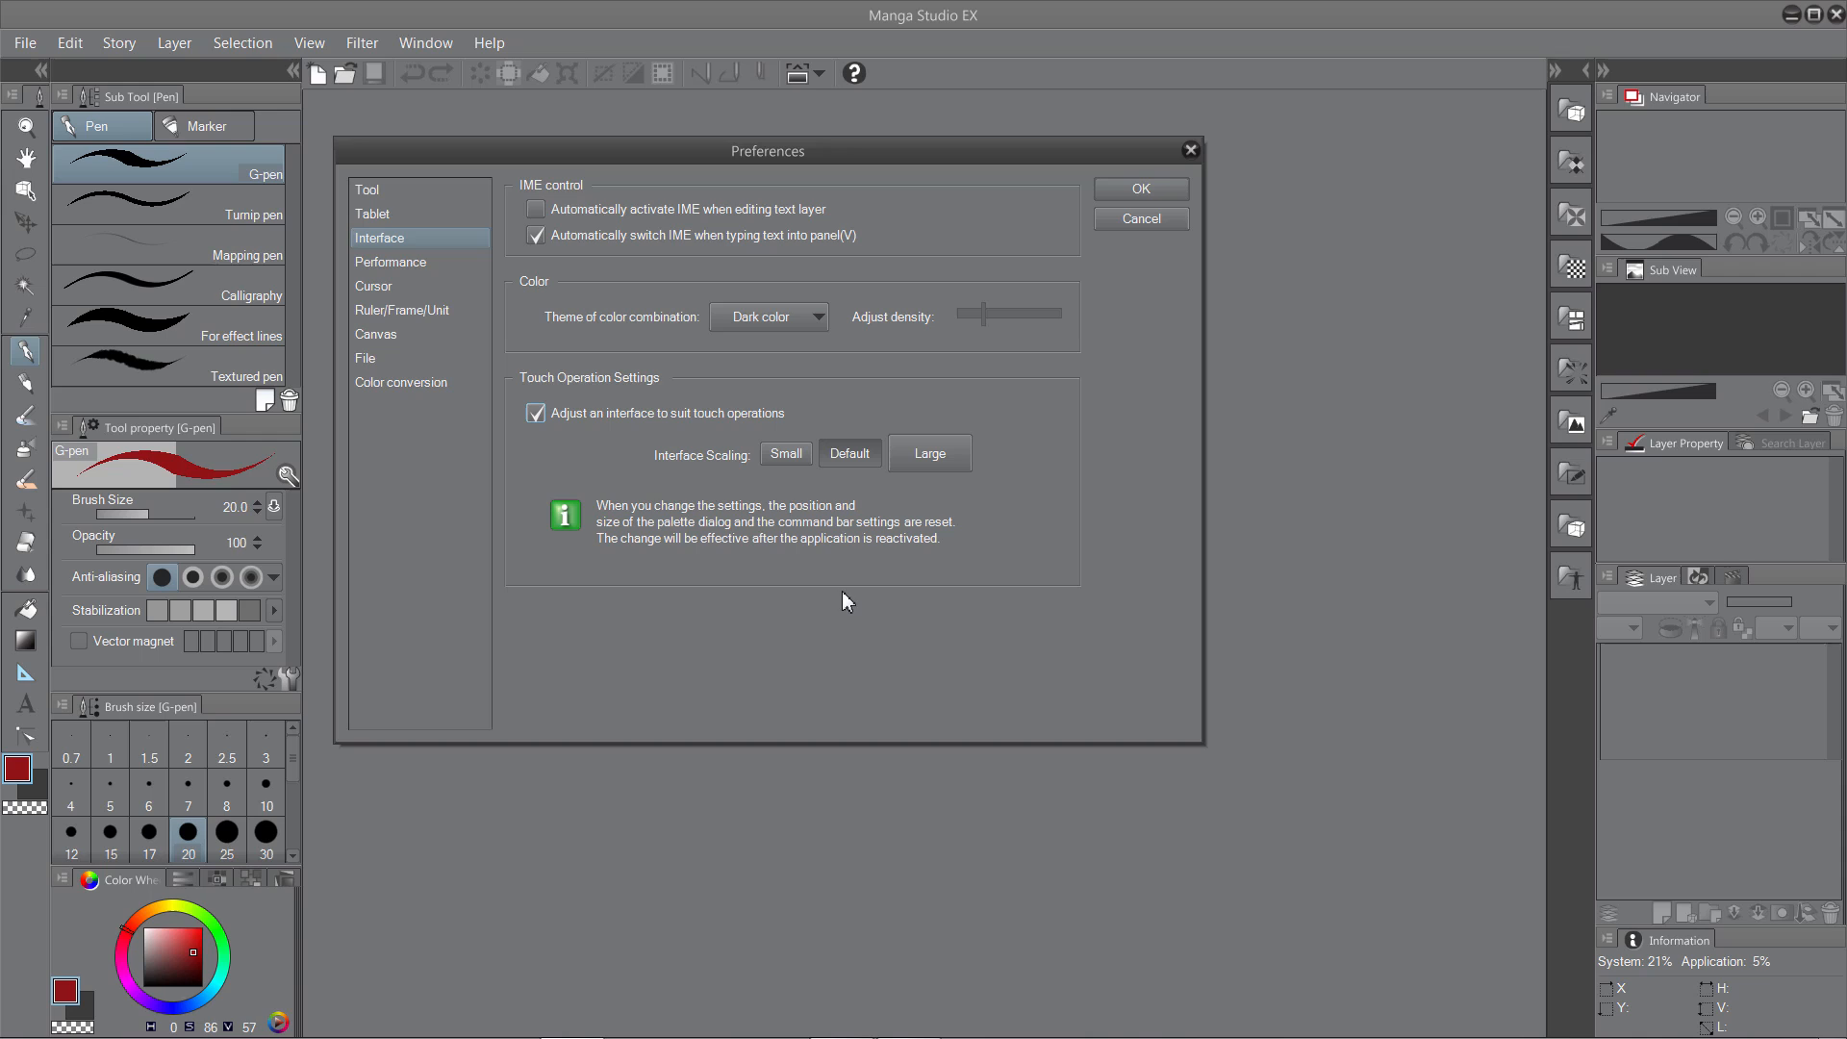
mouse_move(826, 579)
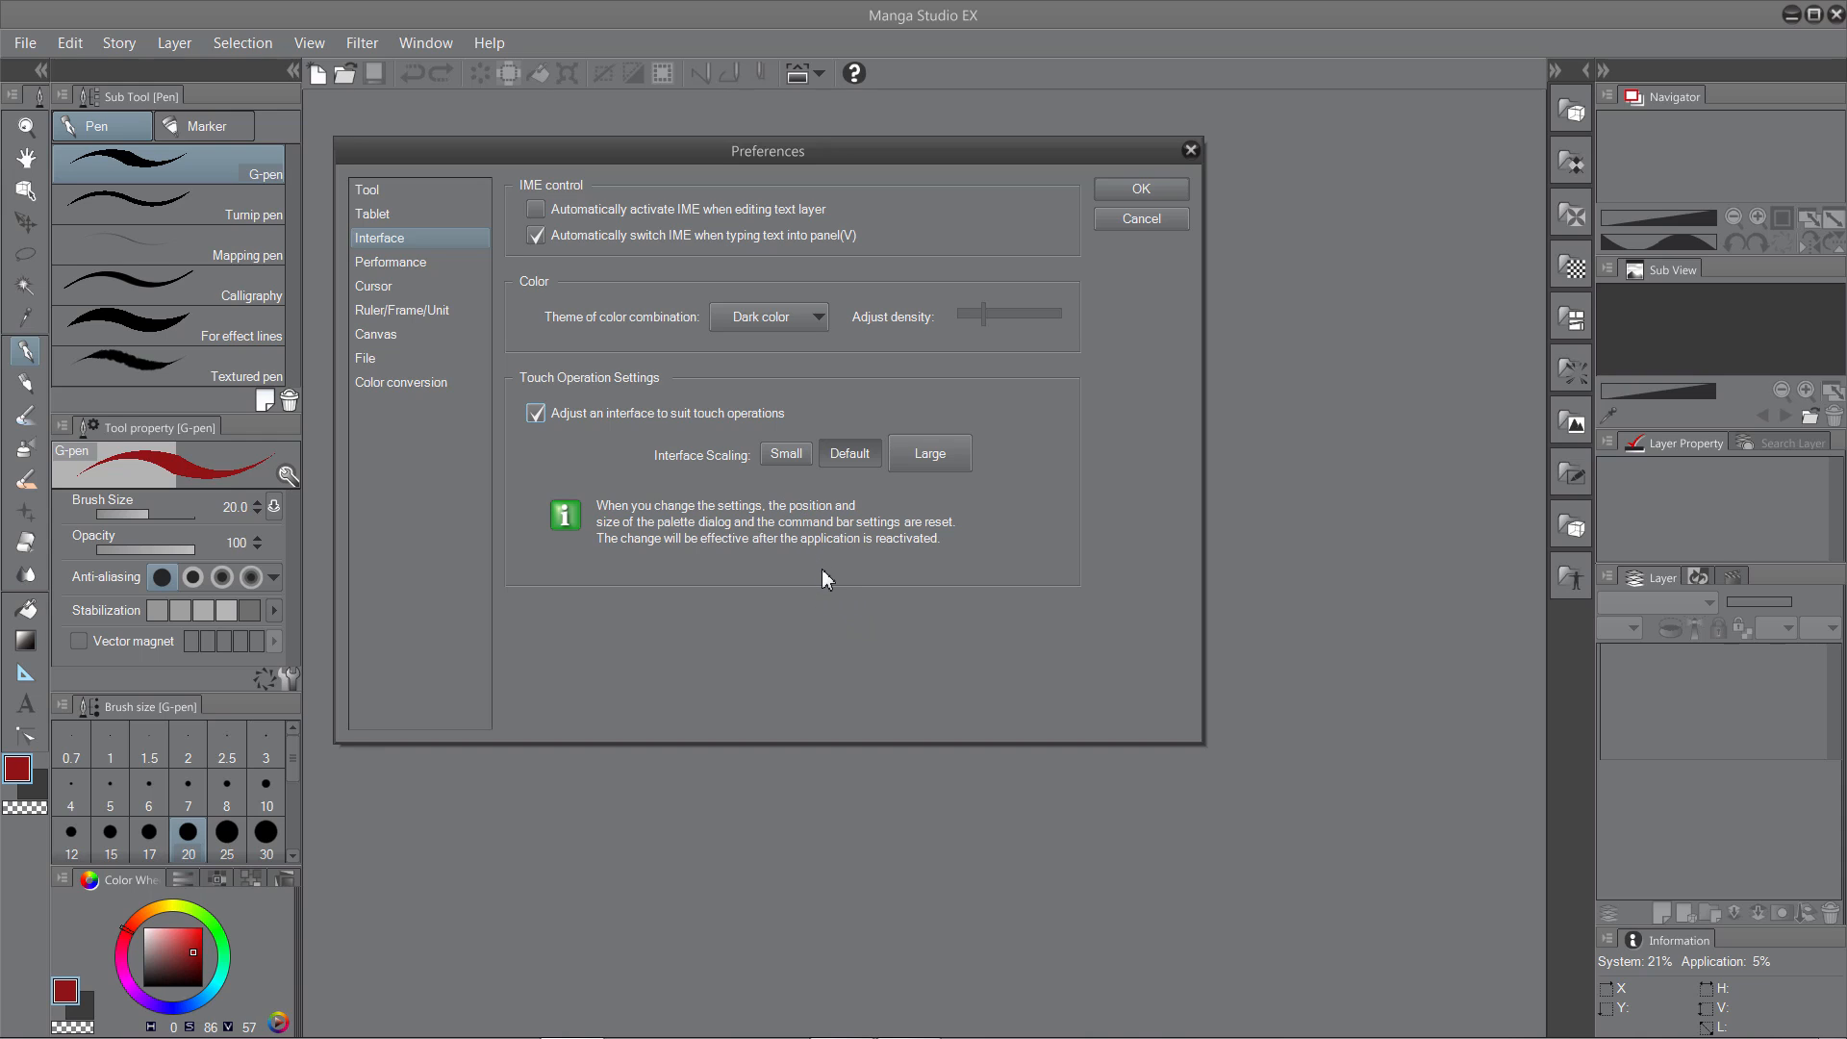
mouse_move(821, 589)
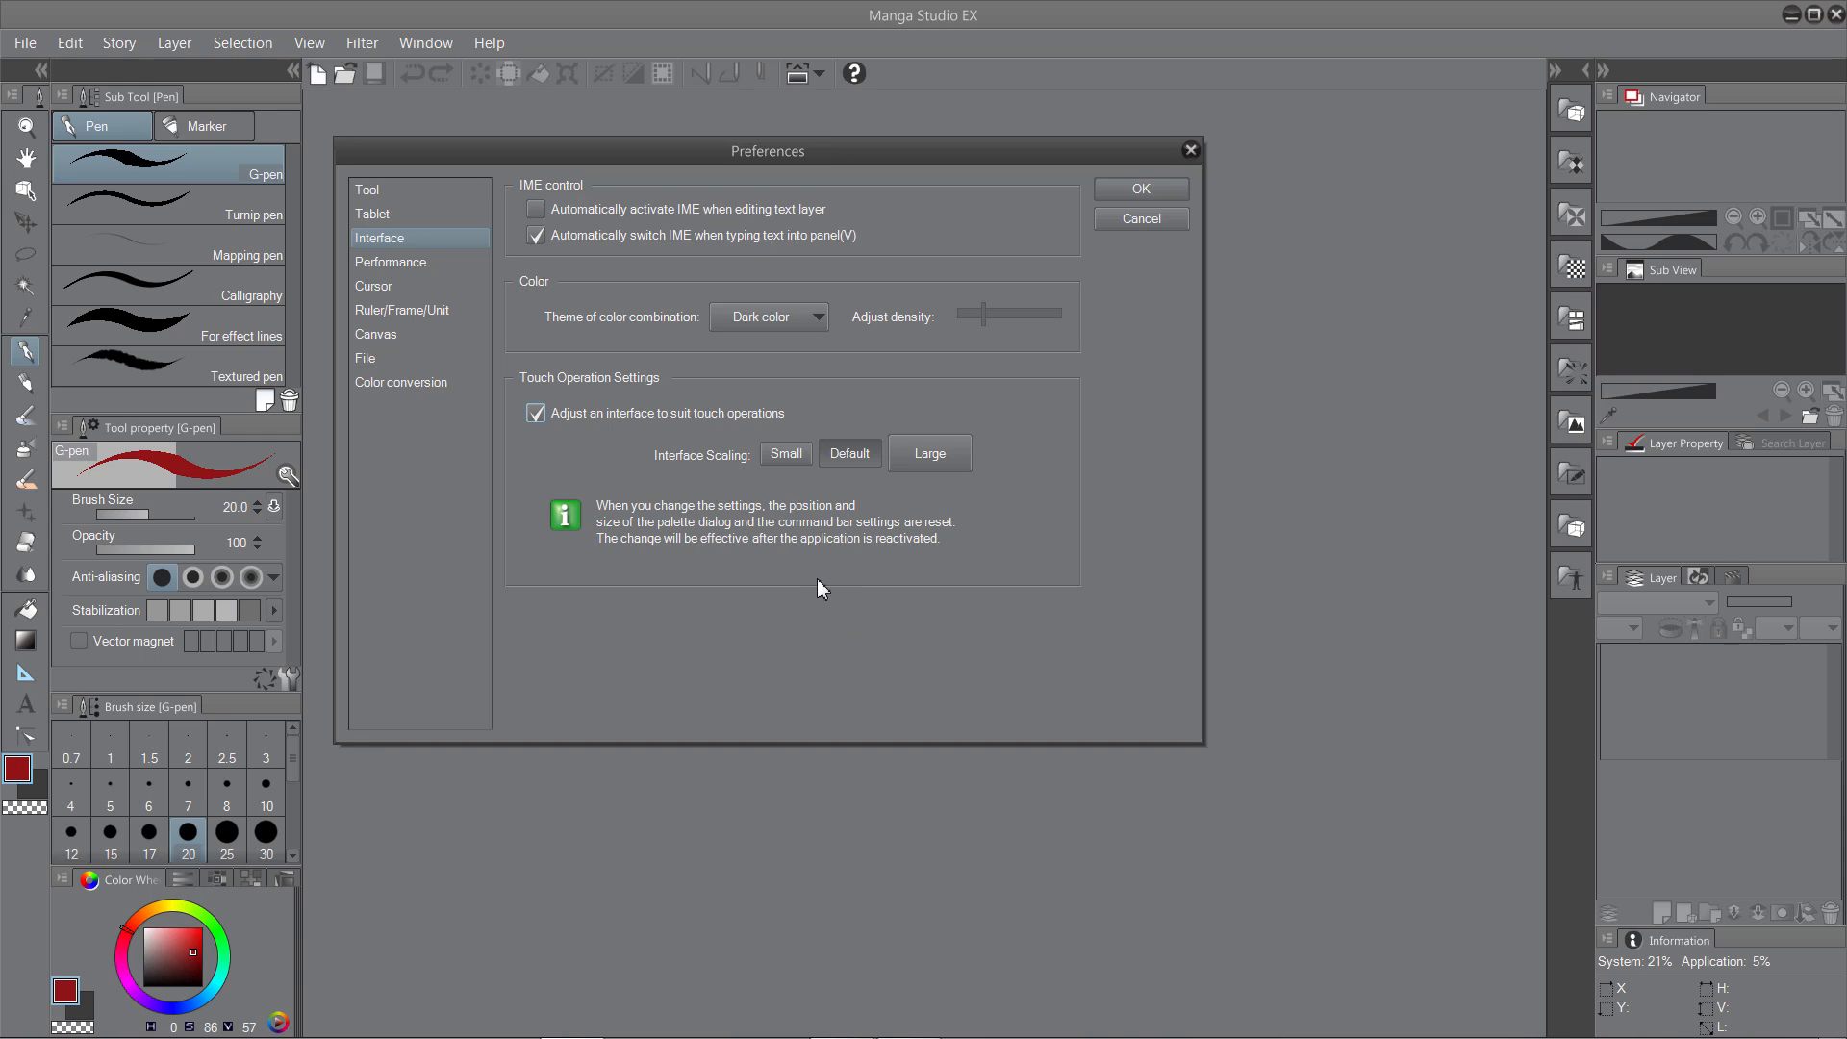
mouse_move(817, 582)
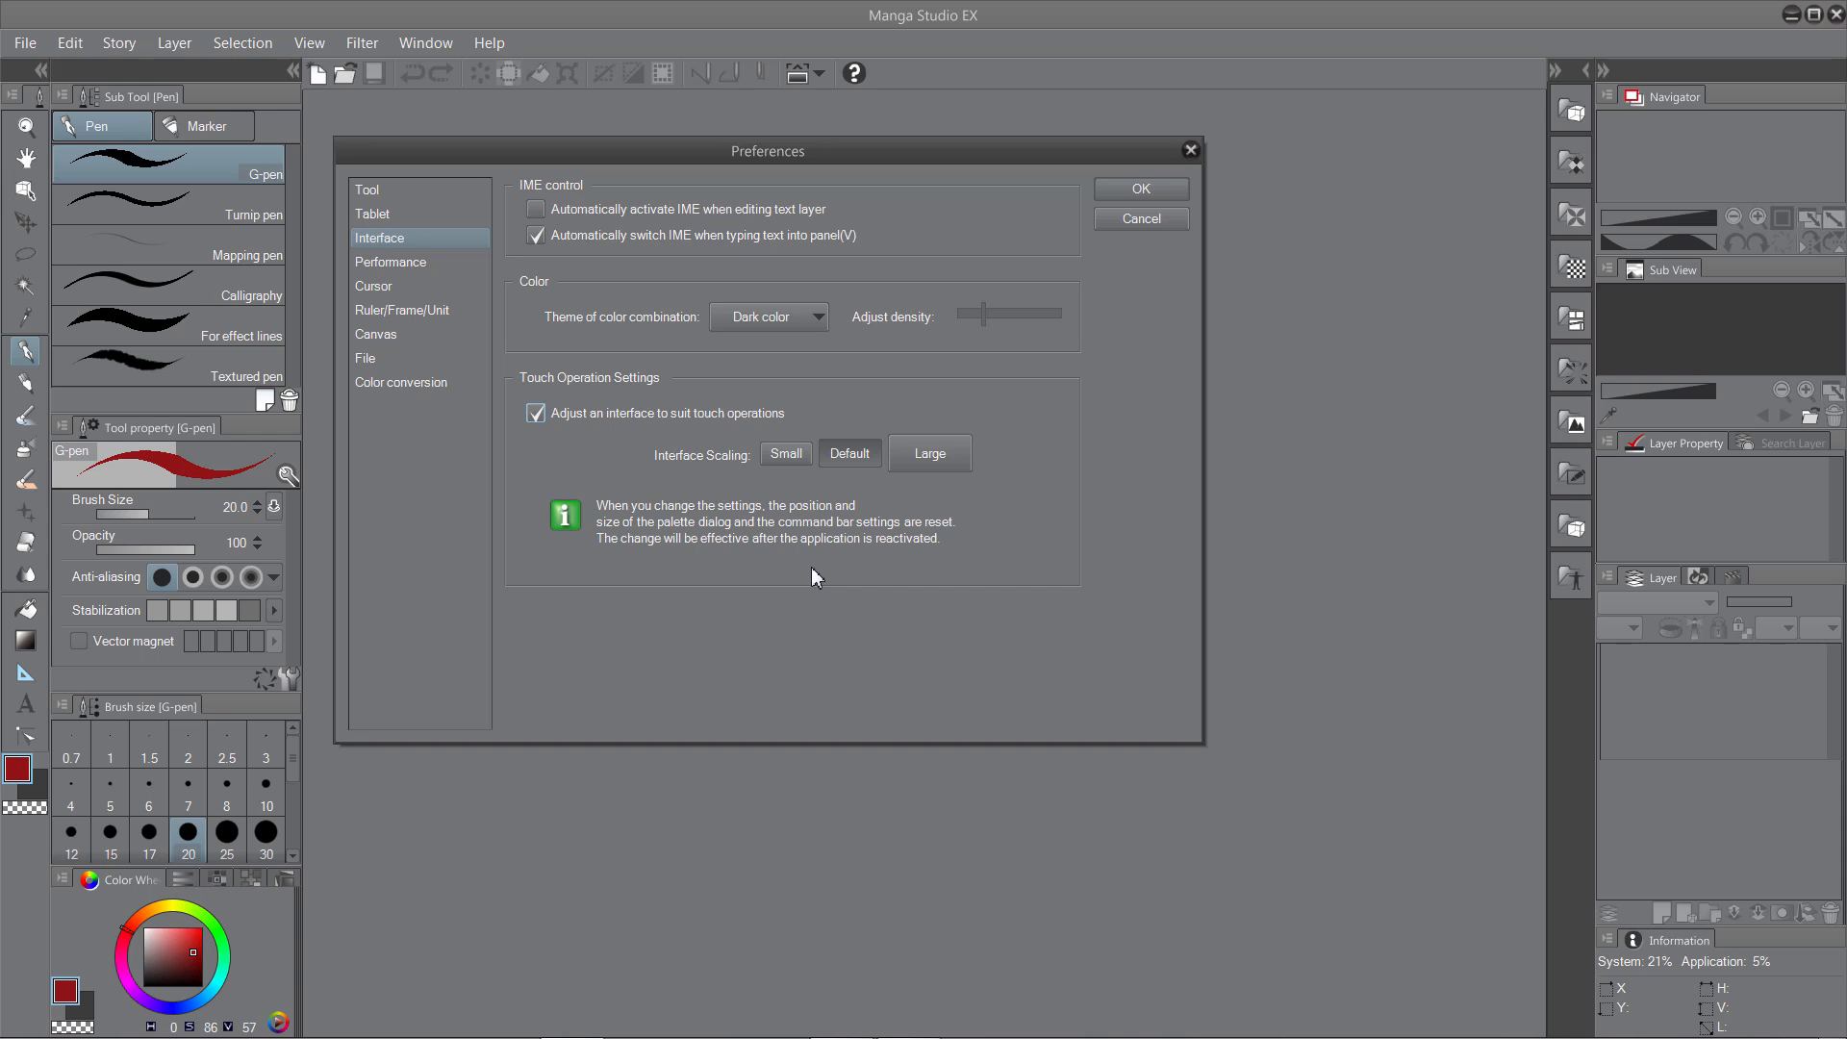
mouse_move(898, 574)
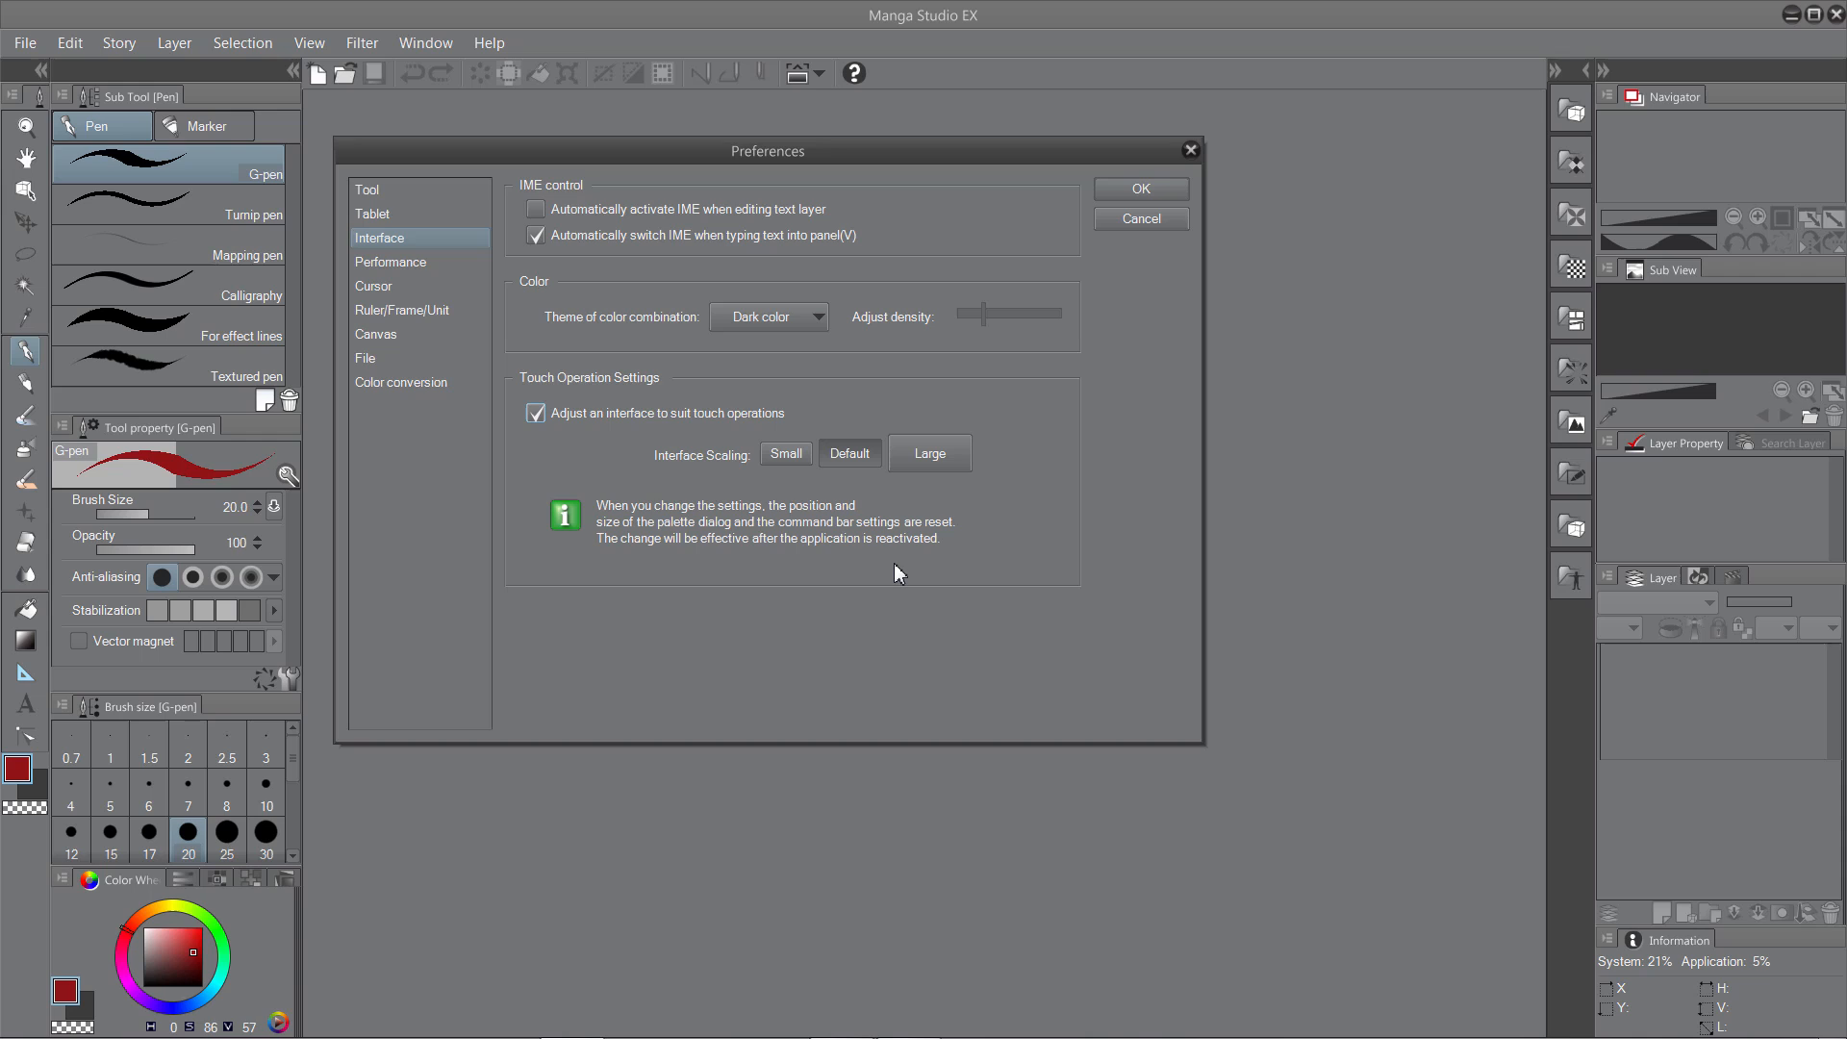
mouse_move(898, 572)
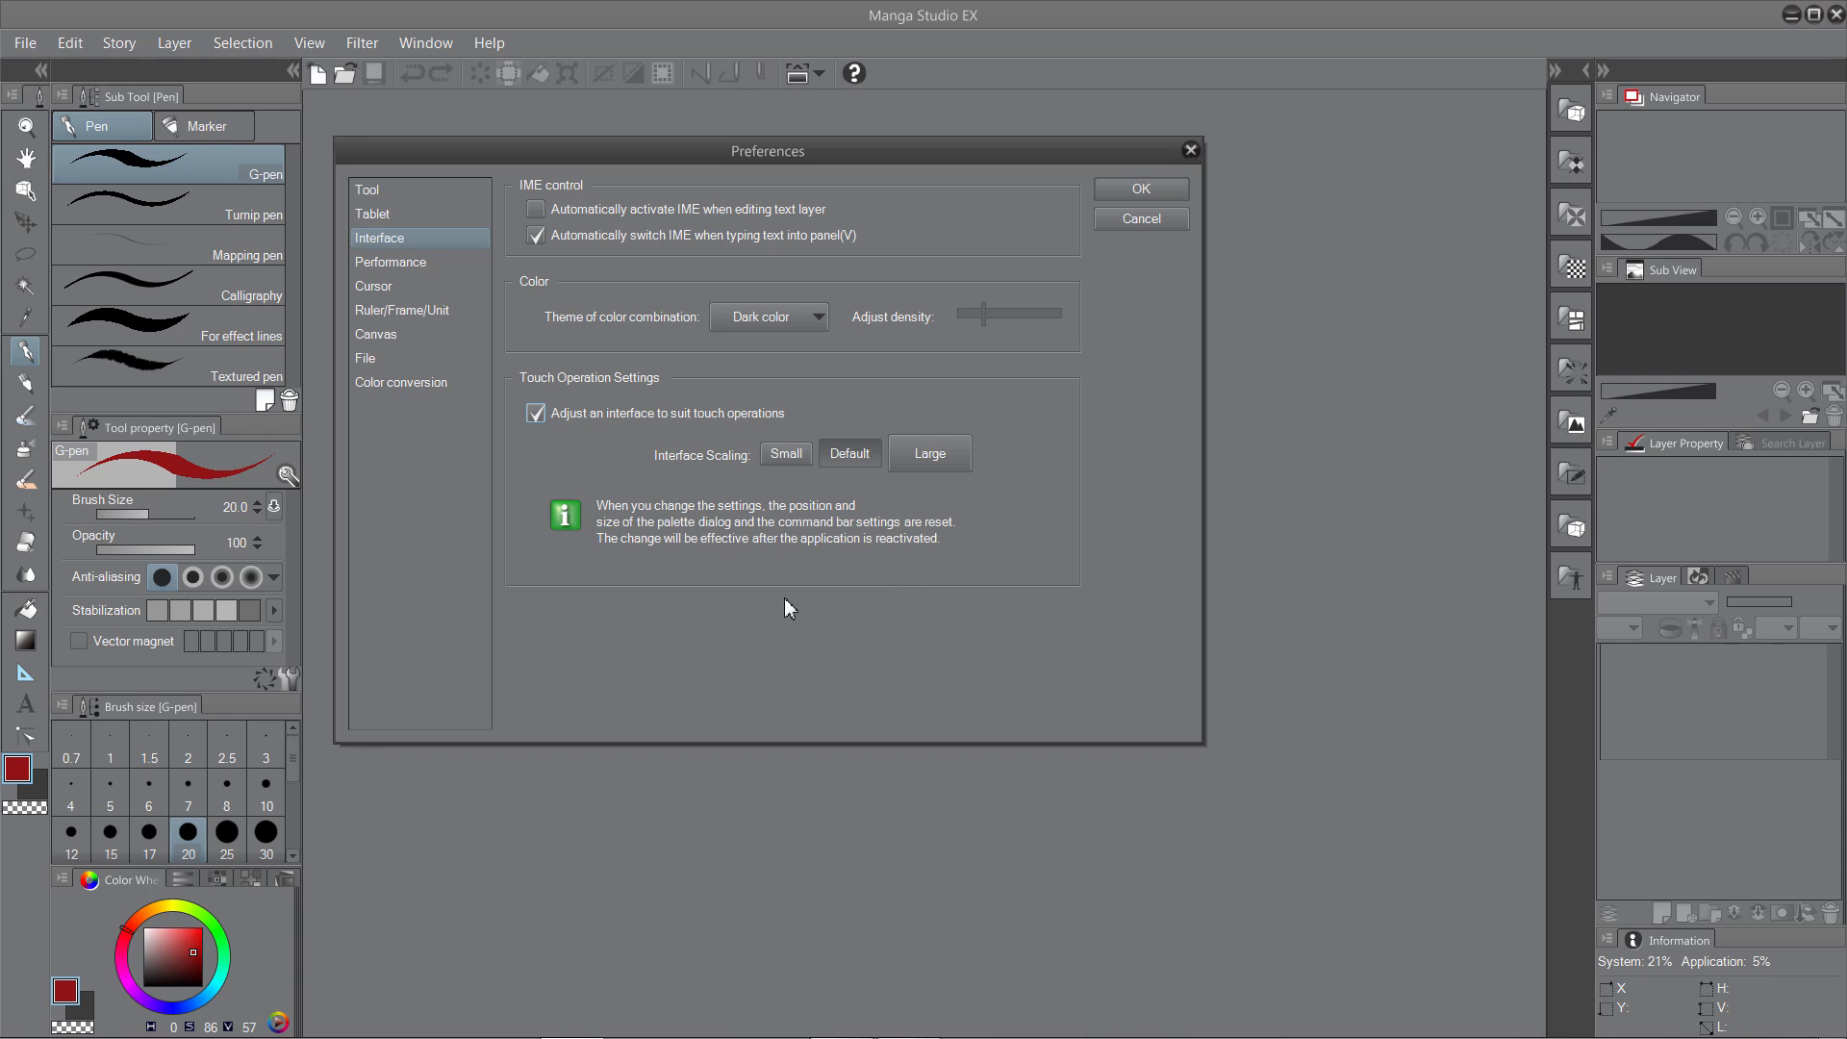
mouse_move(852, 639)
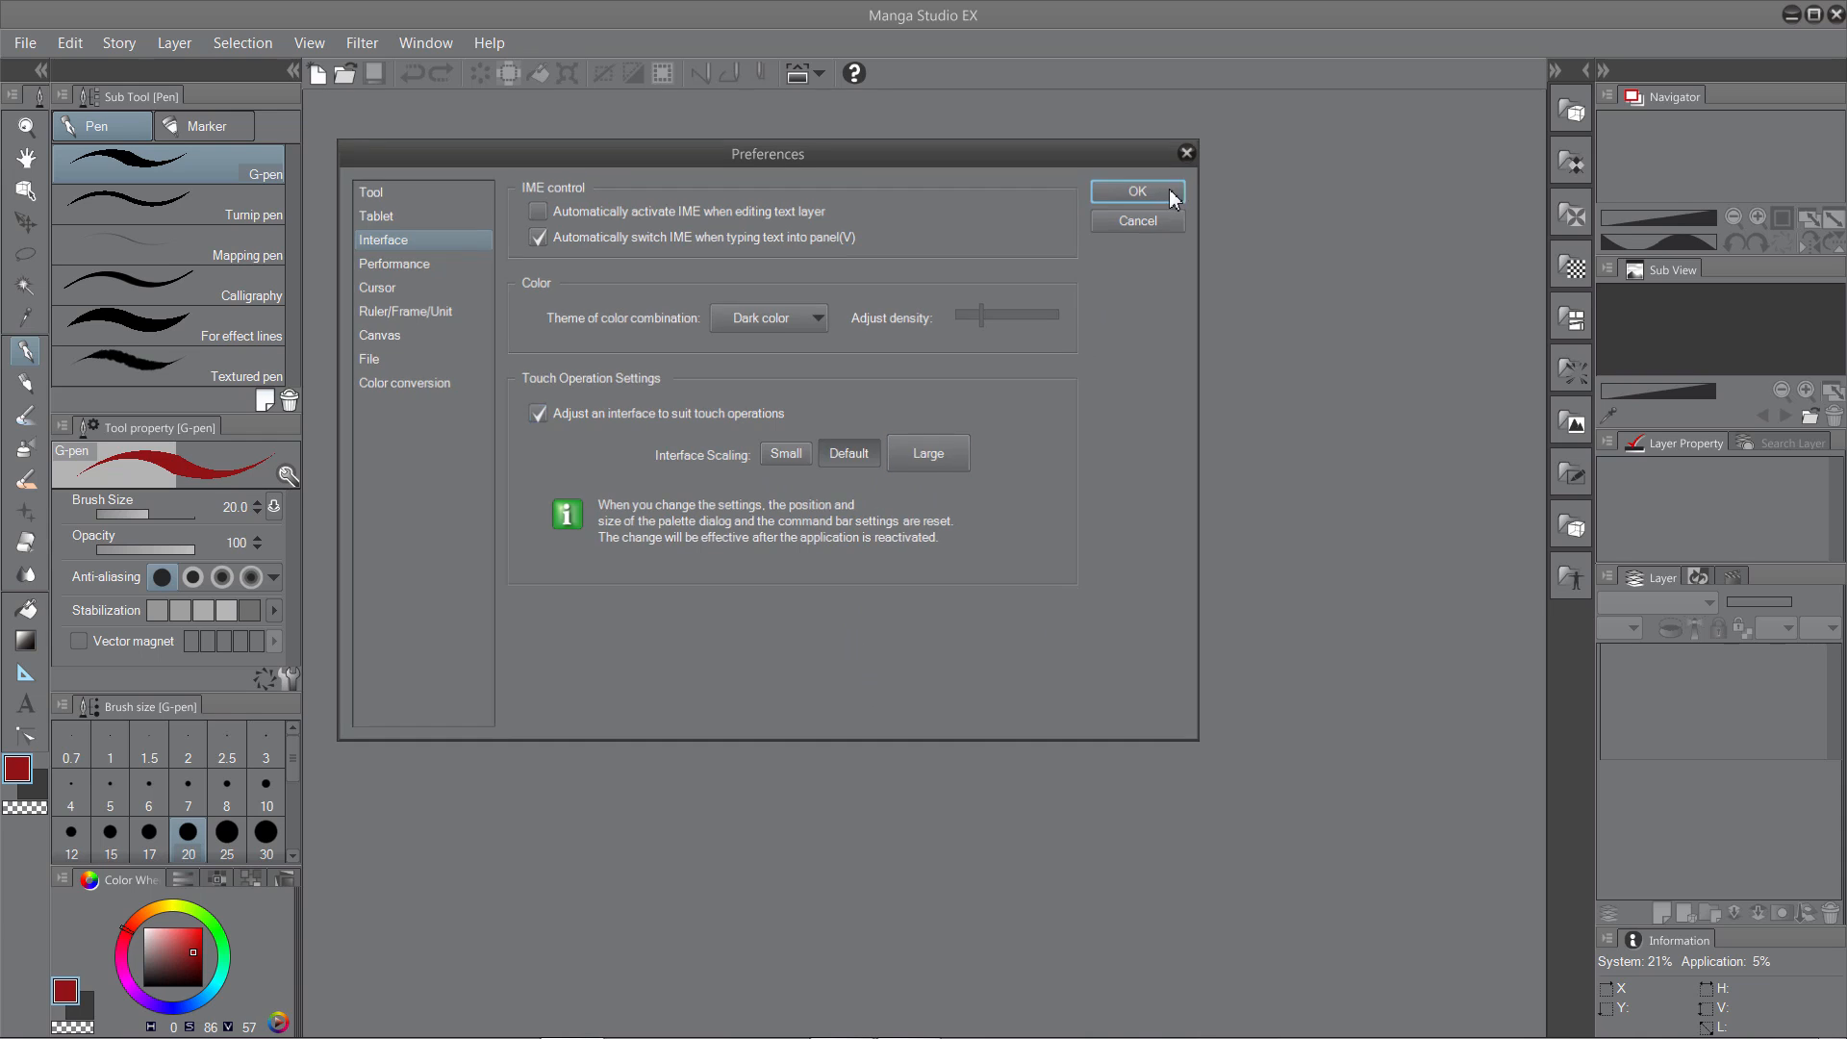
Apply the preferences, close Manga Studio EX and relaunch it from the taskbar.
click(1135, 193)
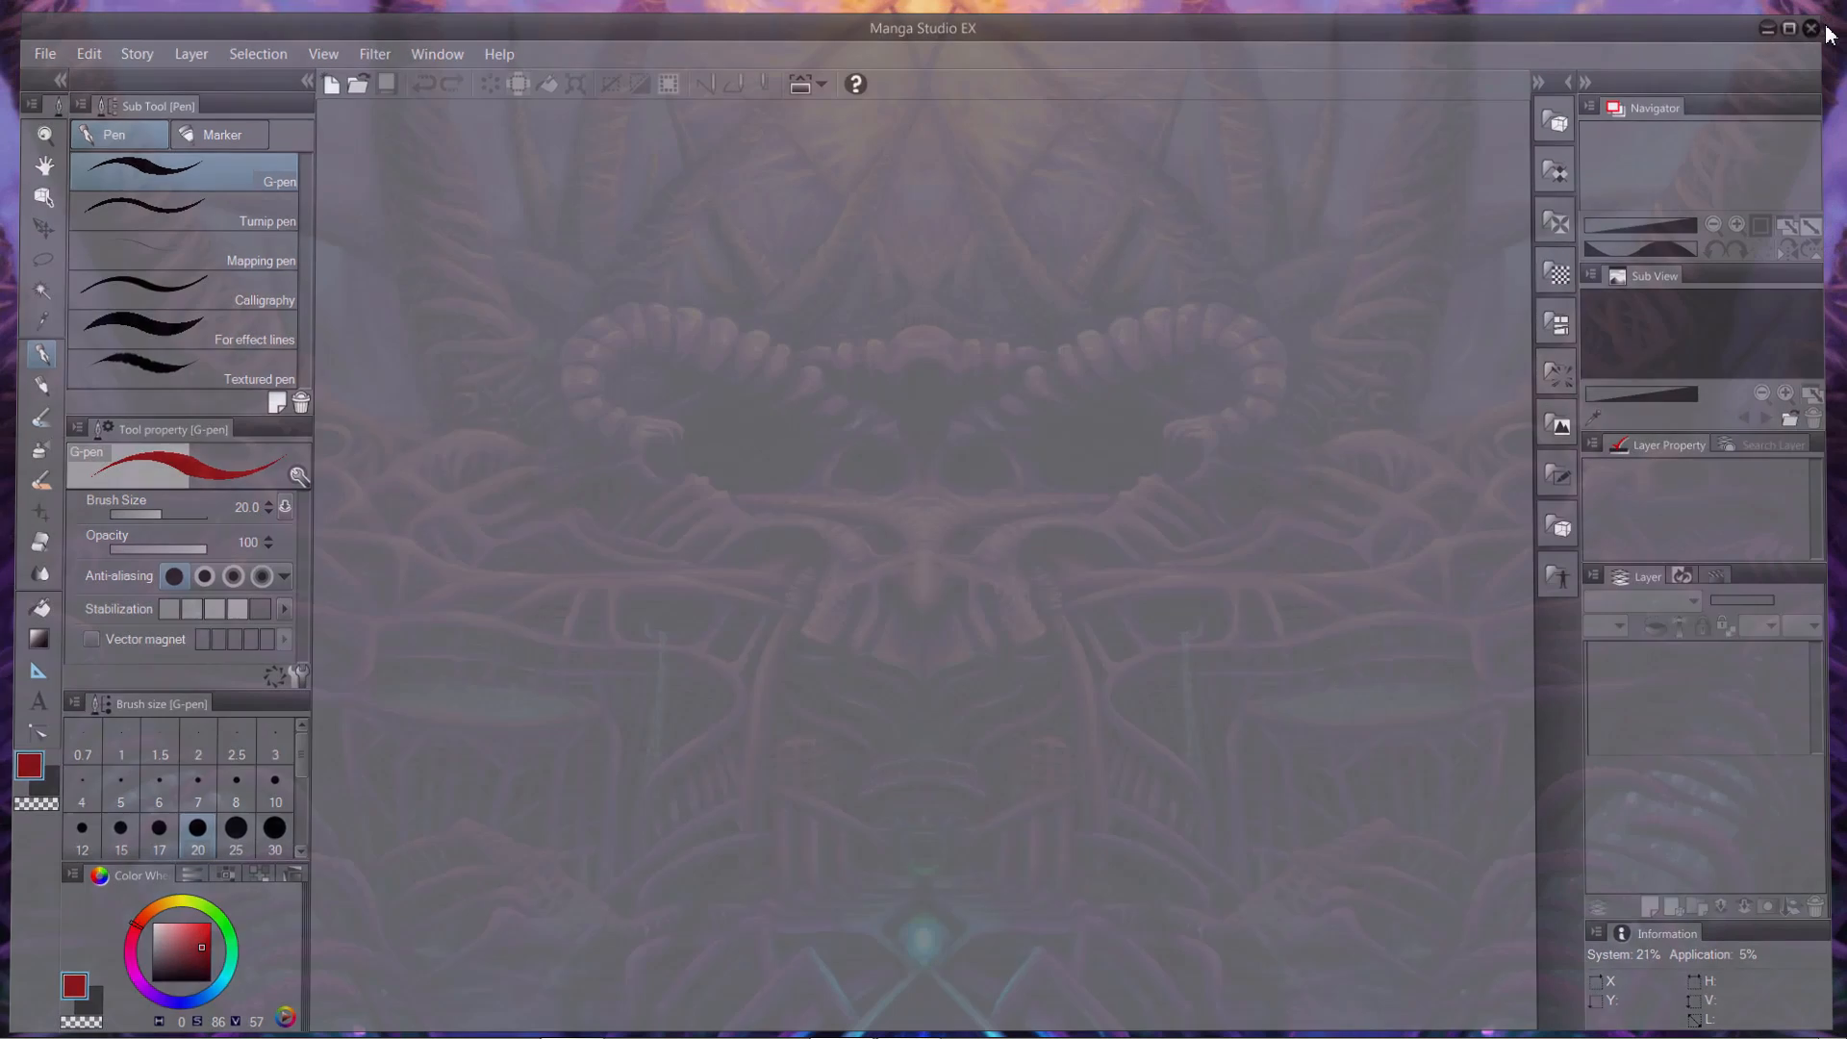
click(1789, 27)
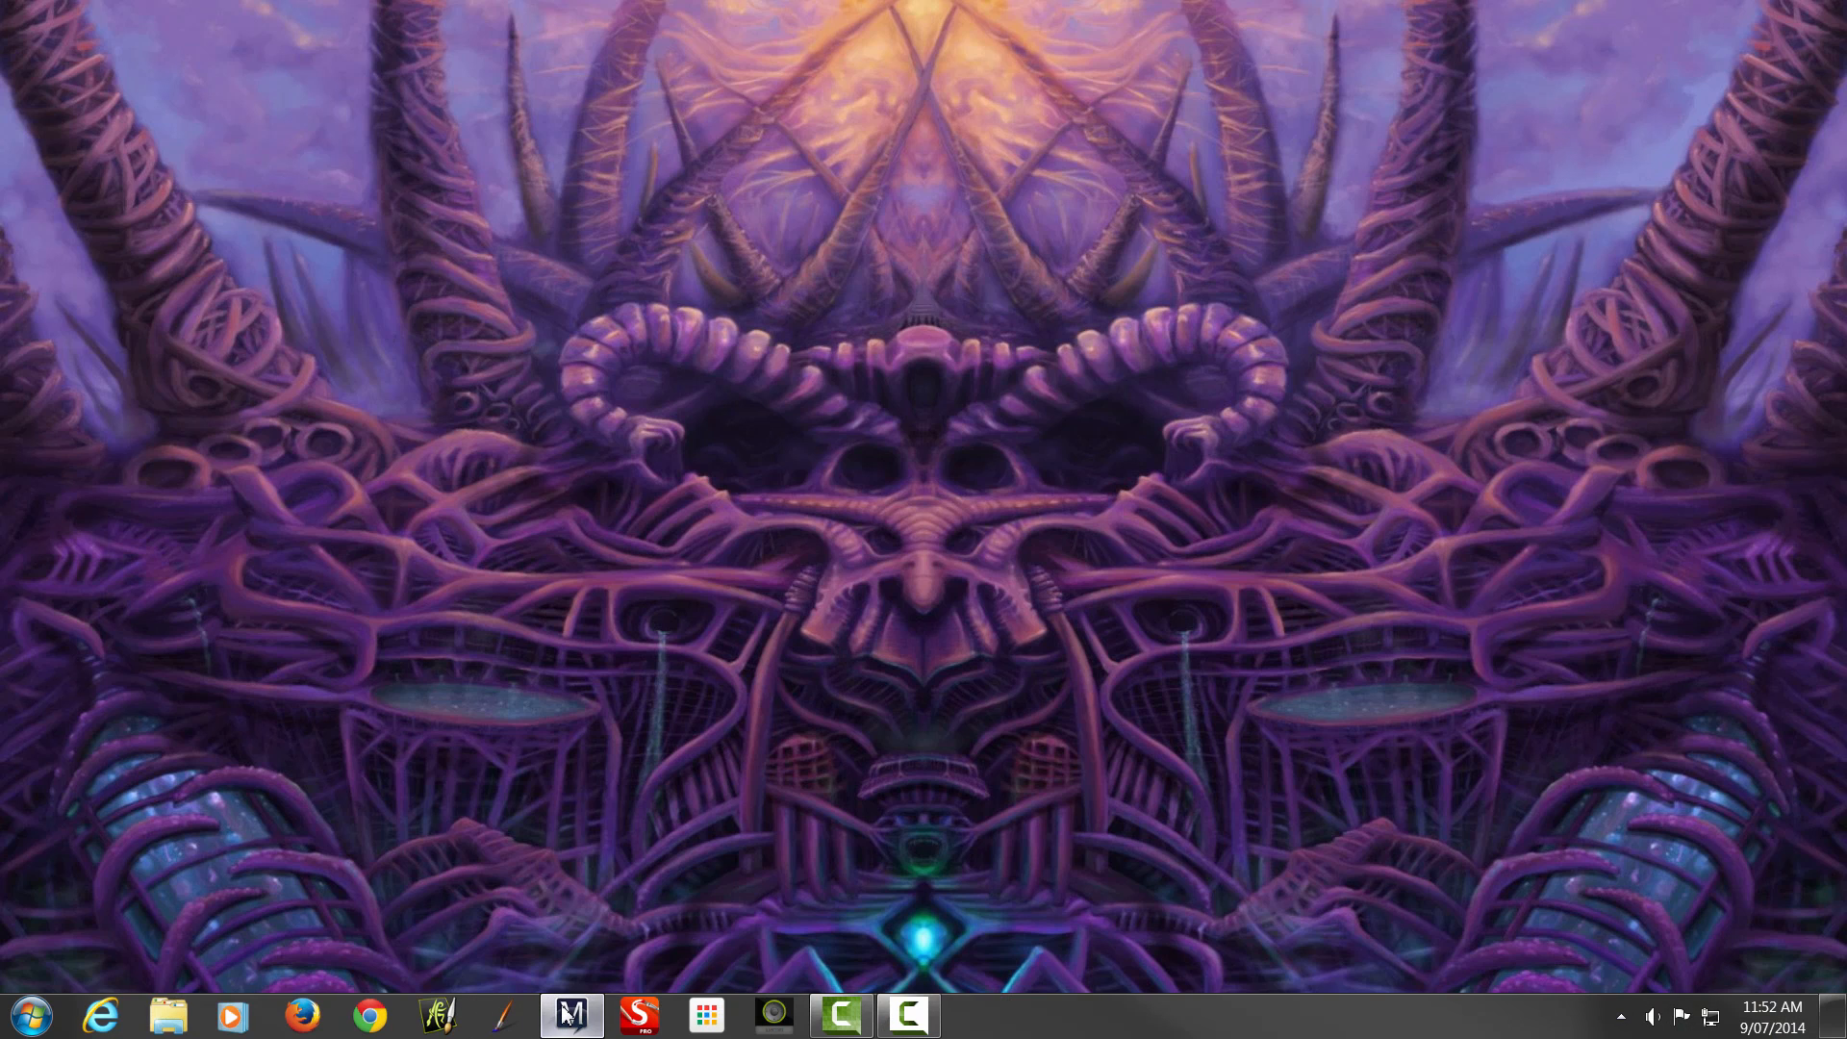
click(569, 1016)
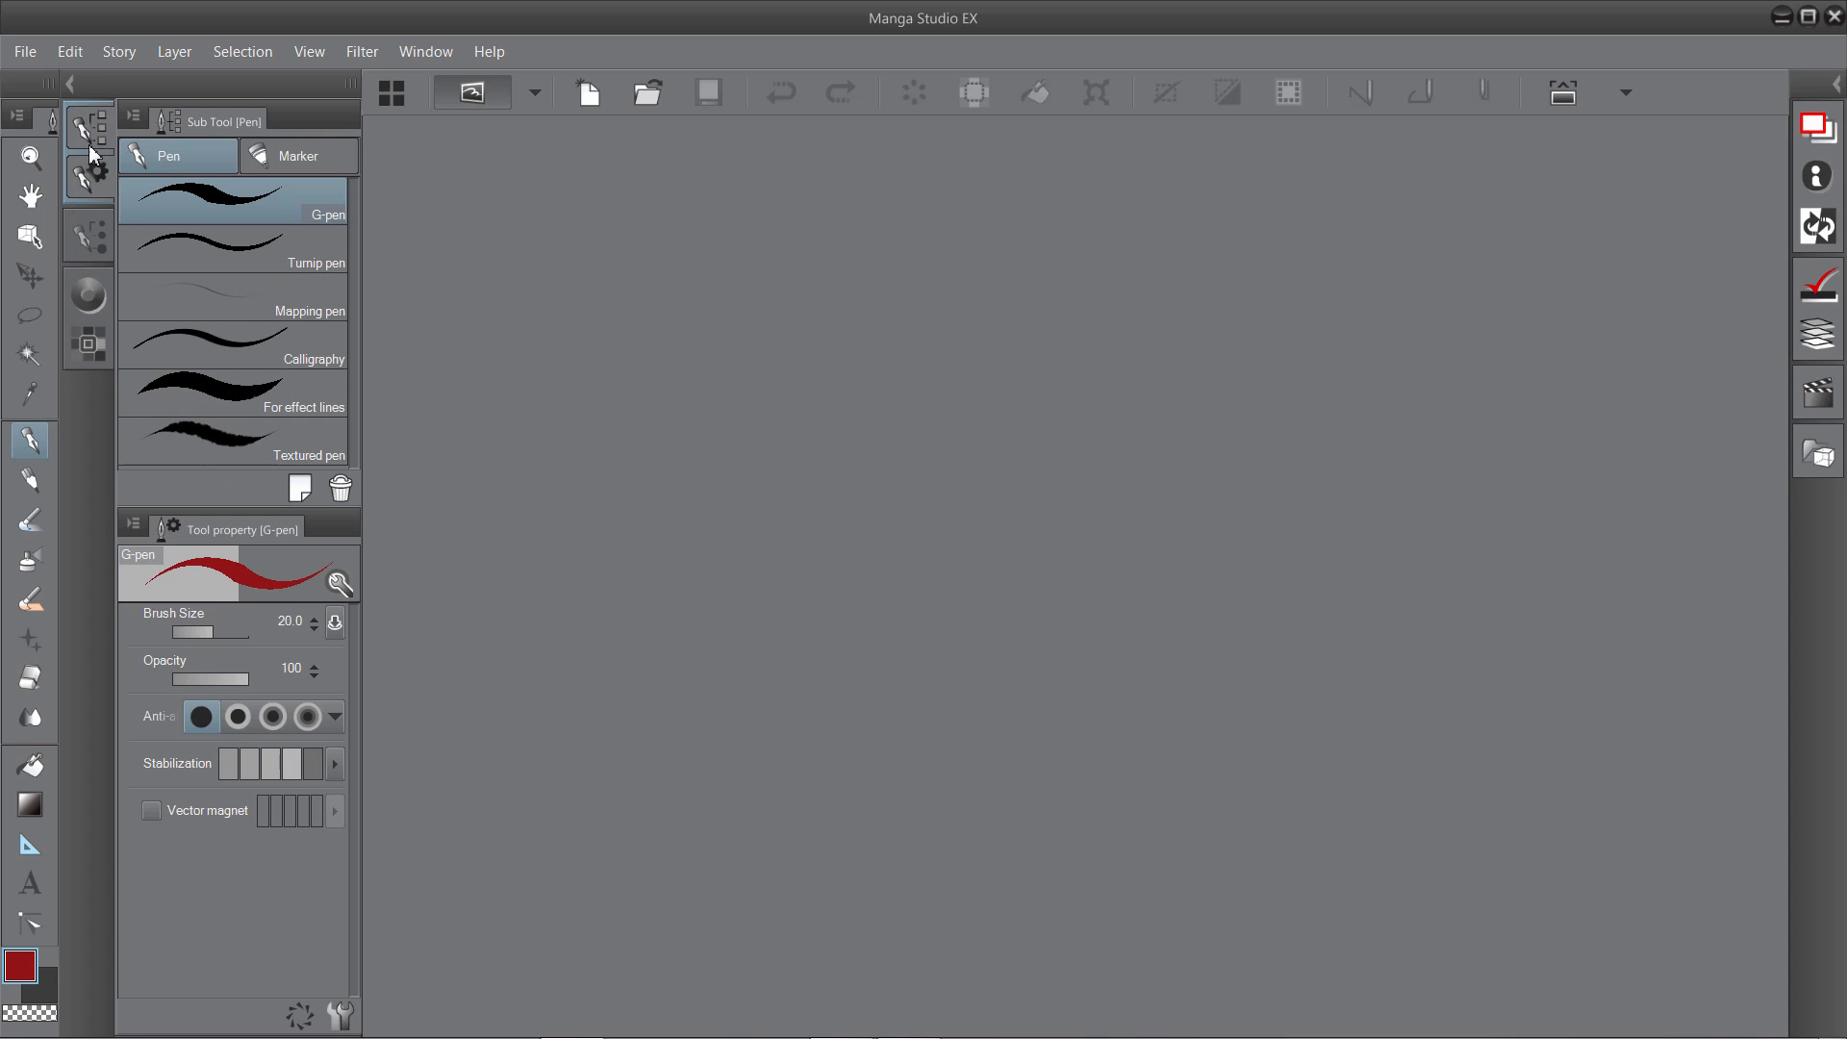
click(86, 292)
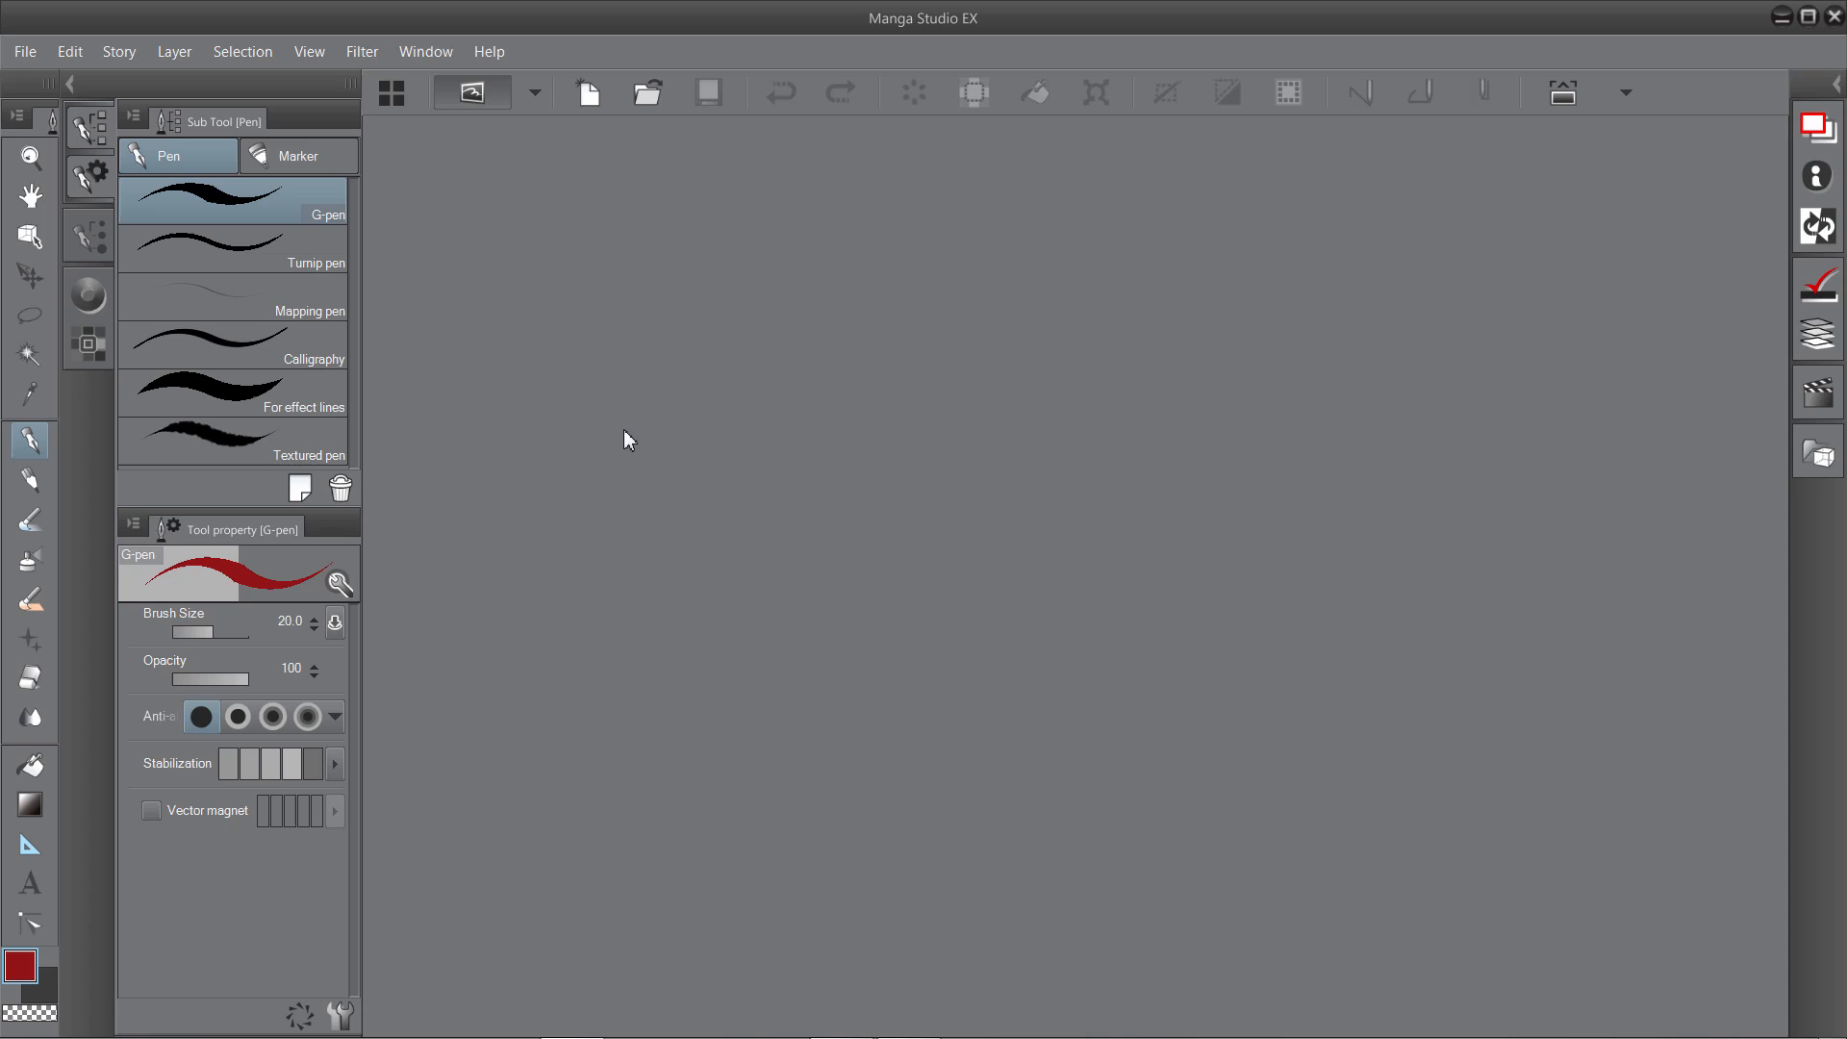
mouse_move(752, 473)
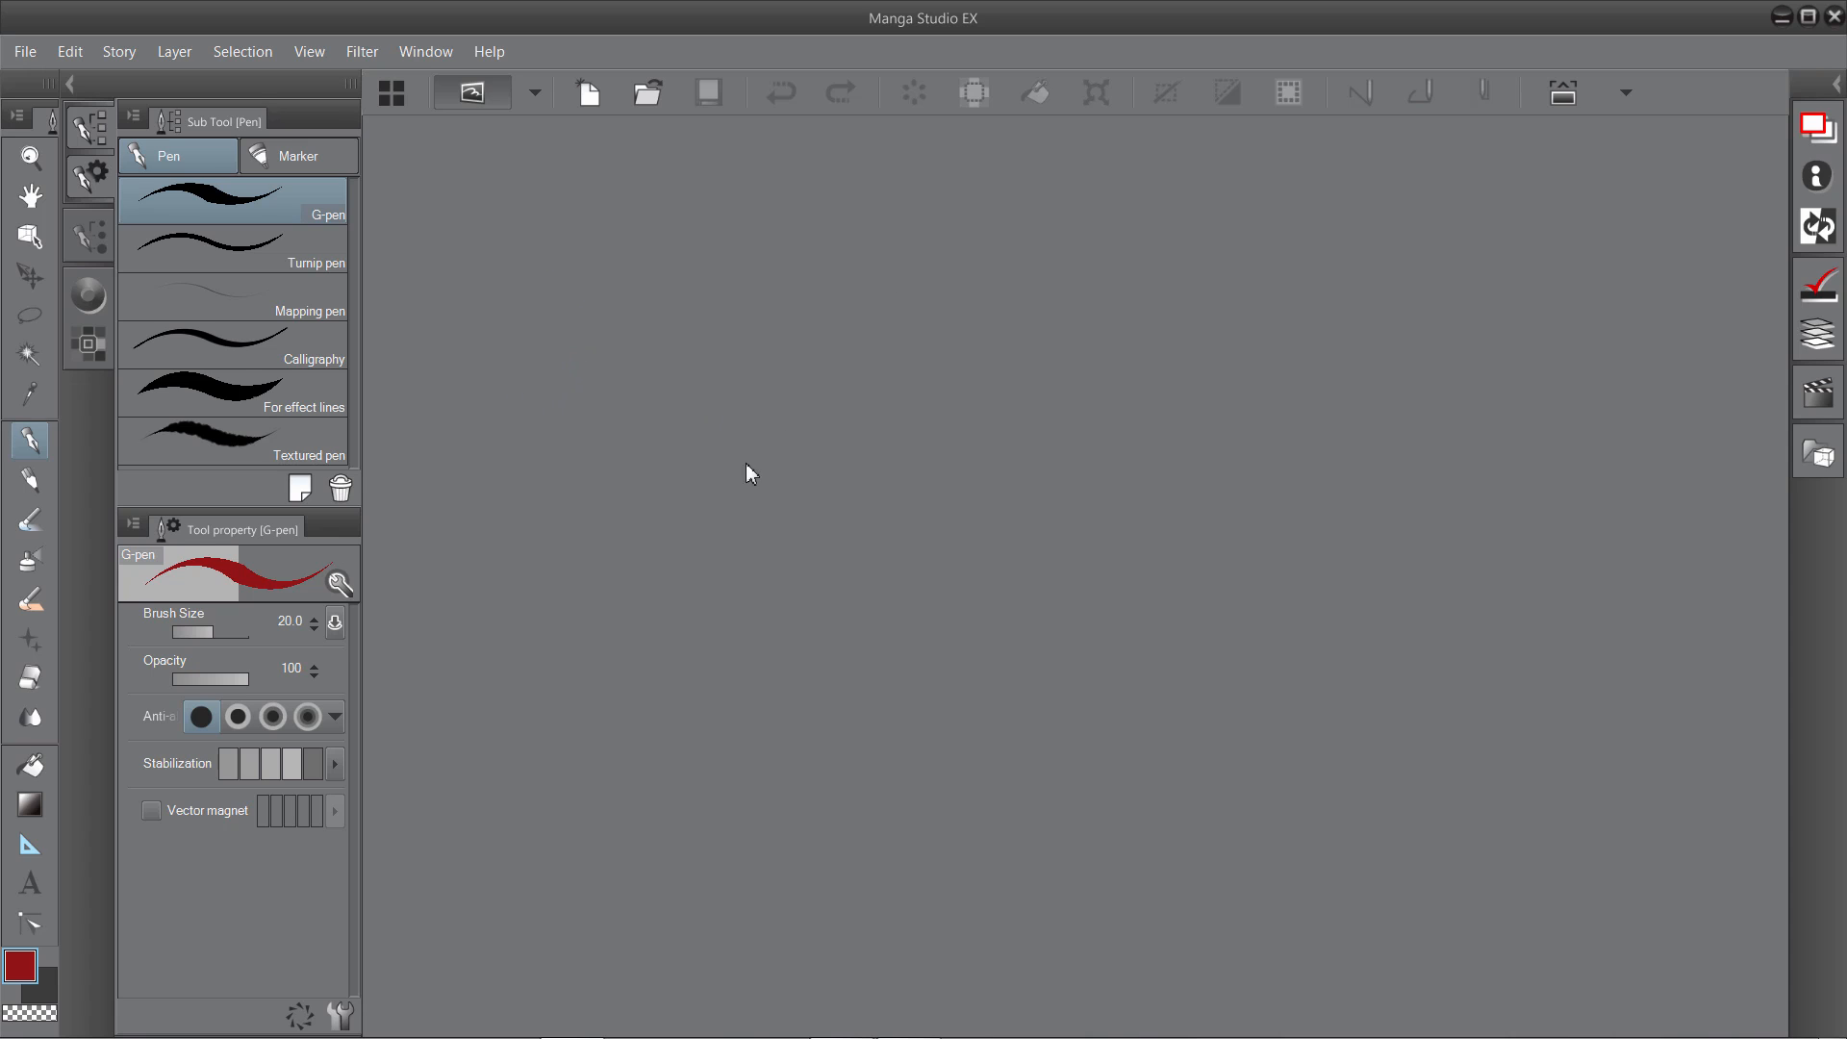
mouse_move(942, 486)
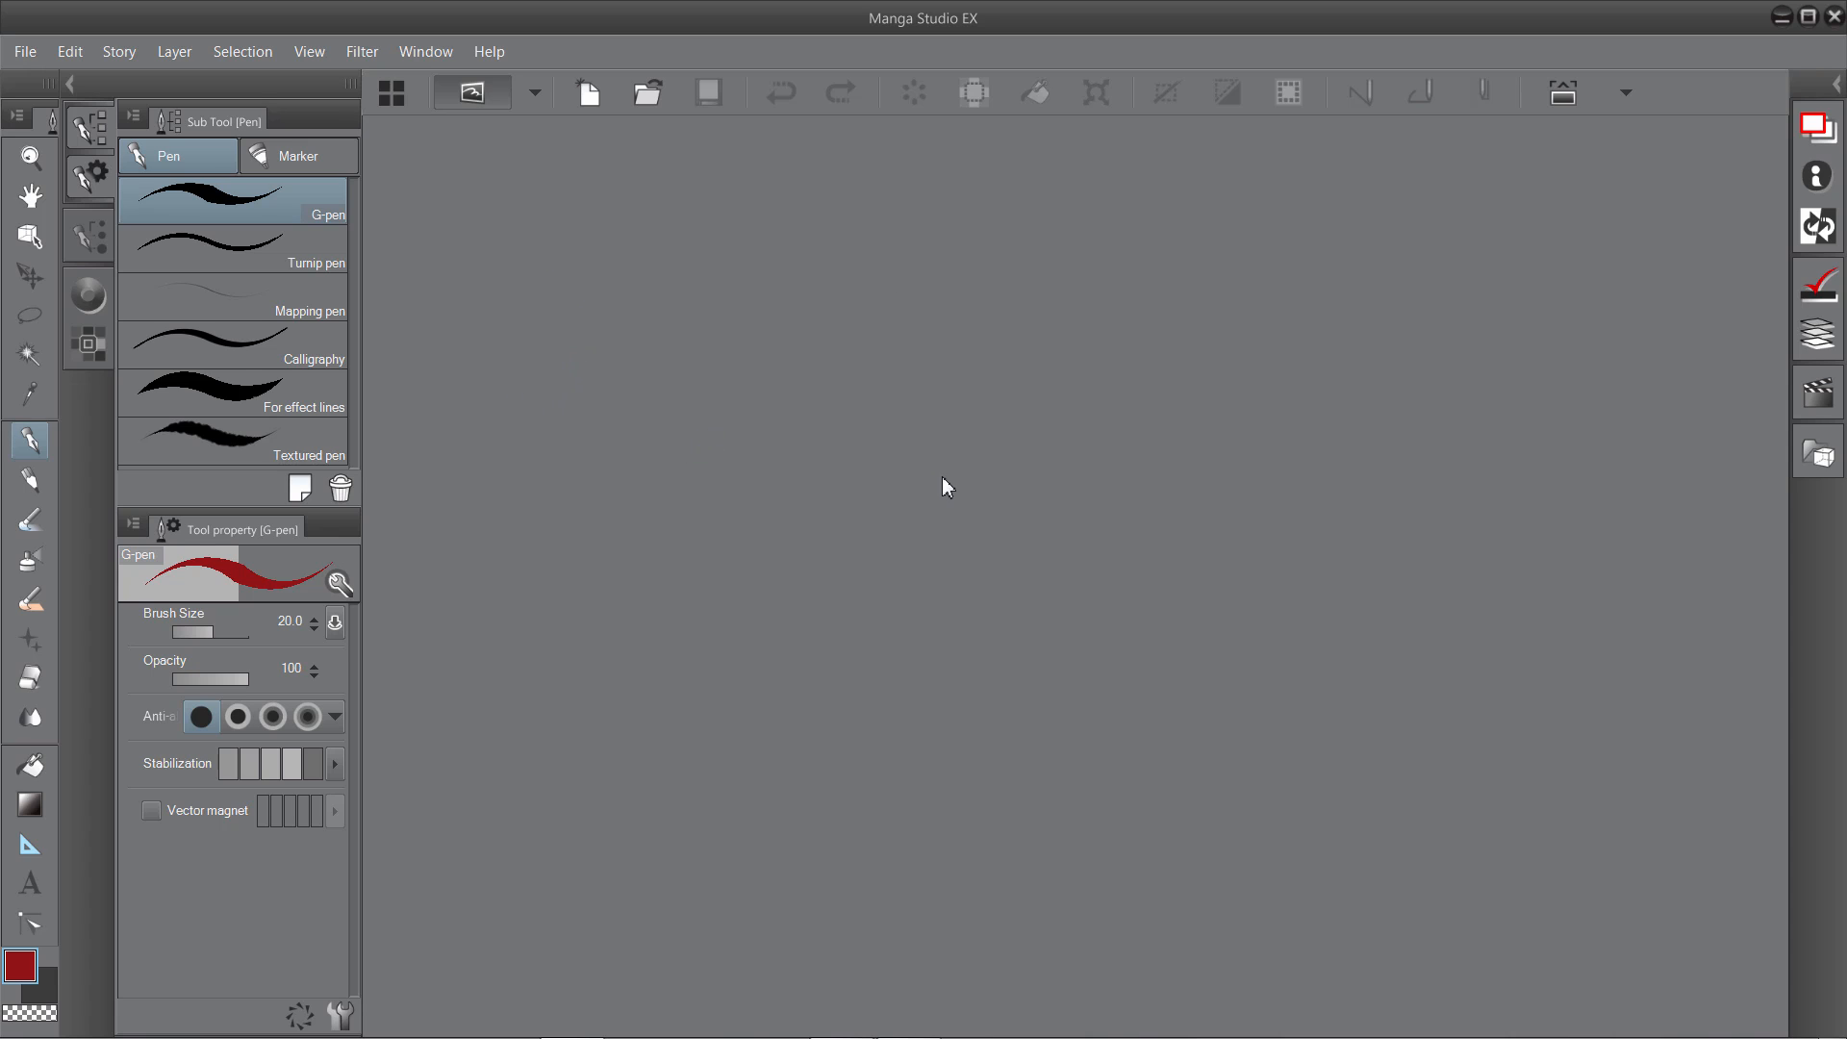
mouse_move(1562, 92)
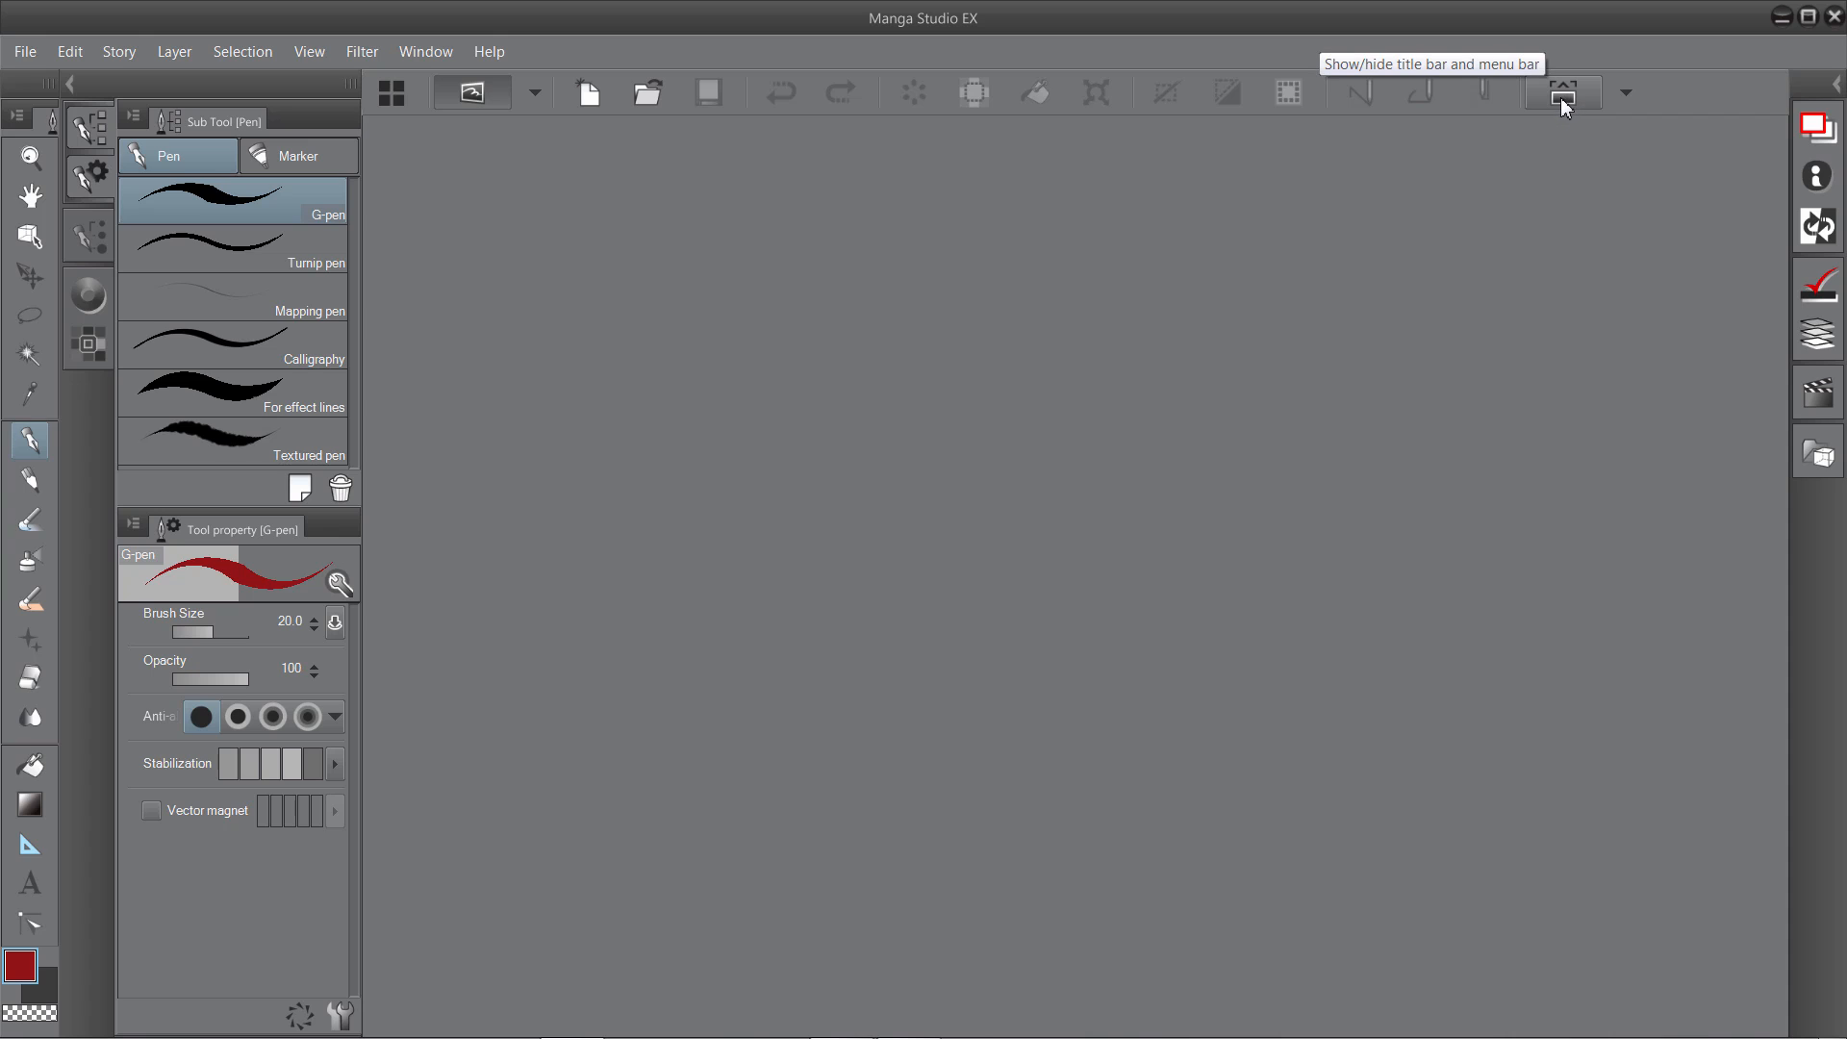
mouse_move(1560, 96)
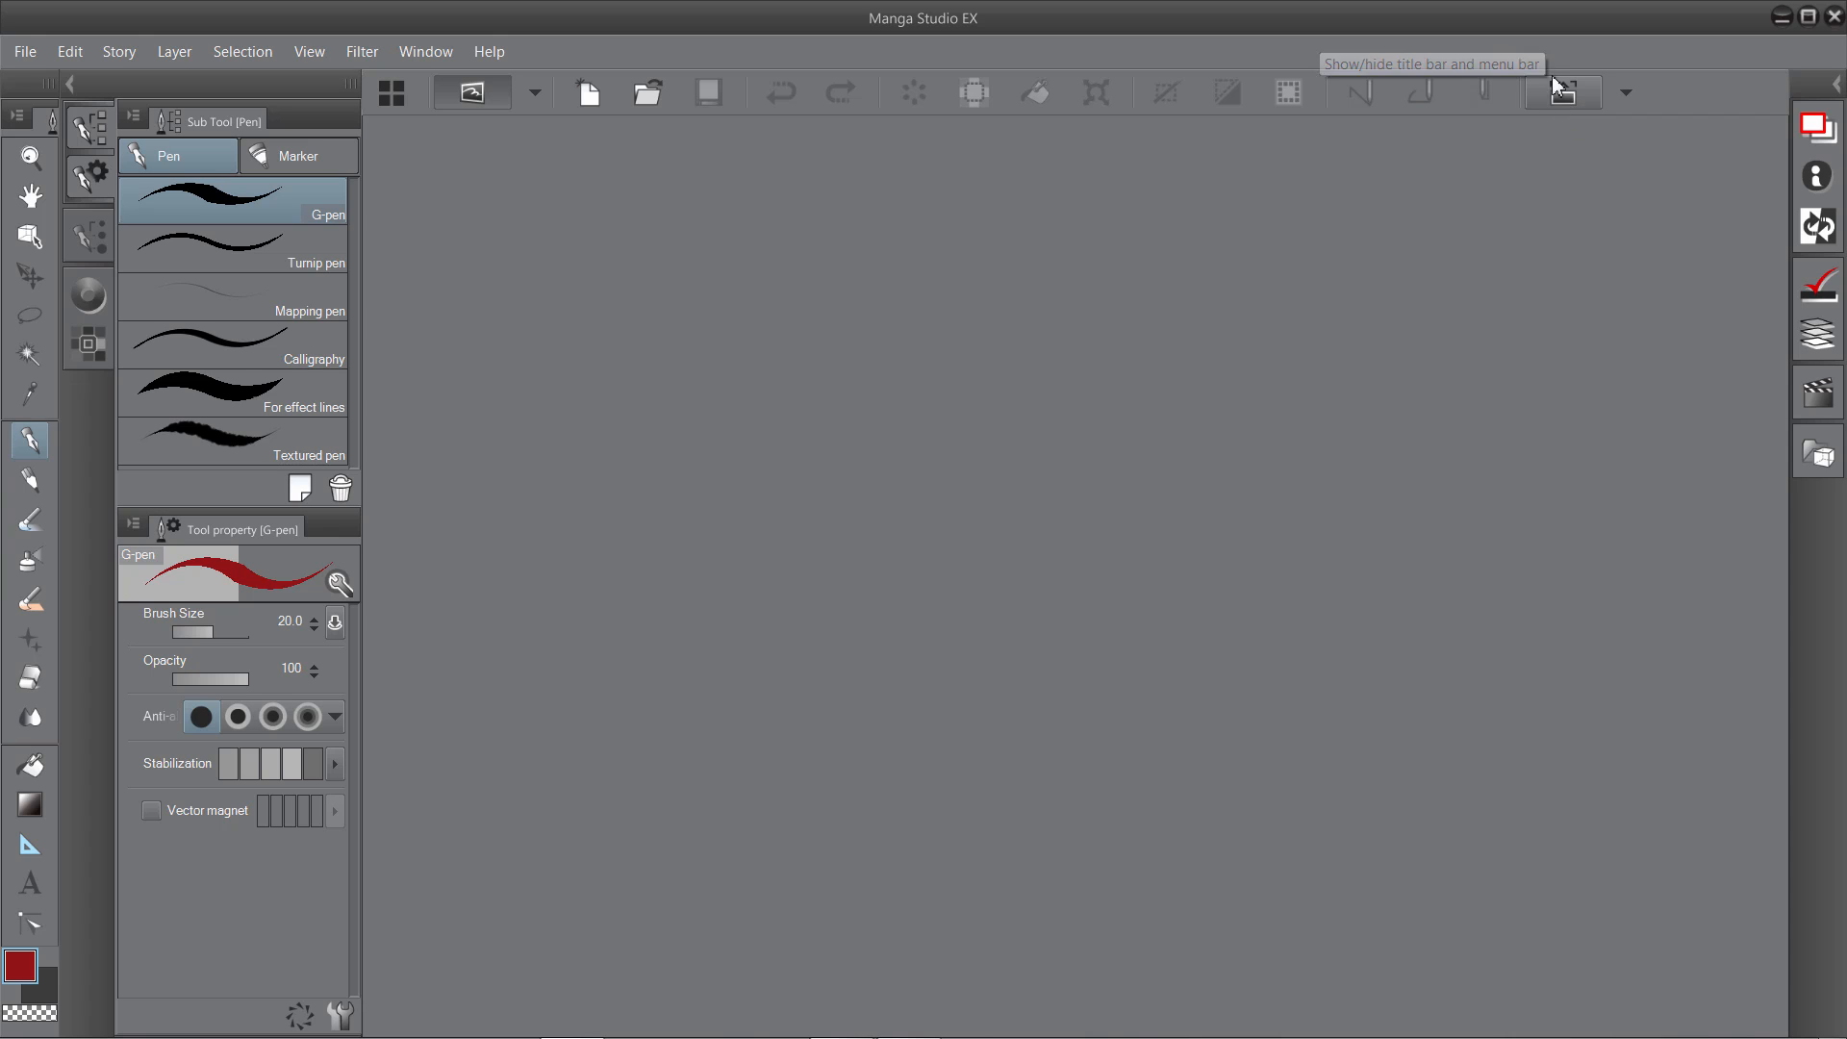
Hide the title and menu bars, then browse the application menu button's File/Edit menus and close it.
click(1560, 92)
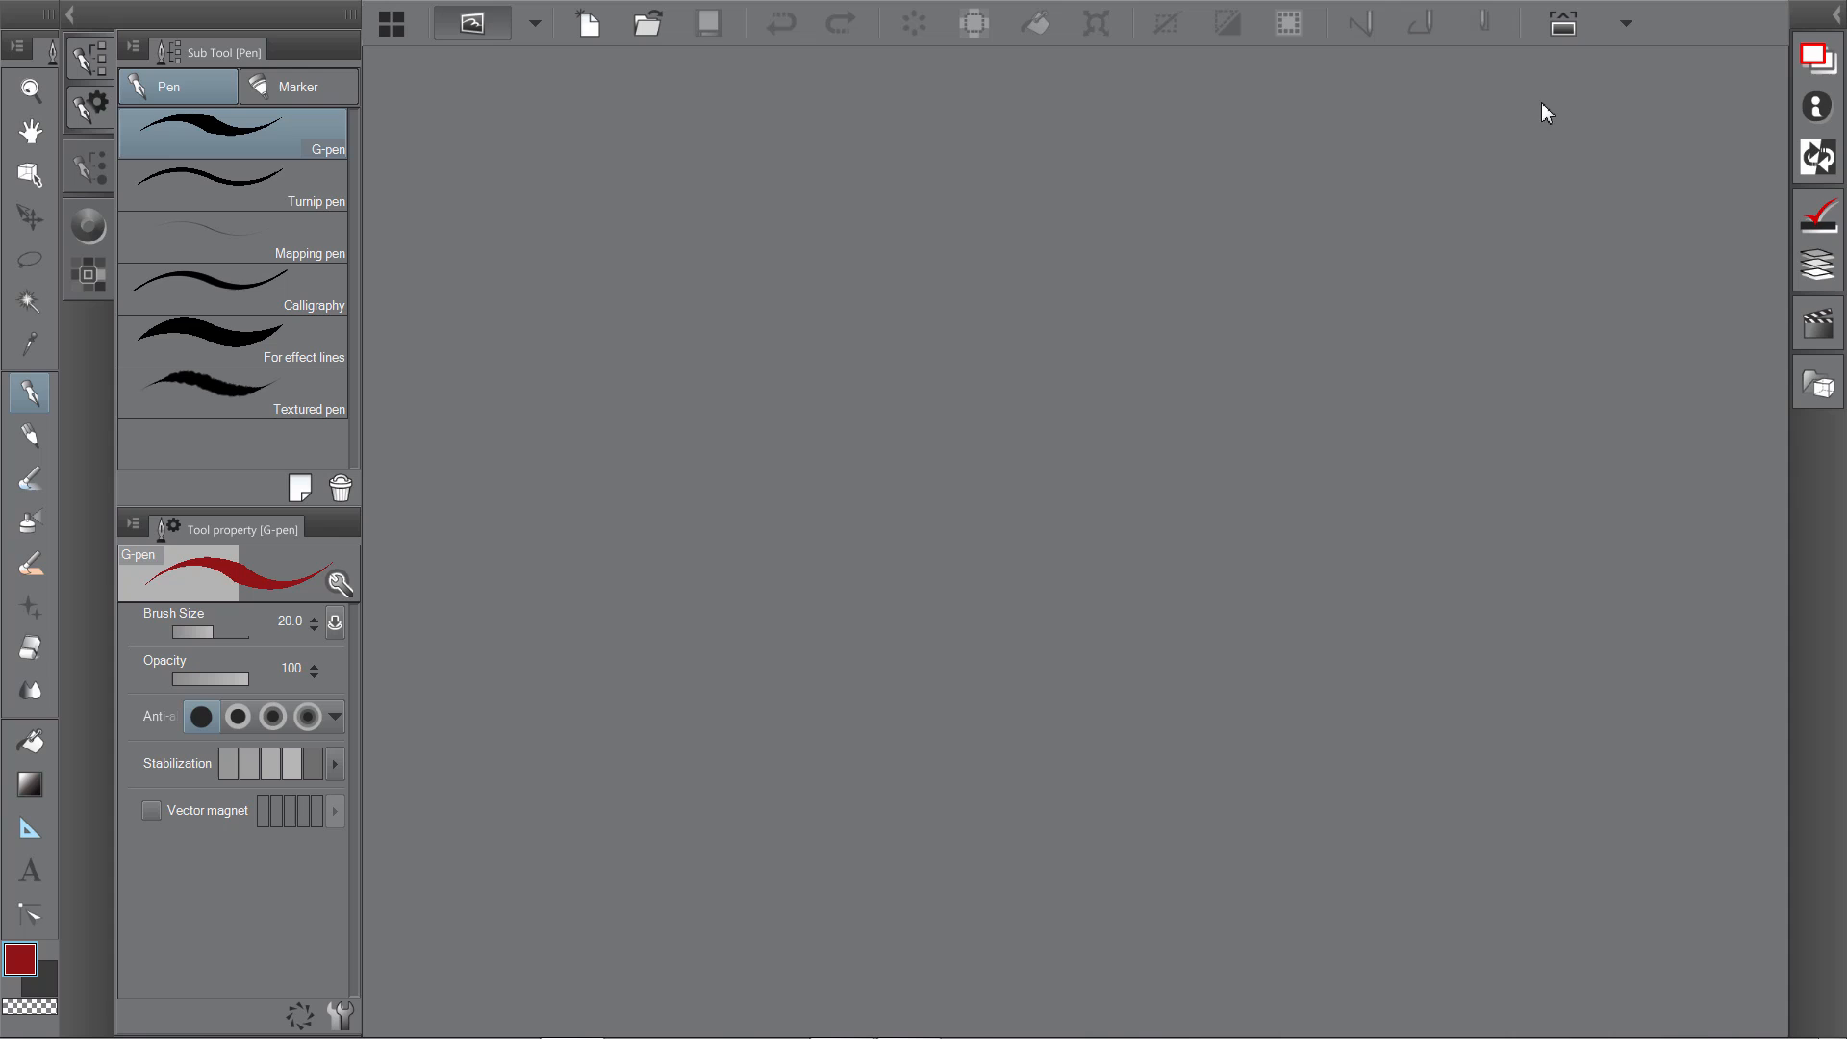
mouse_move(1010, 517)
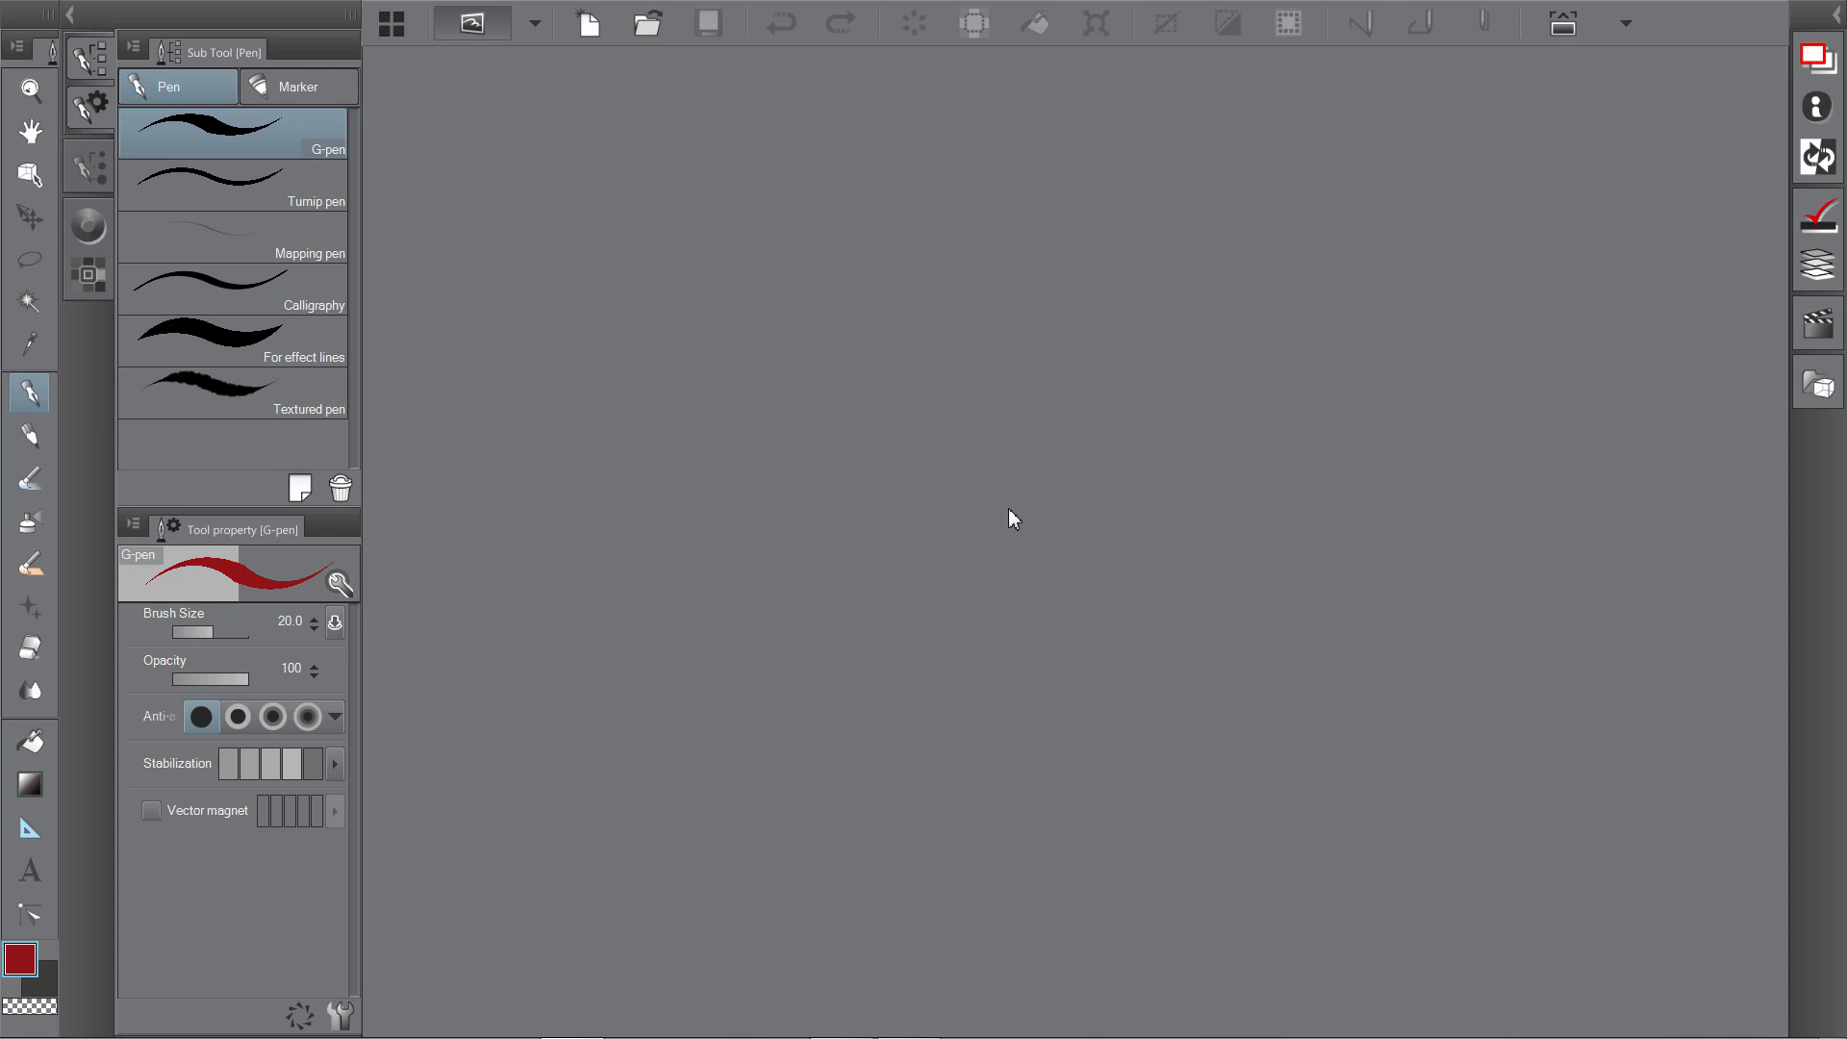
mouse_move(664, 436)
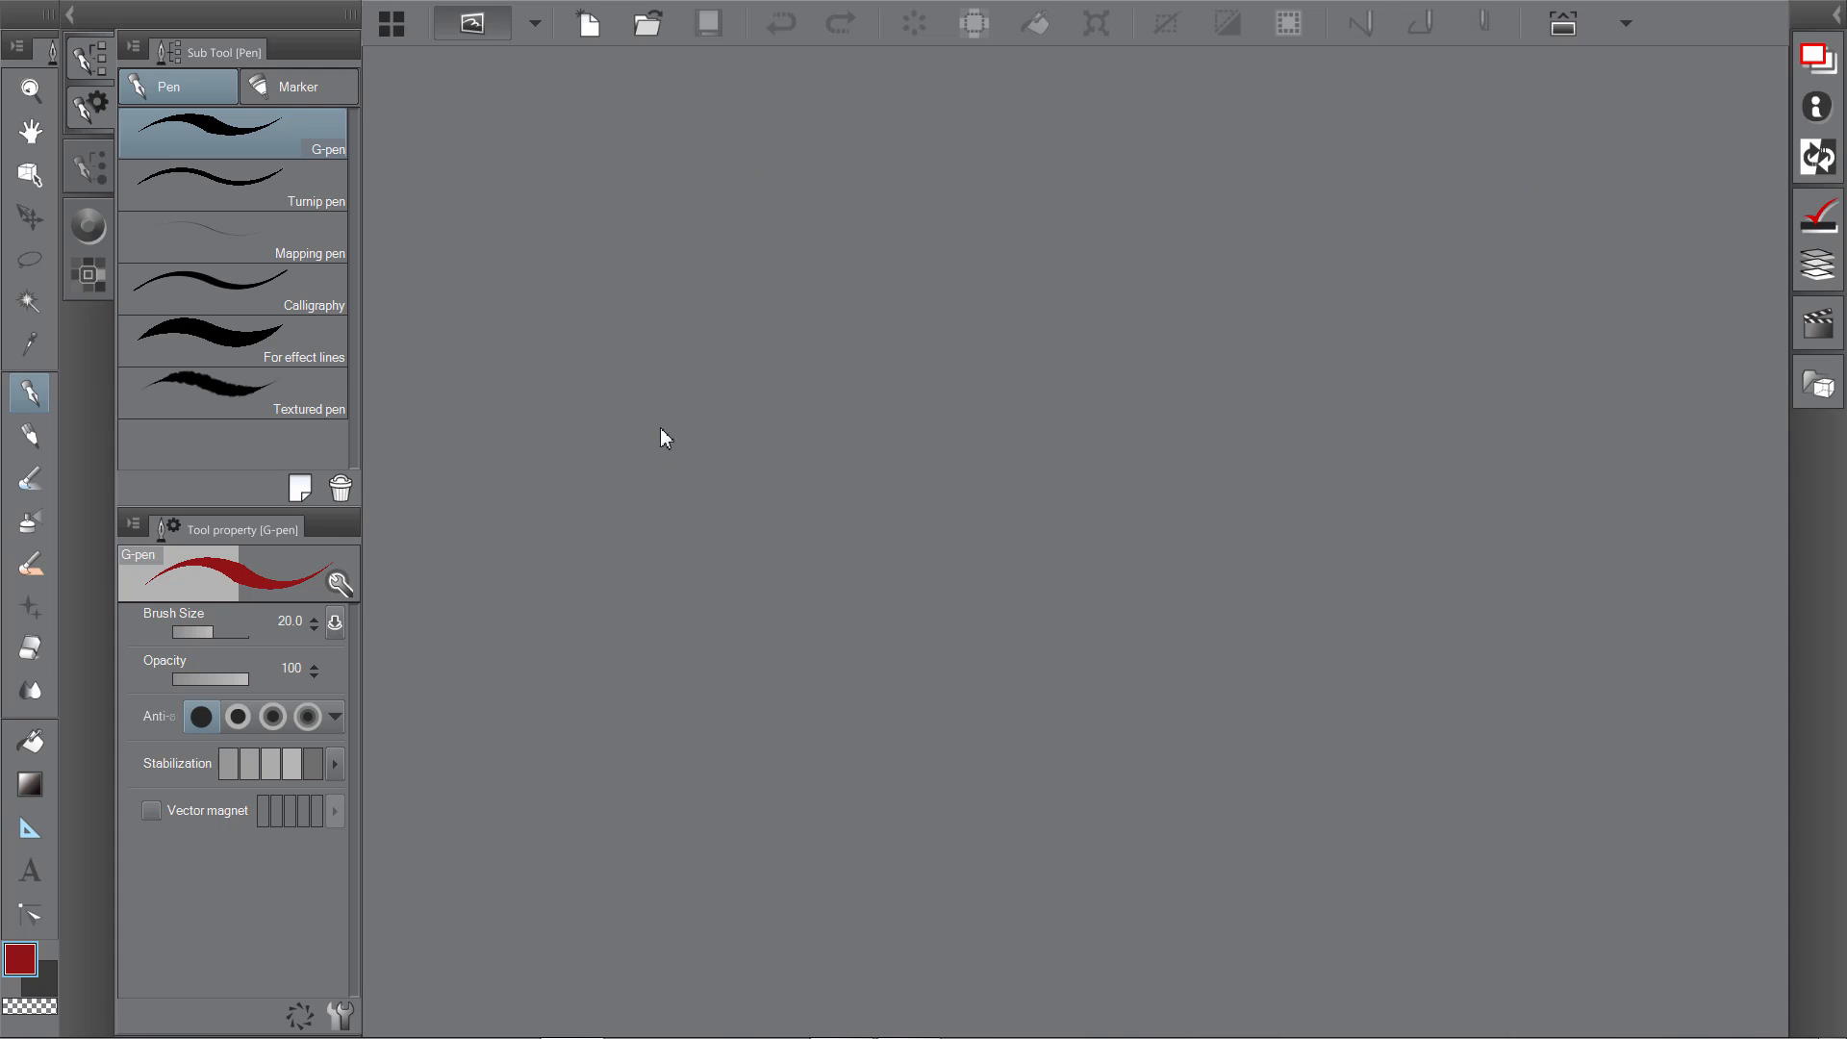
mouse_move(396, 150)
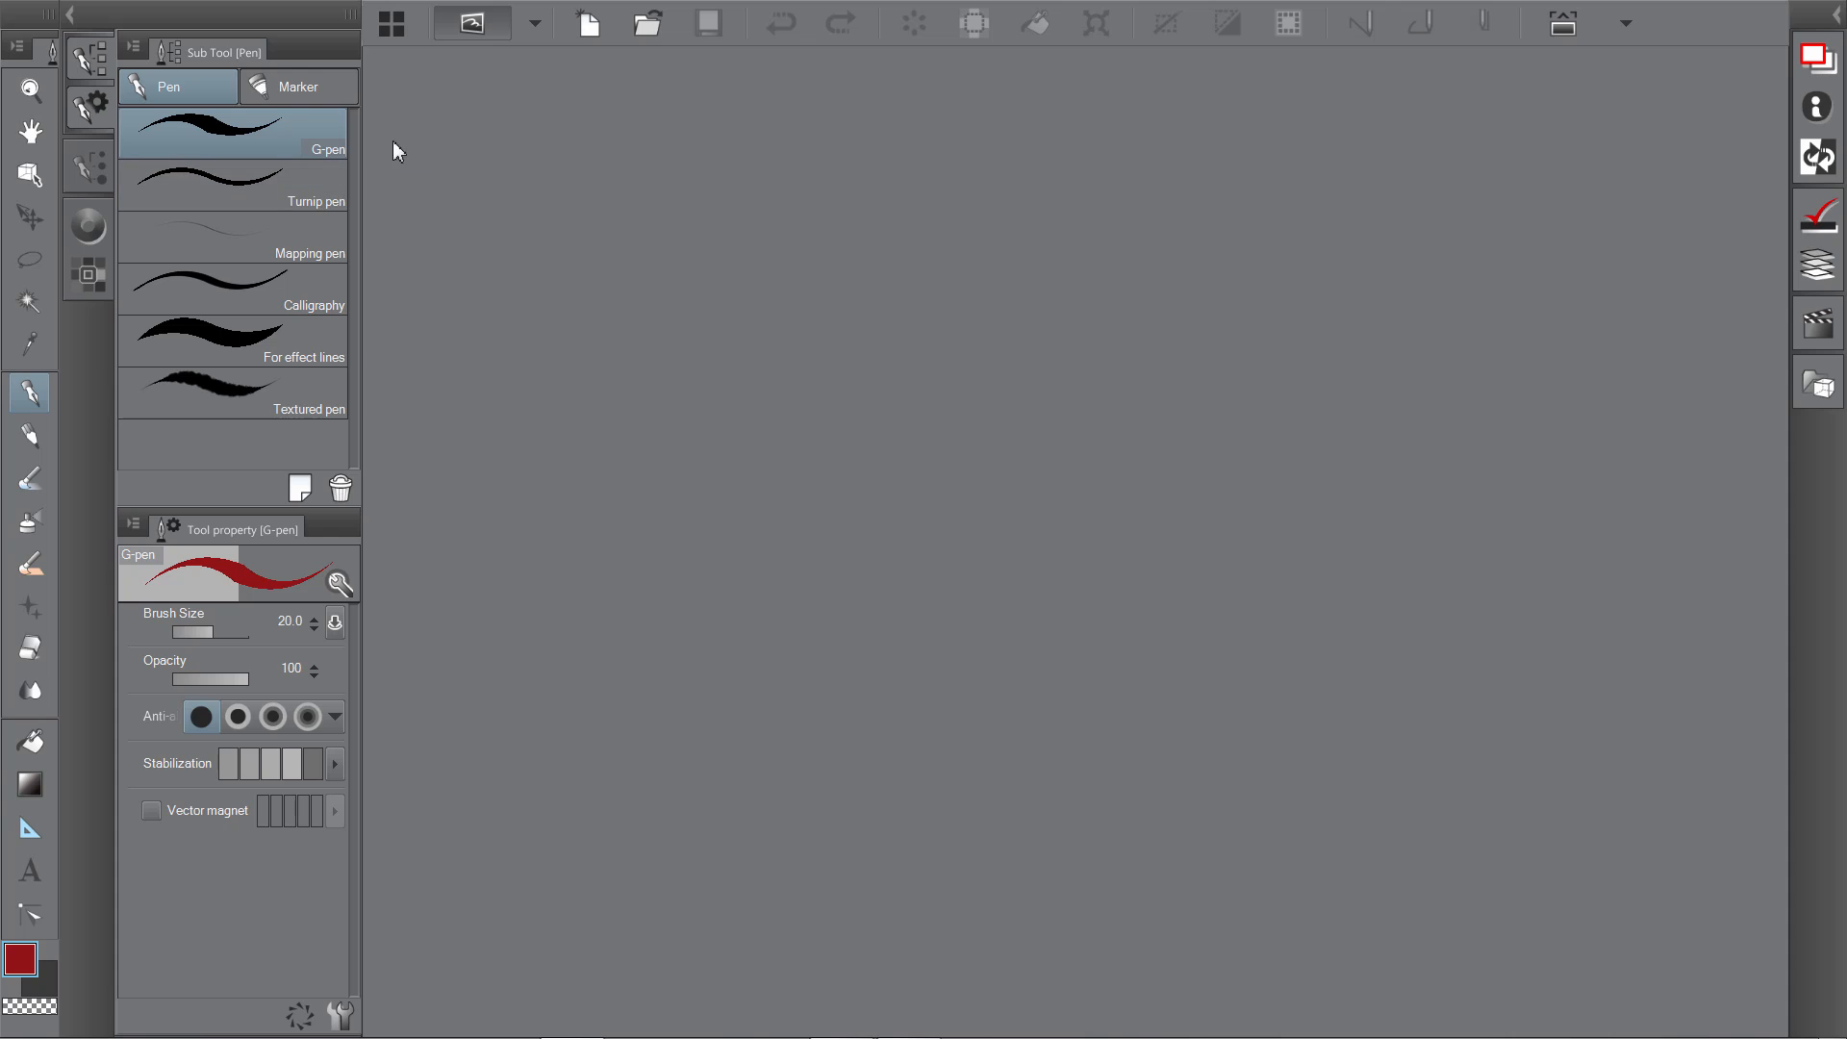
mouse_move(671, 148)
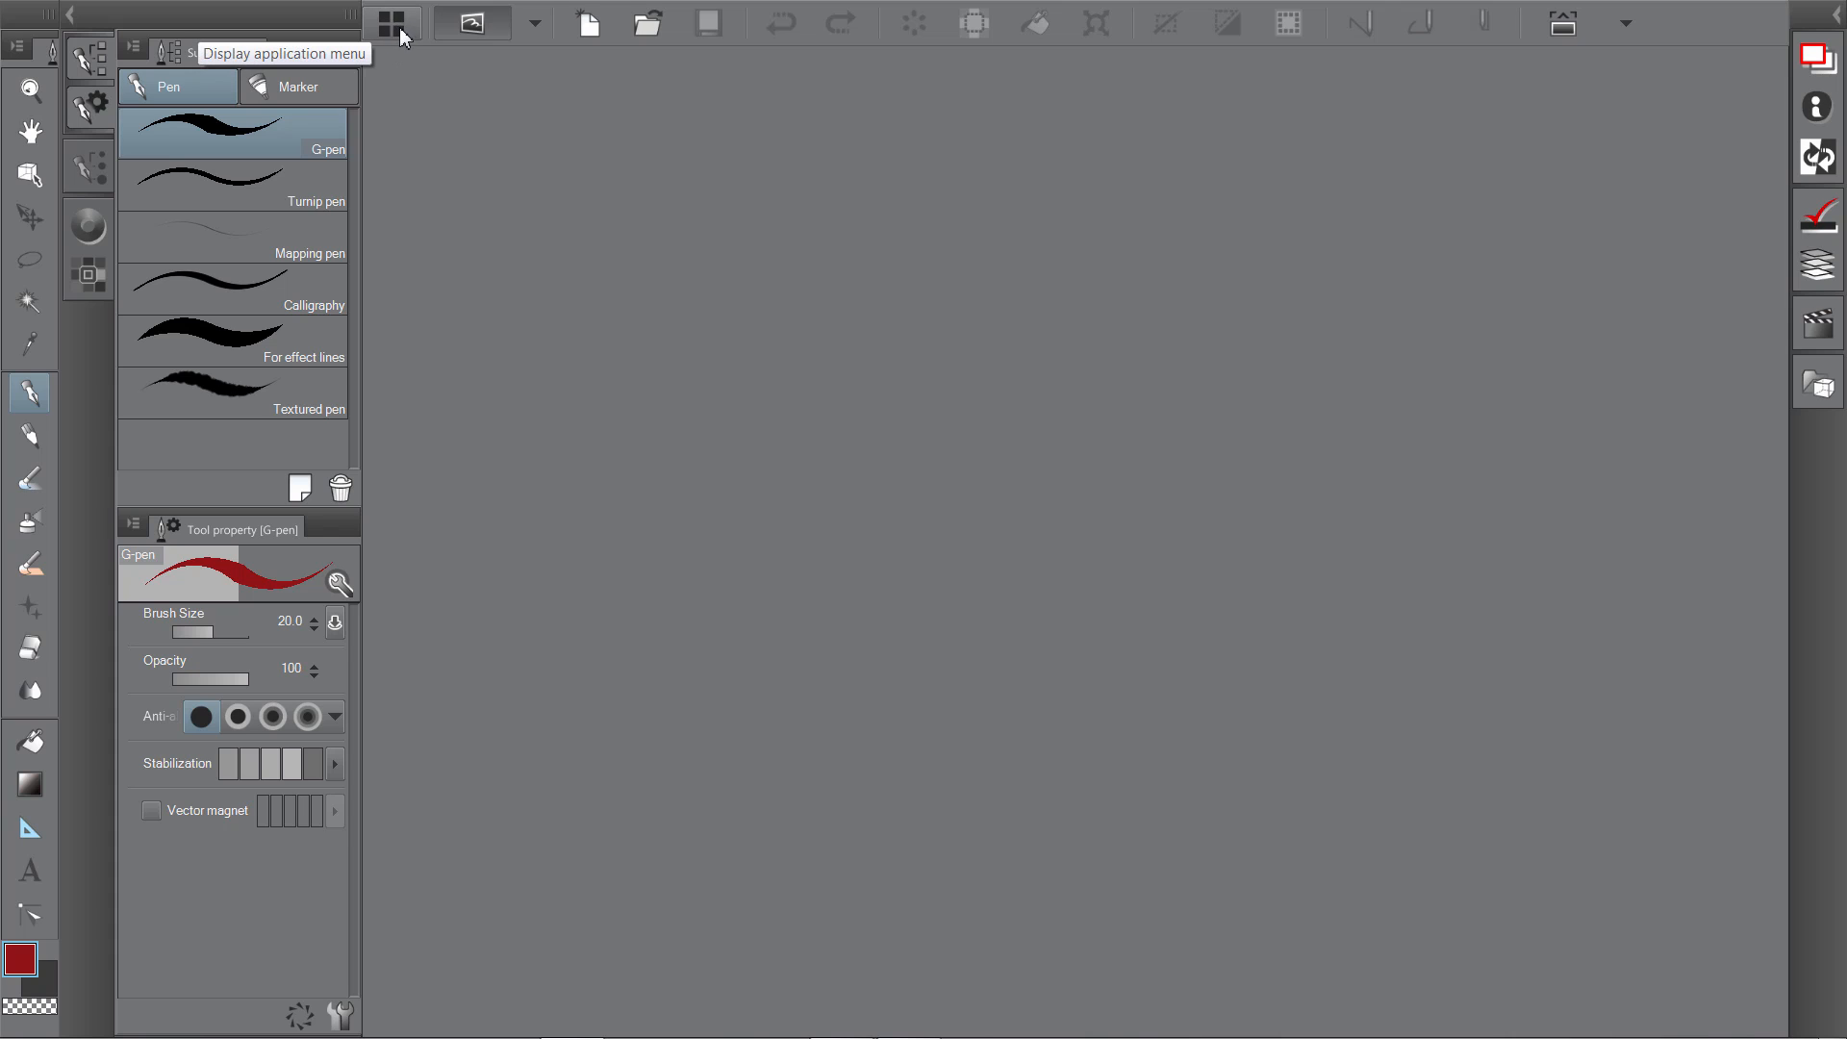
click(392, 23)
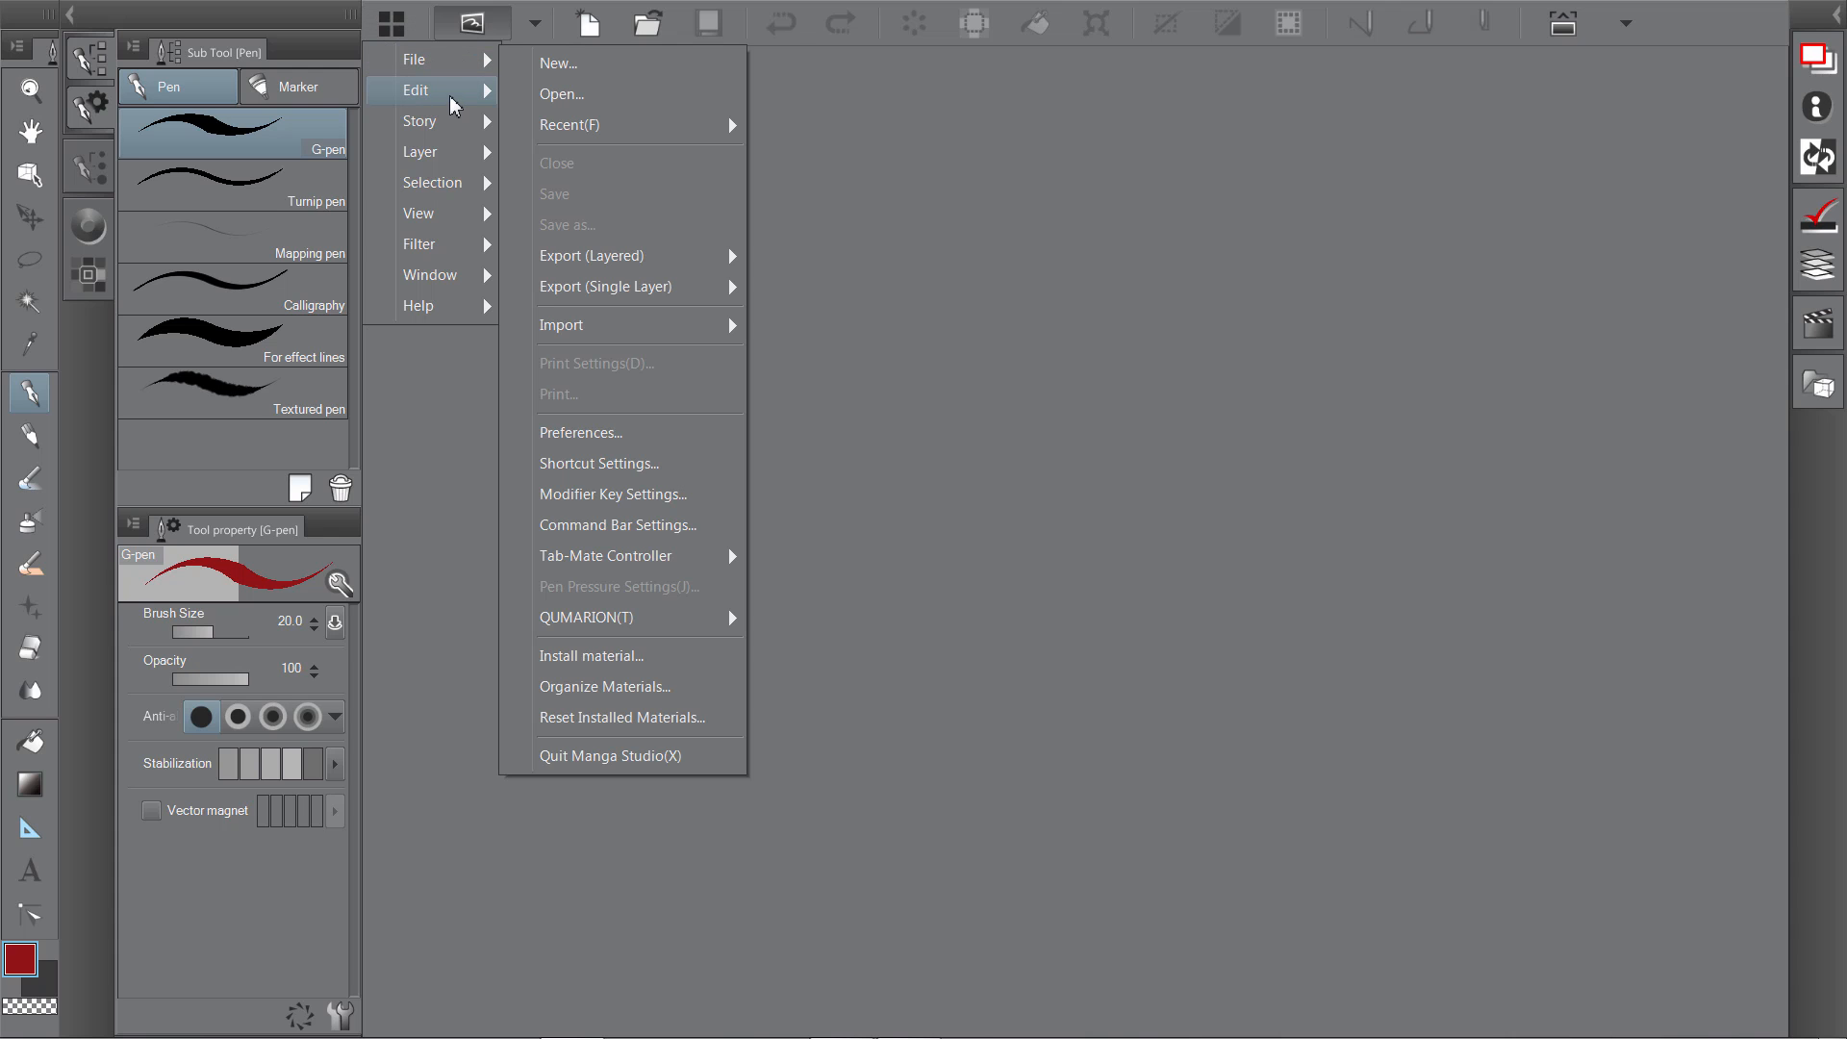
mouse_move(417, 214)
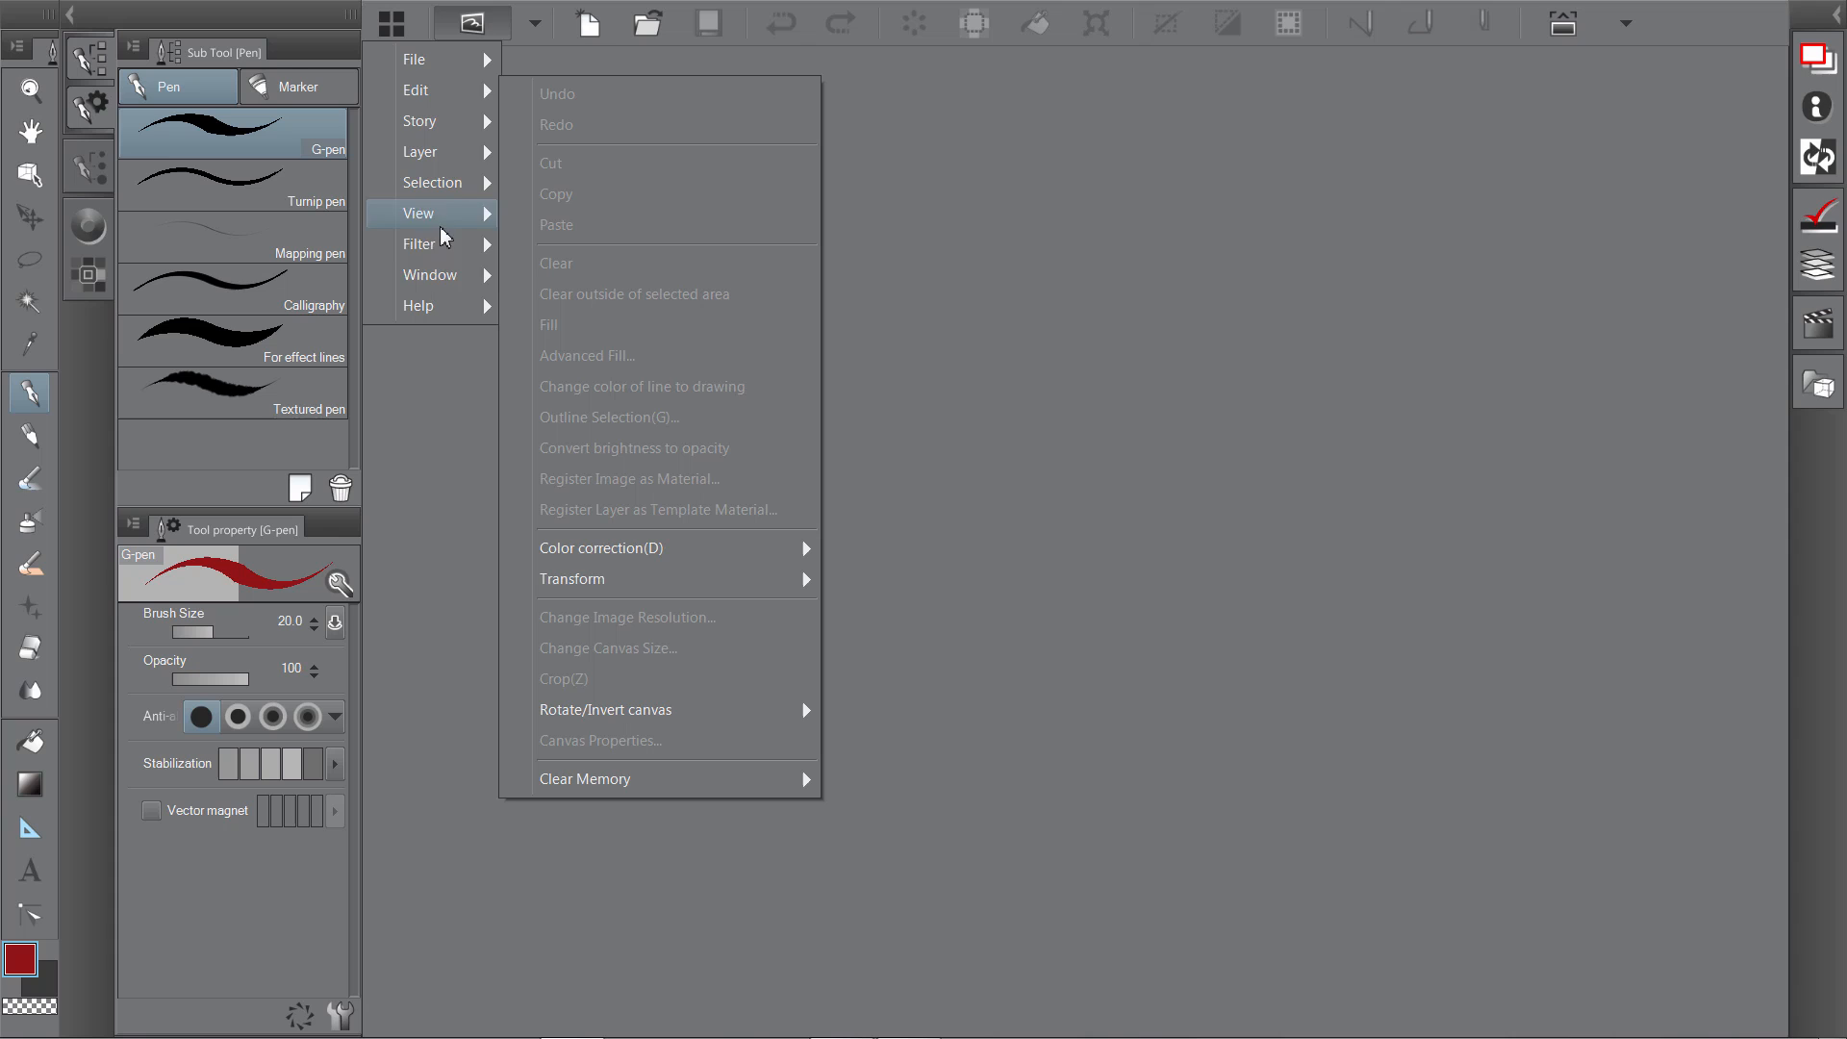
click(414, 59)
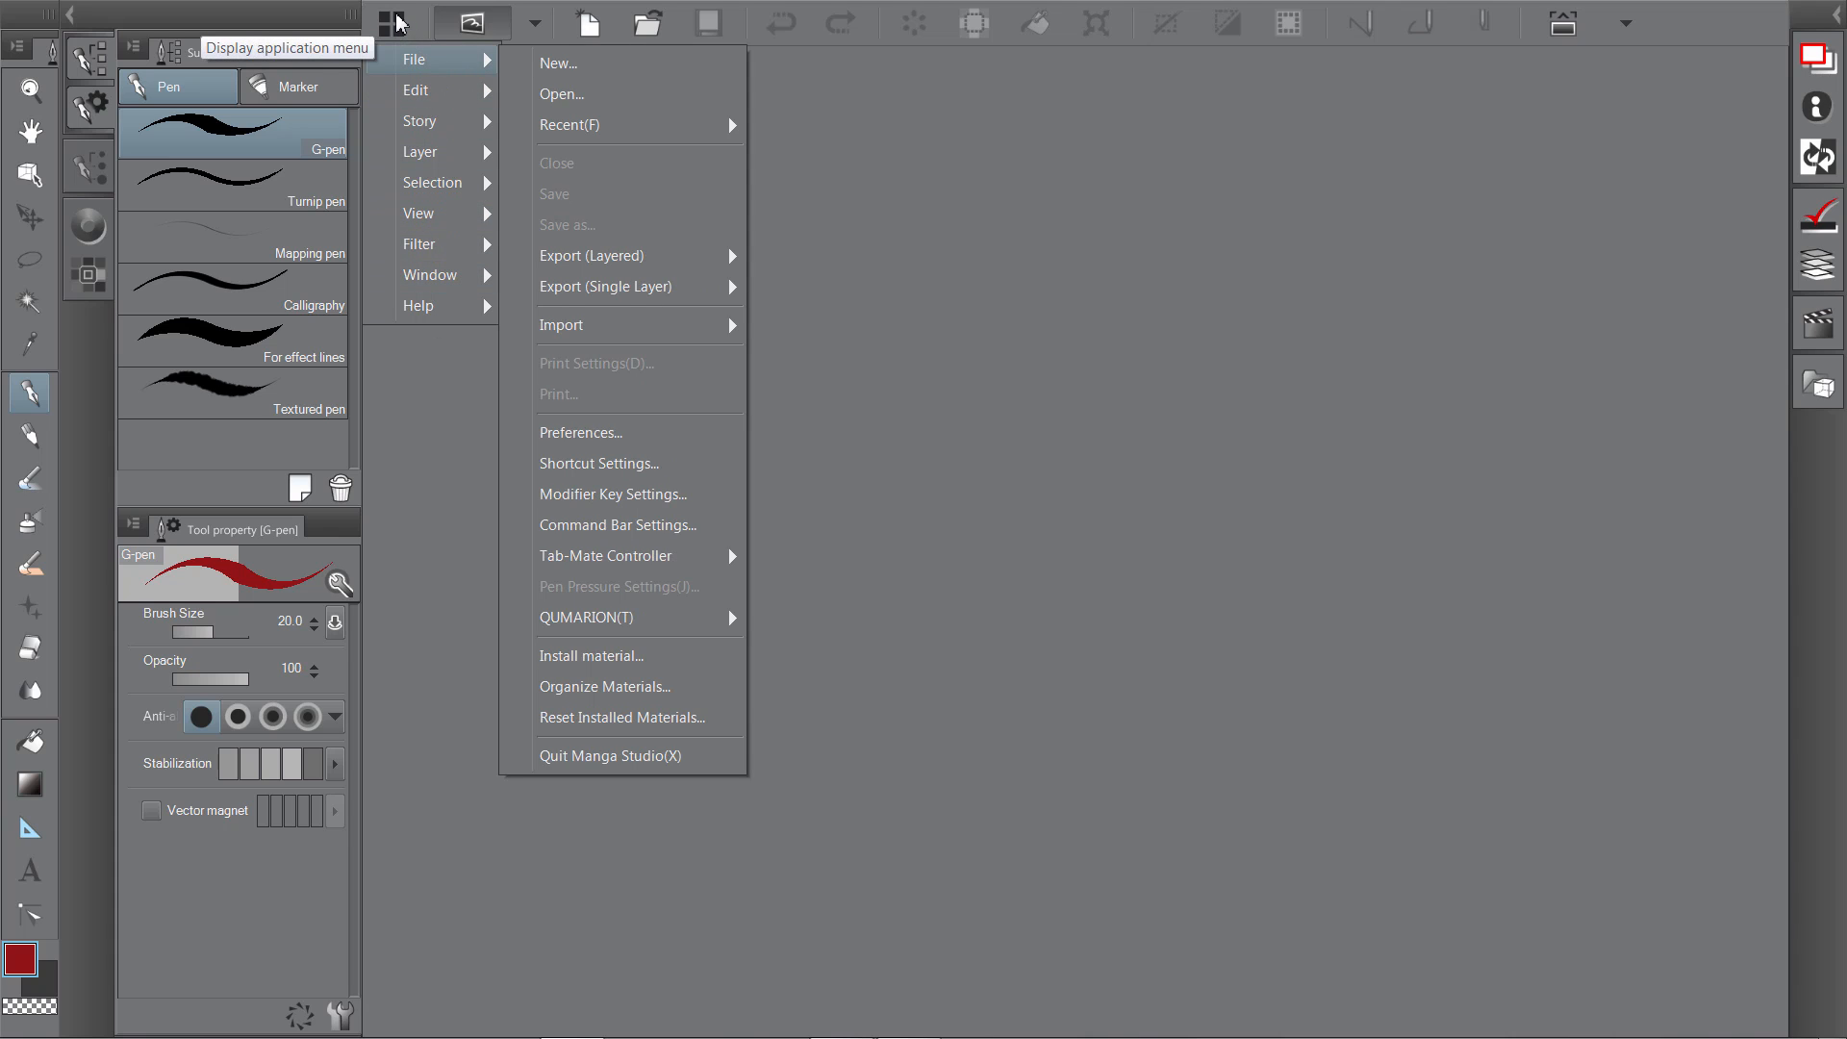
click(588, 540)
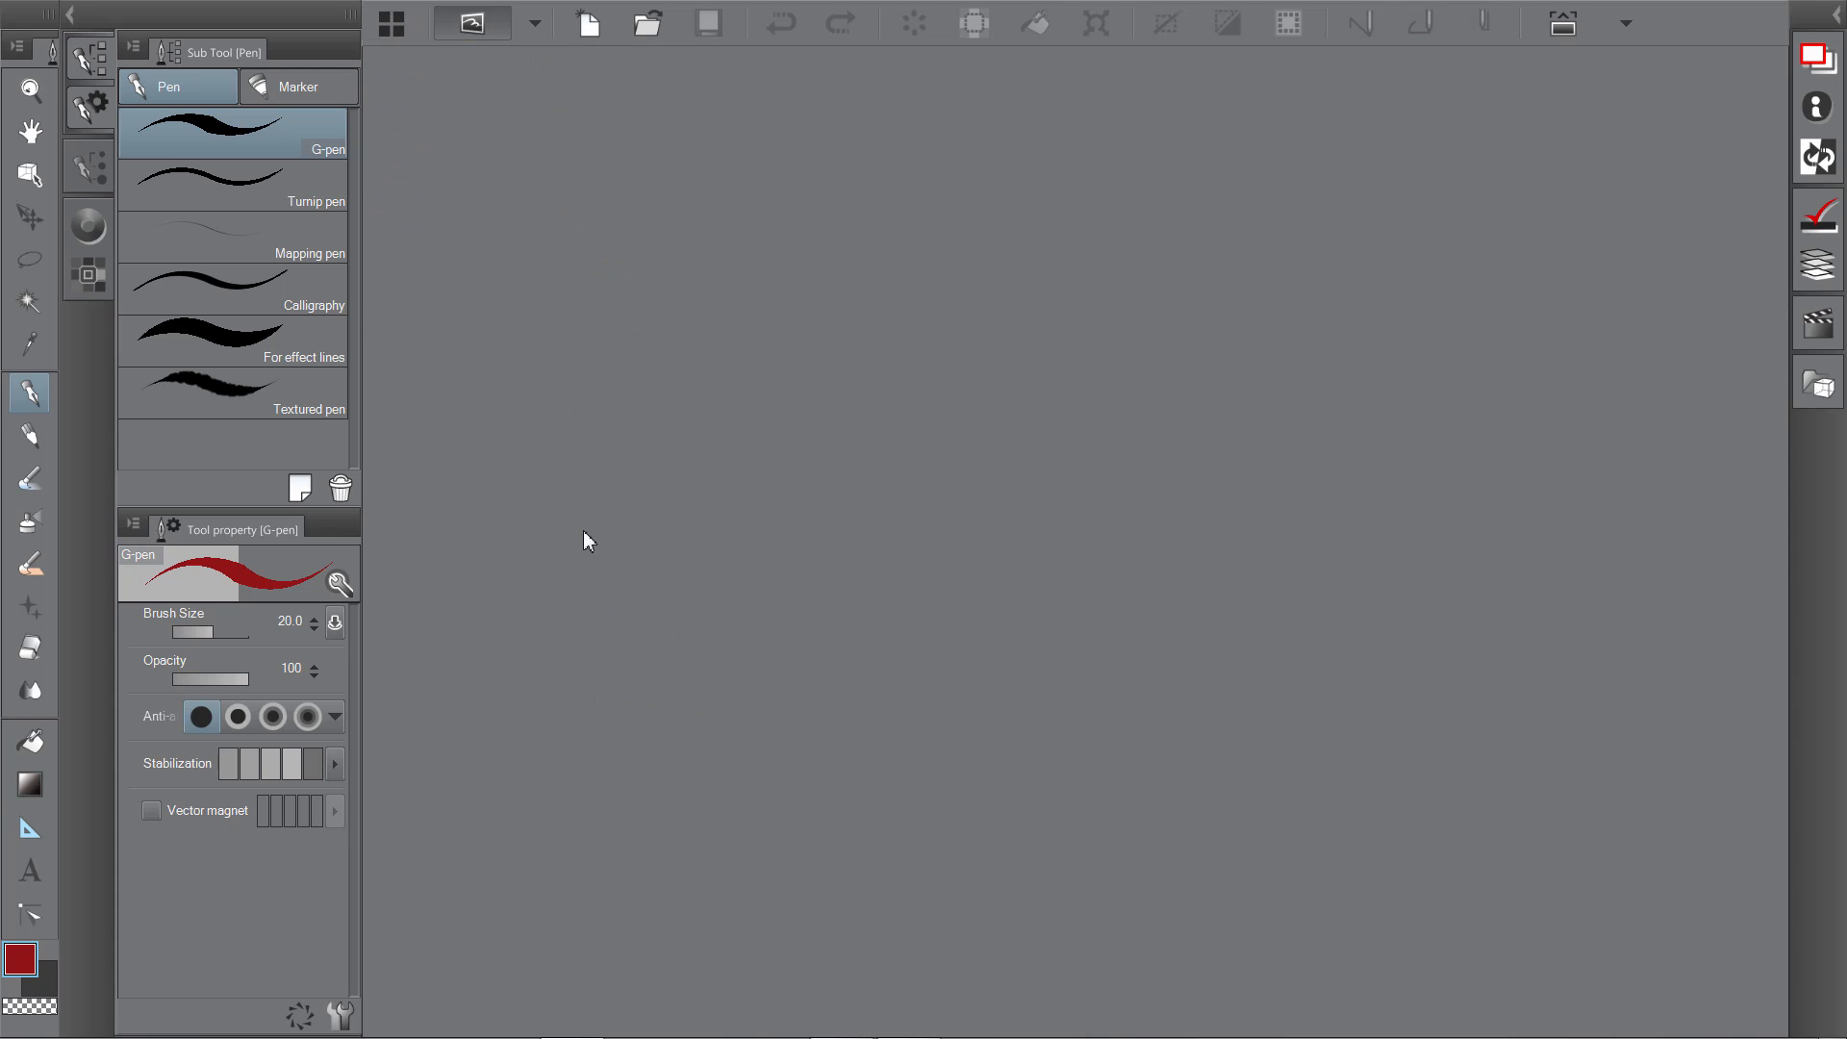
mouse_move(494, 637)
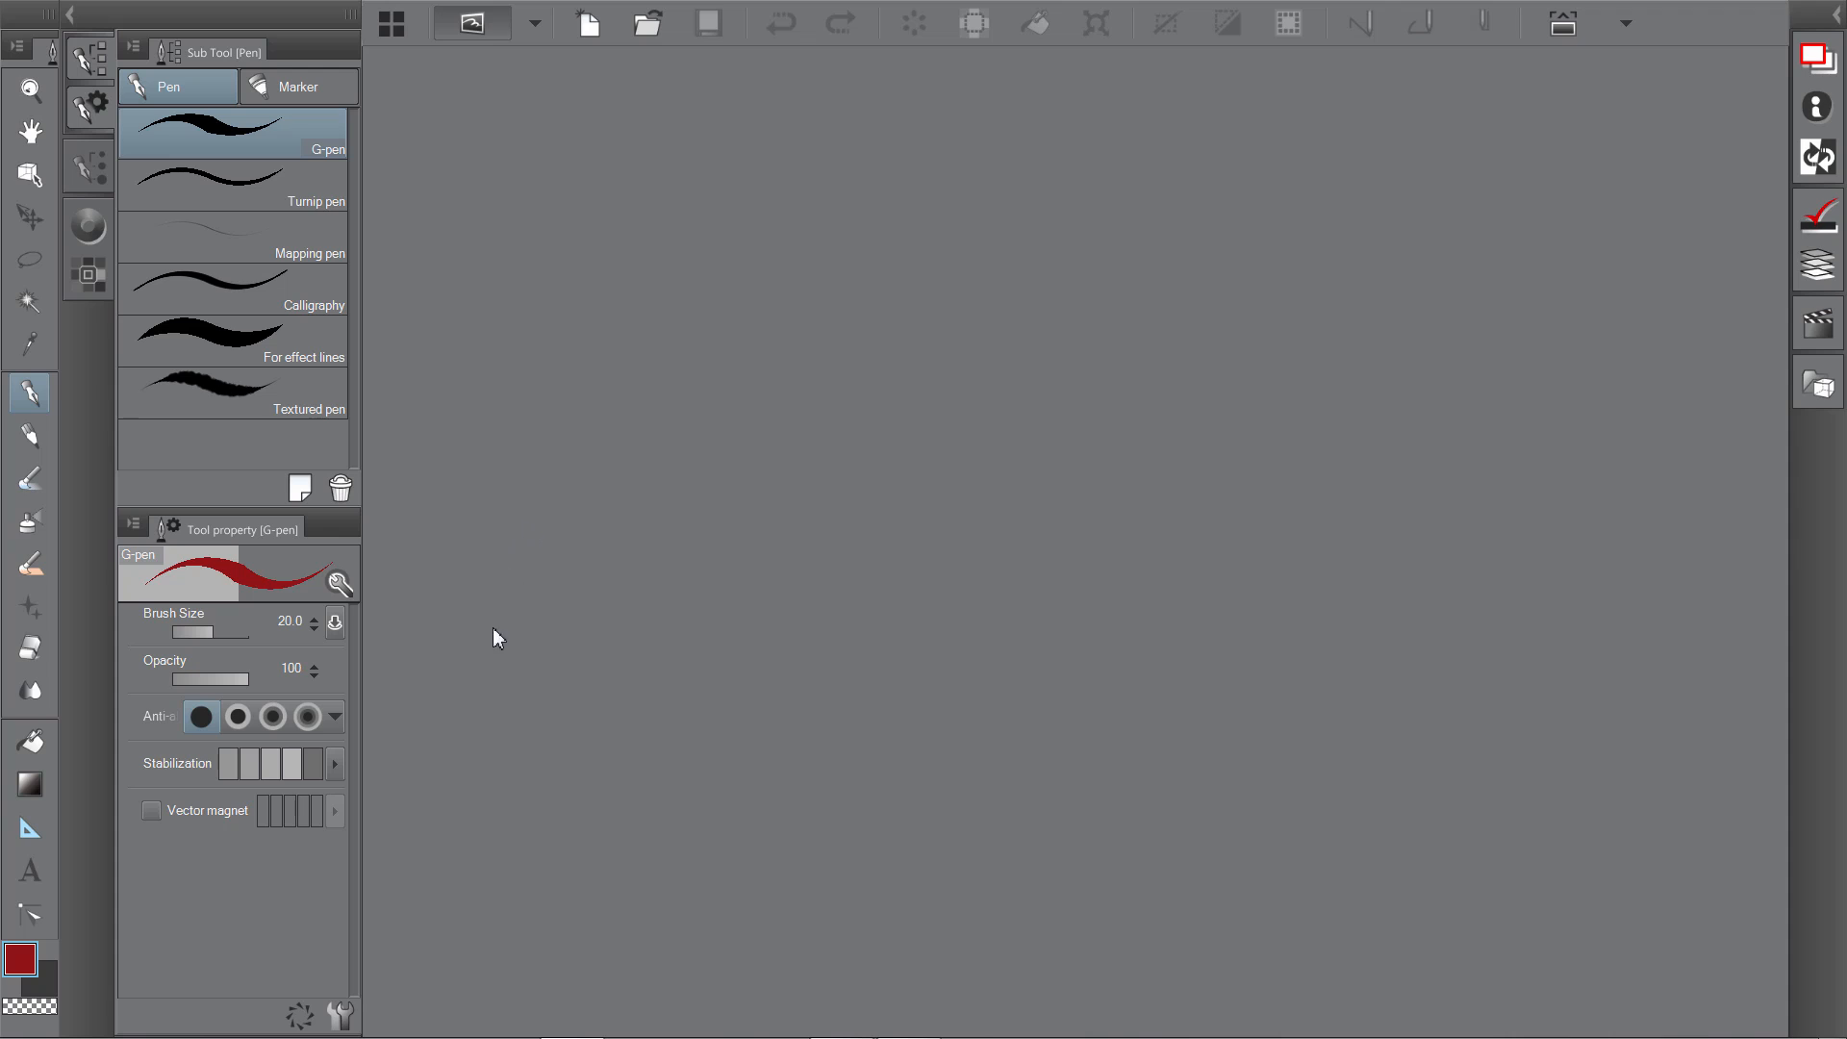
mouse_move(445, 479)
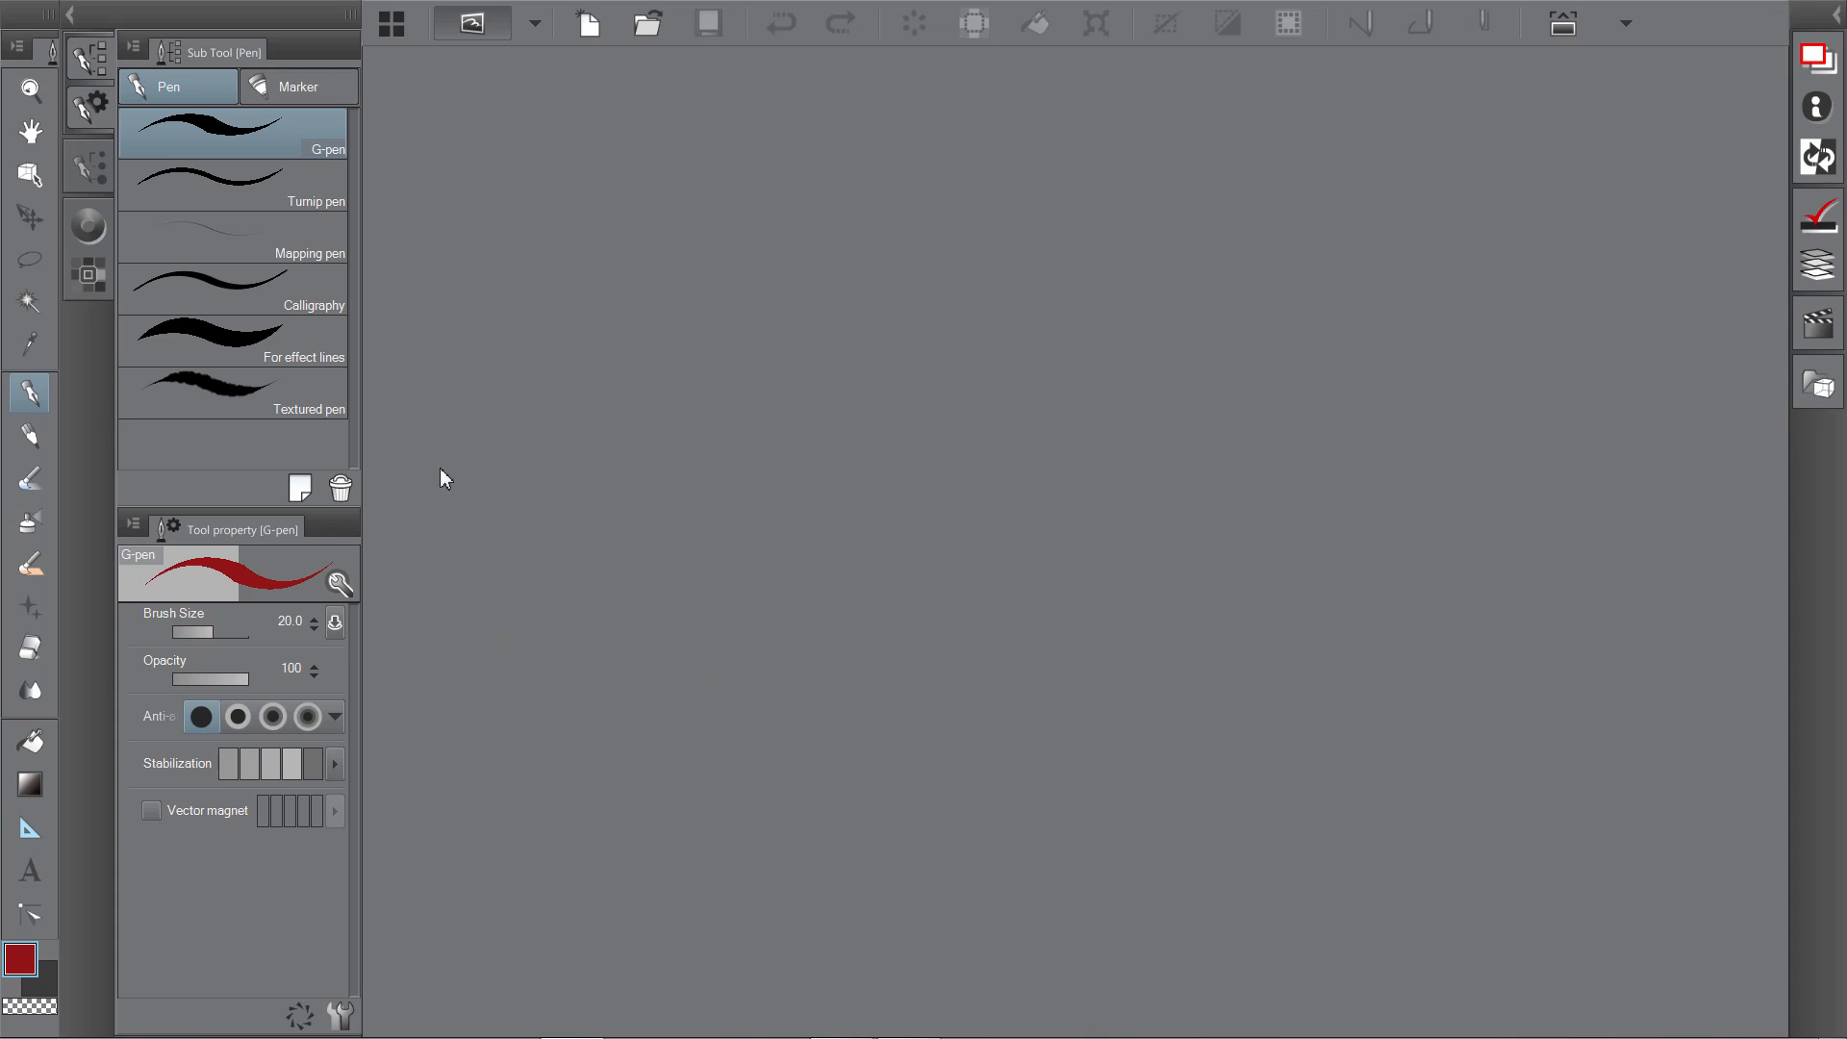
mouse_move(630, 524)
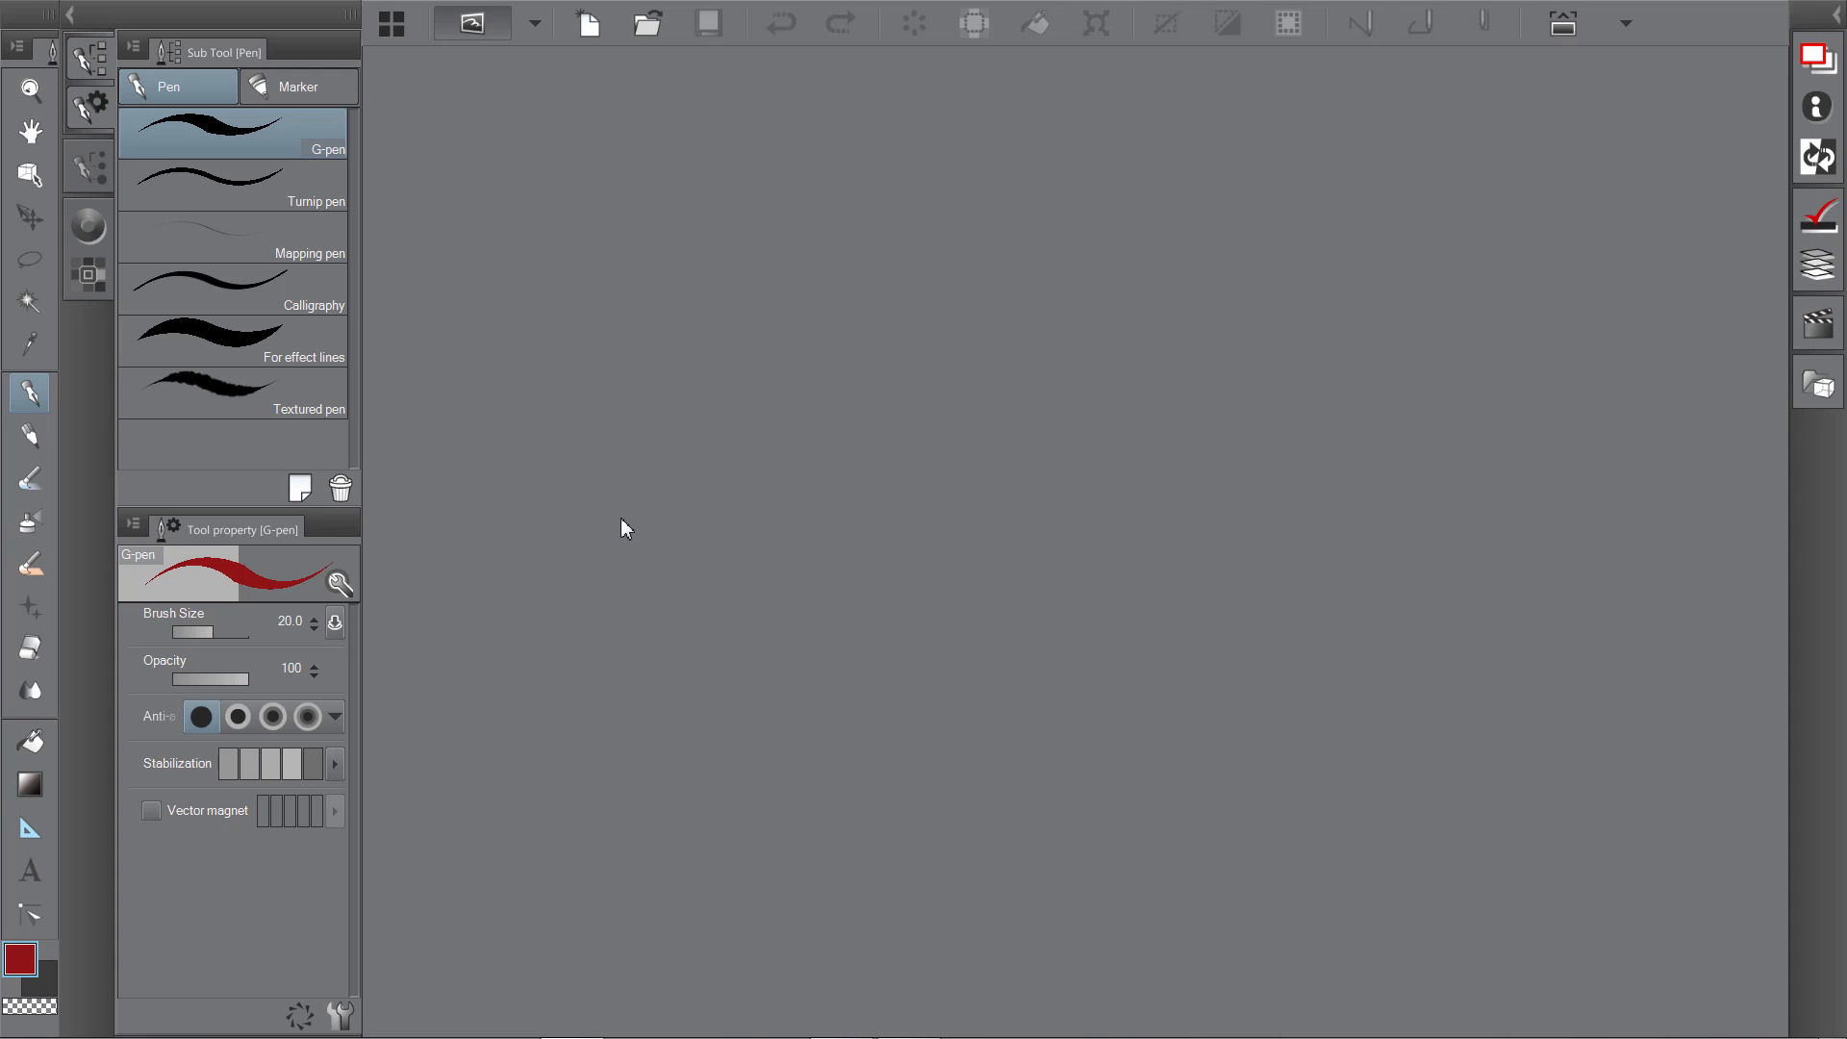
mouse_move(644, 638)
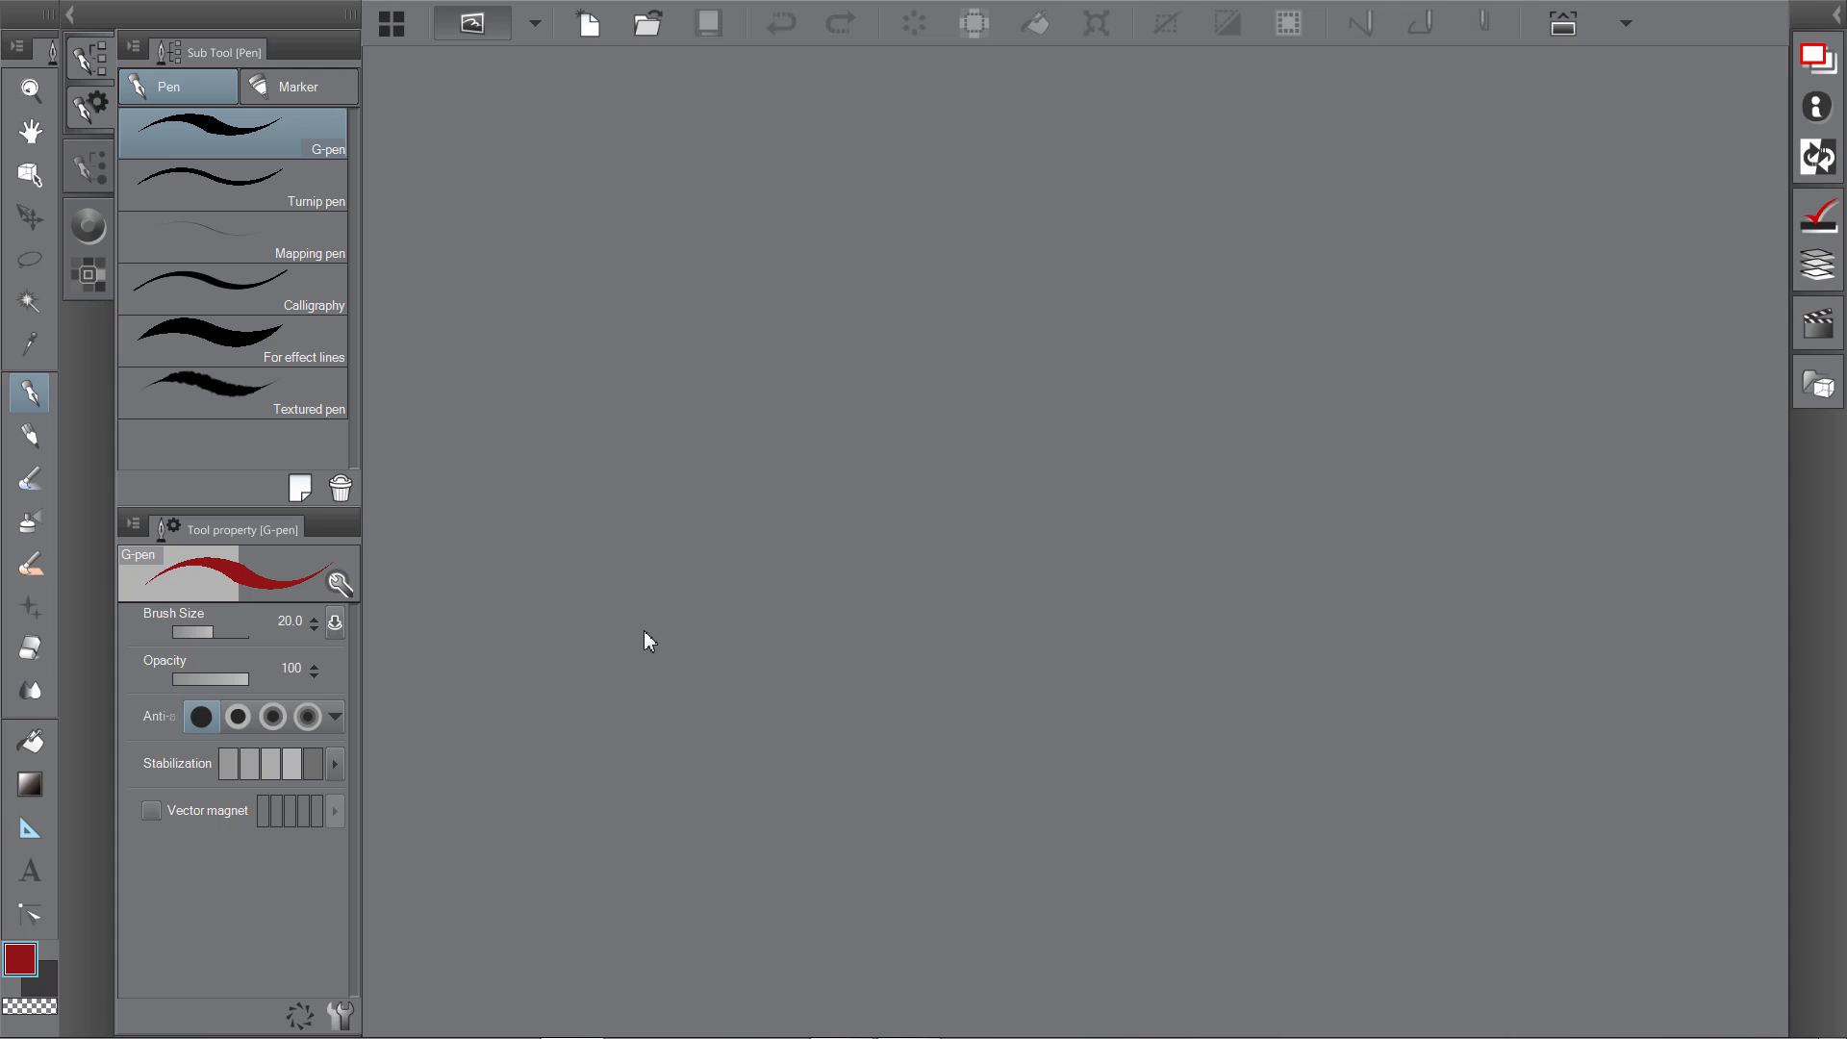
mouse_move(541, 450)
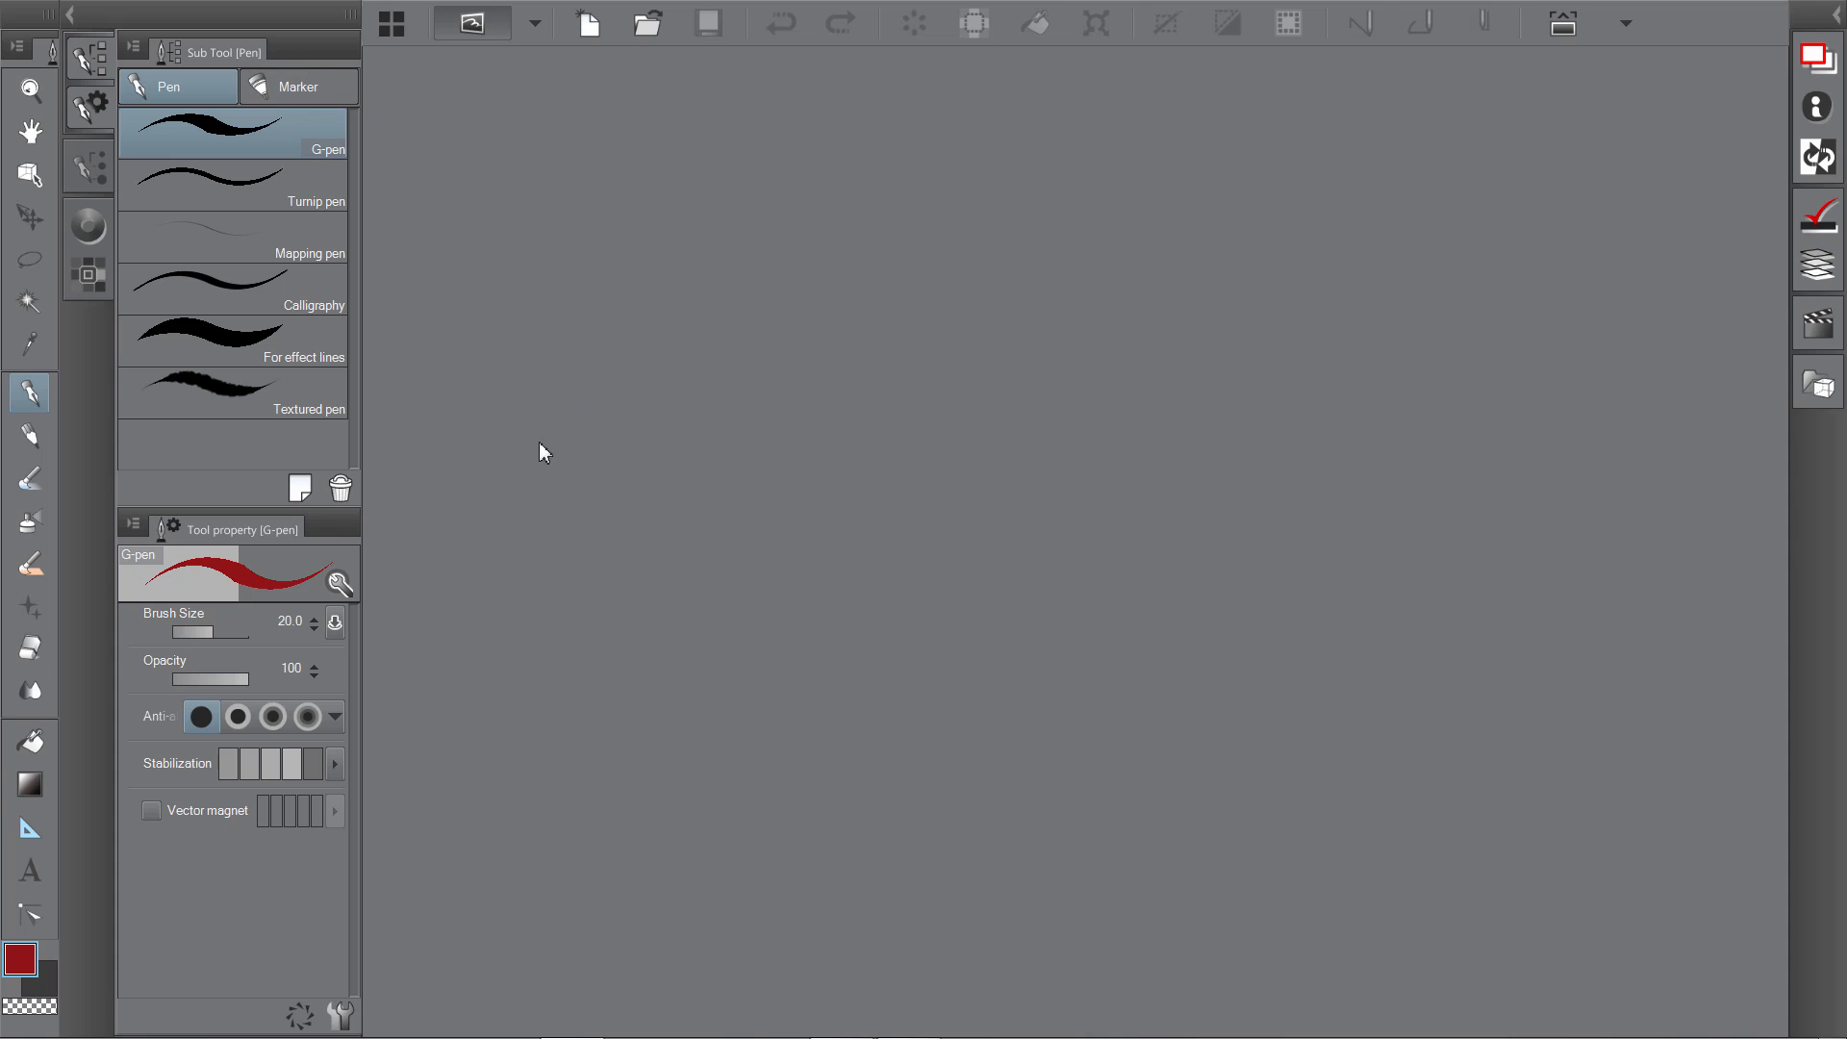
mouse_move(536, 472)
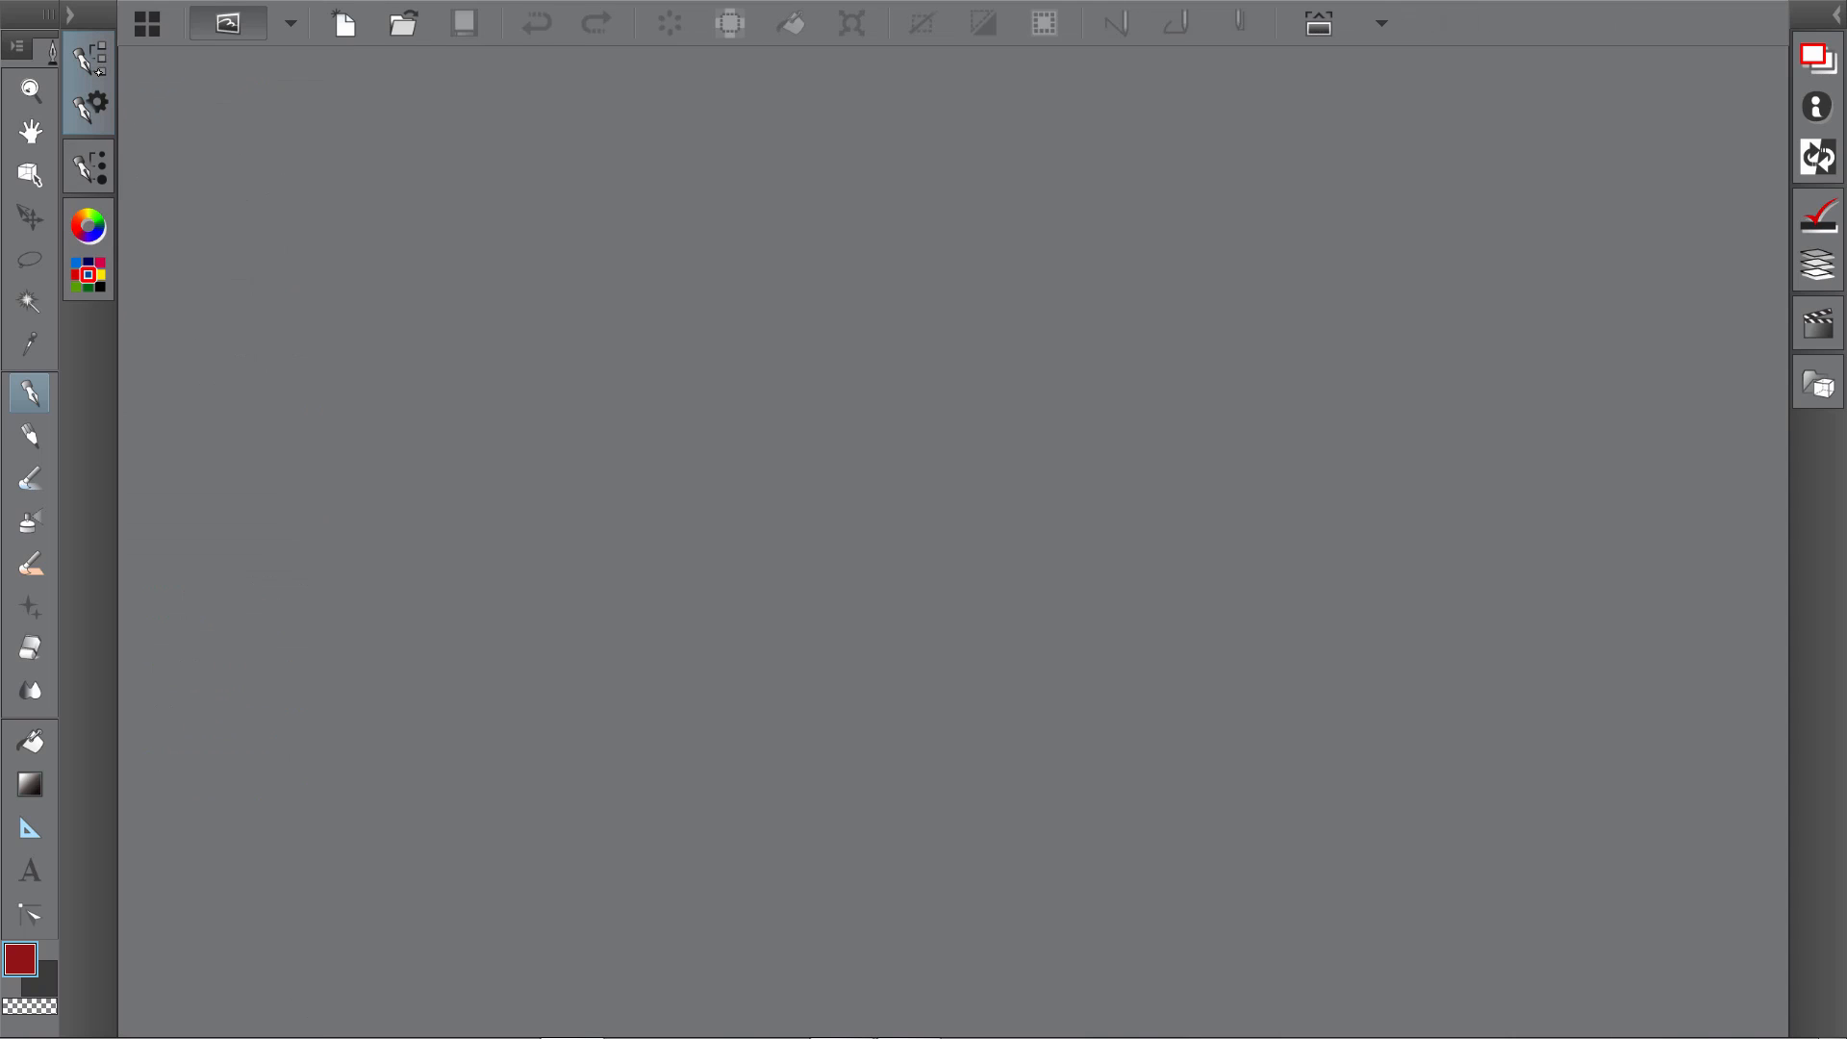
Expand the Color Wheel and Color Set palettes, then show the main application menu.
click(29, 392)
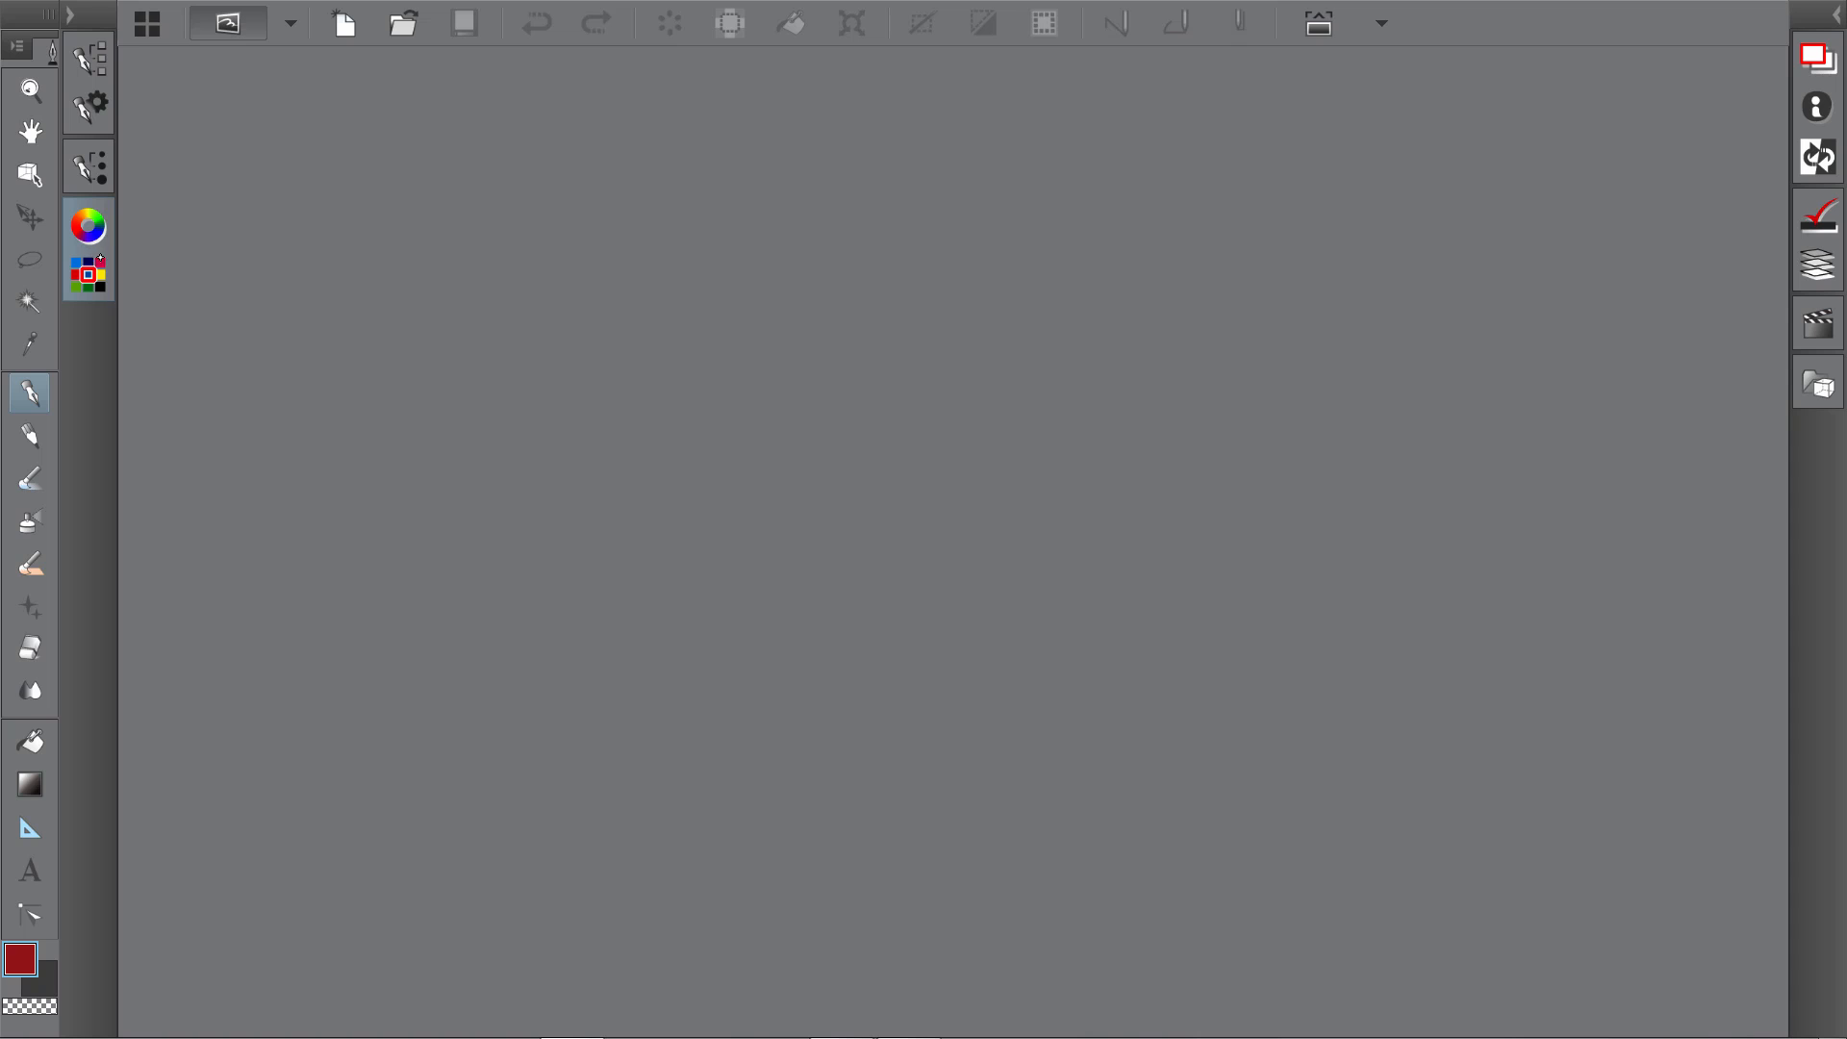
click(87, 225)
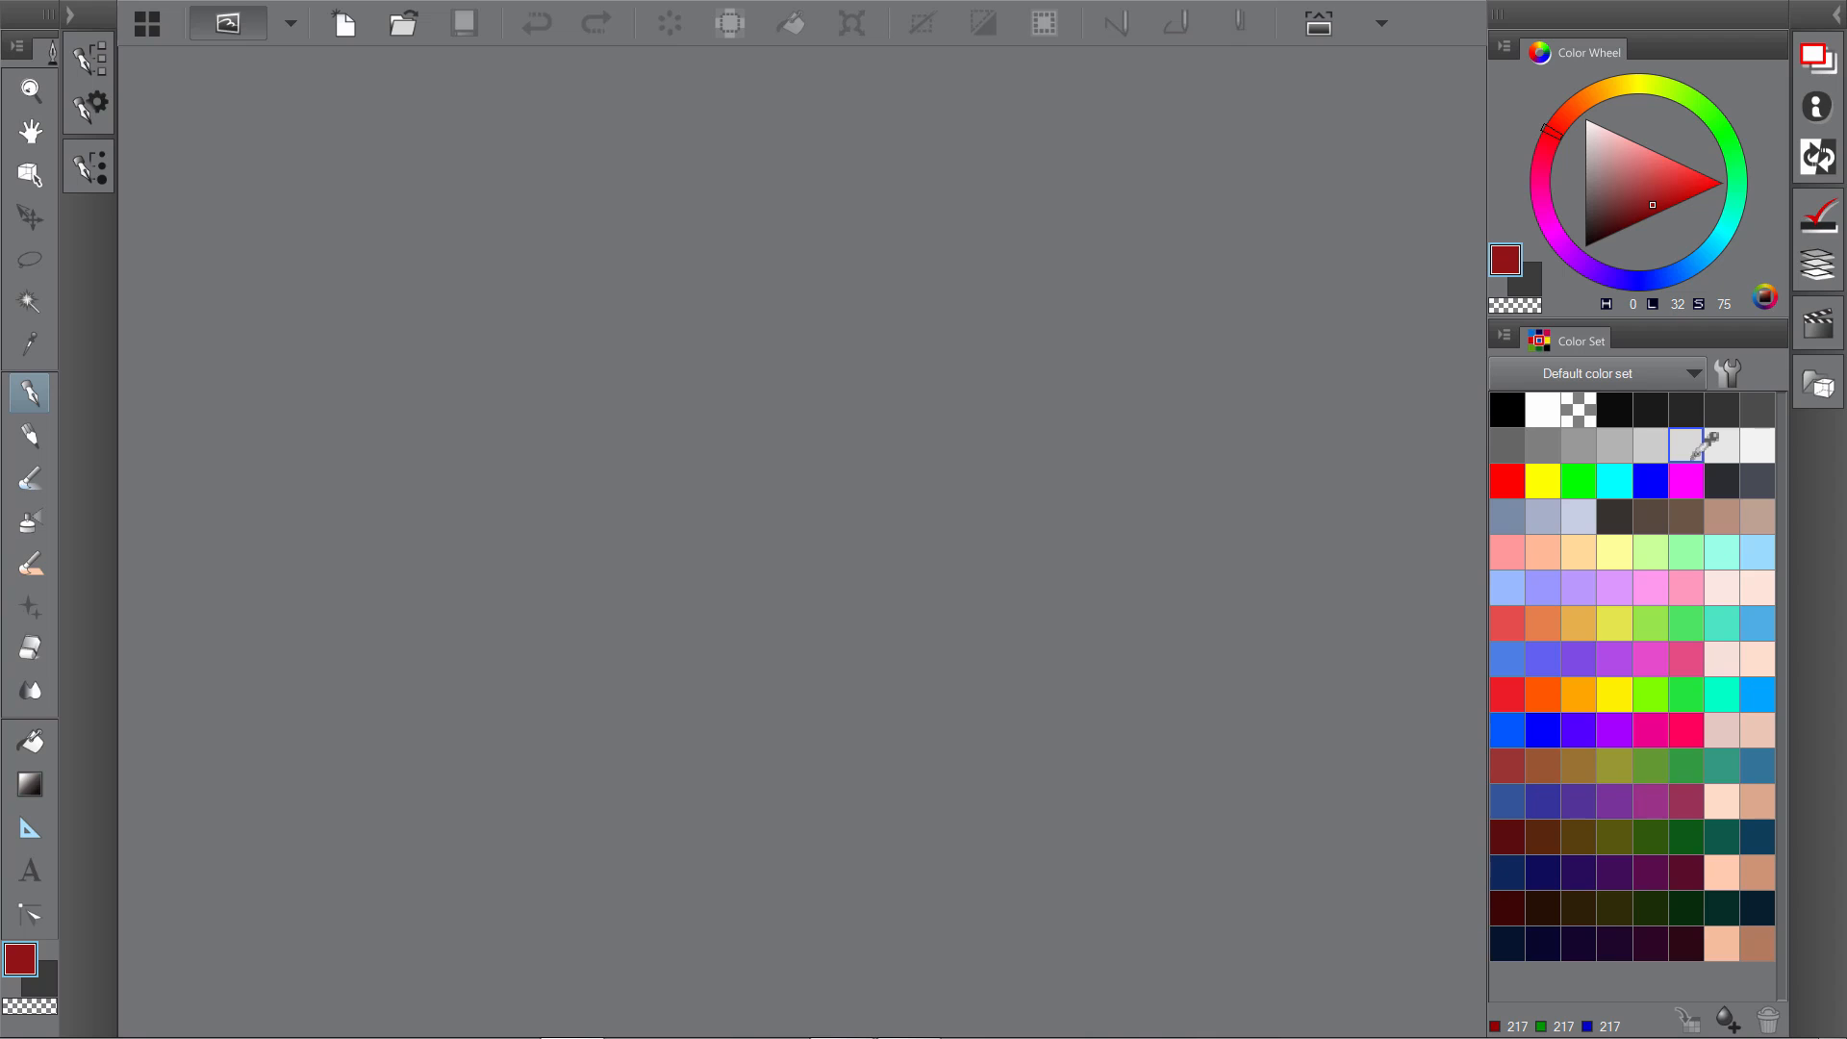
click(1614, 692)
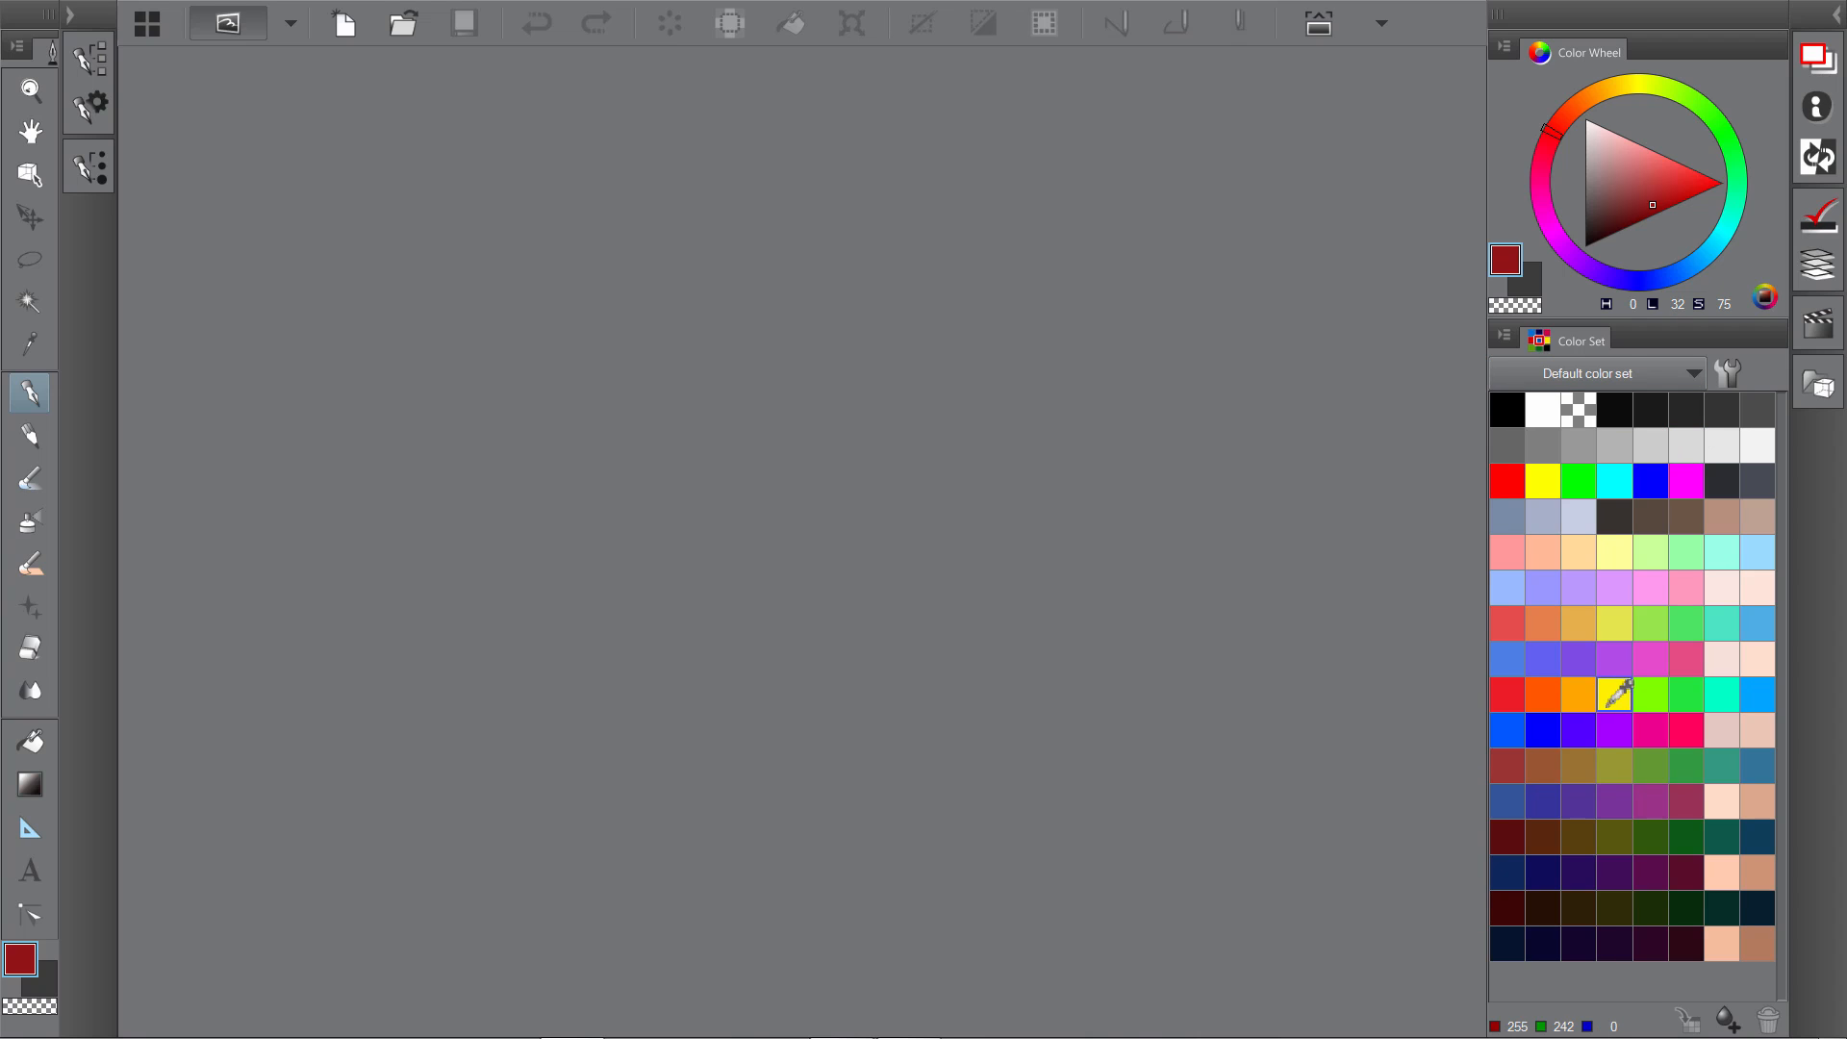
click(147, 21)
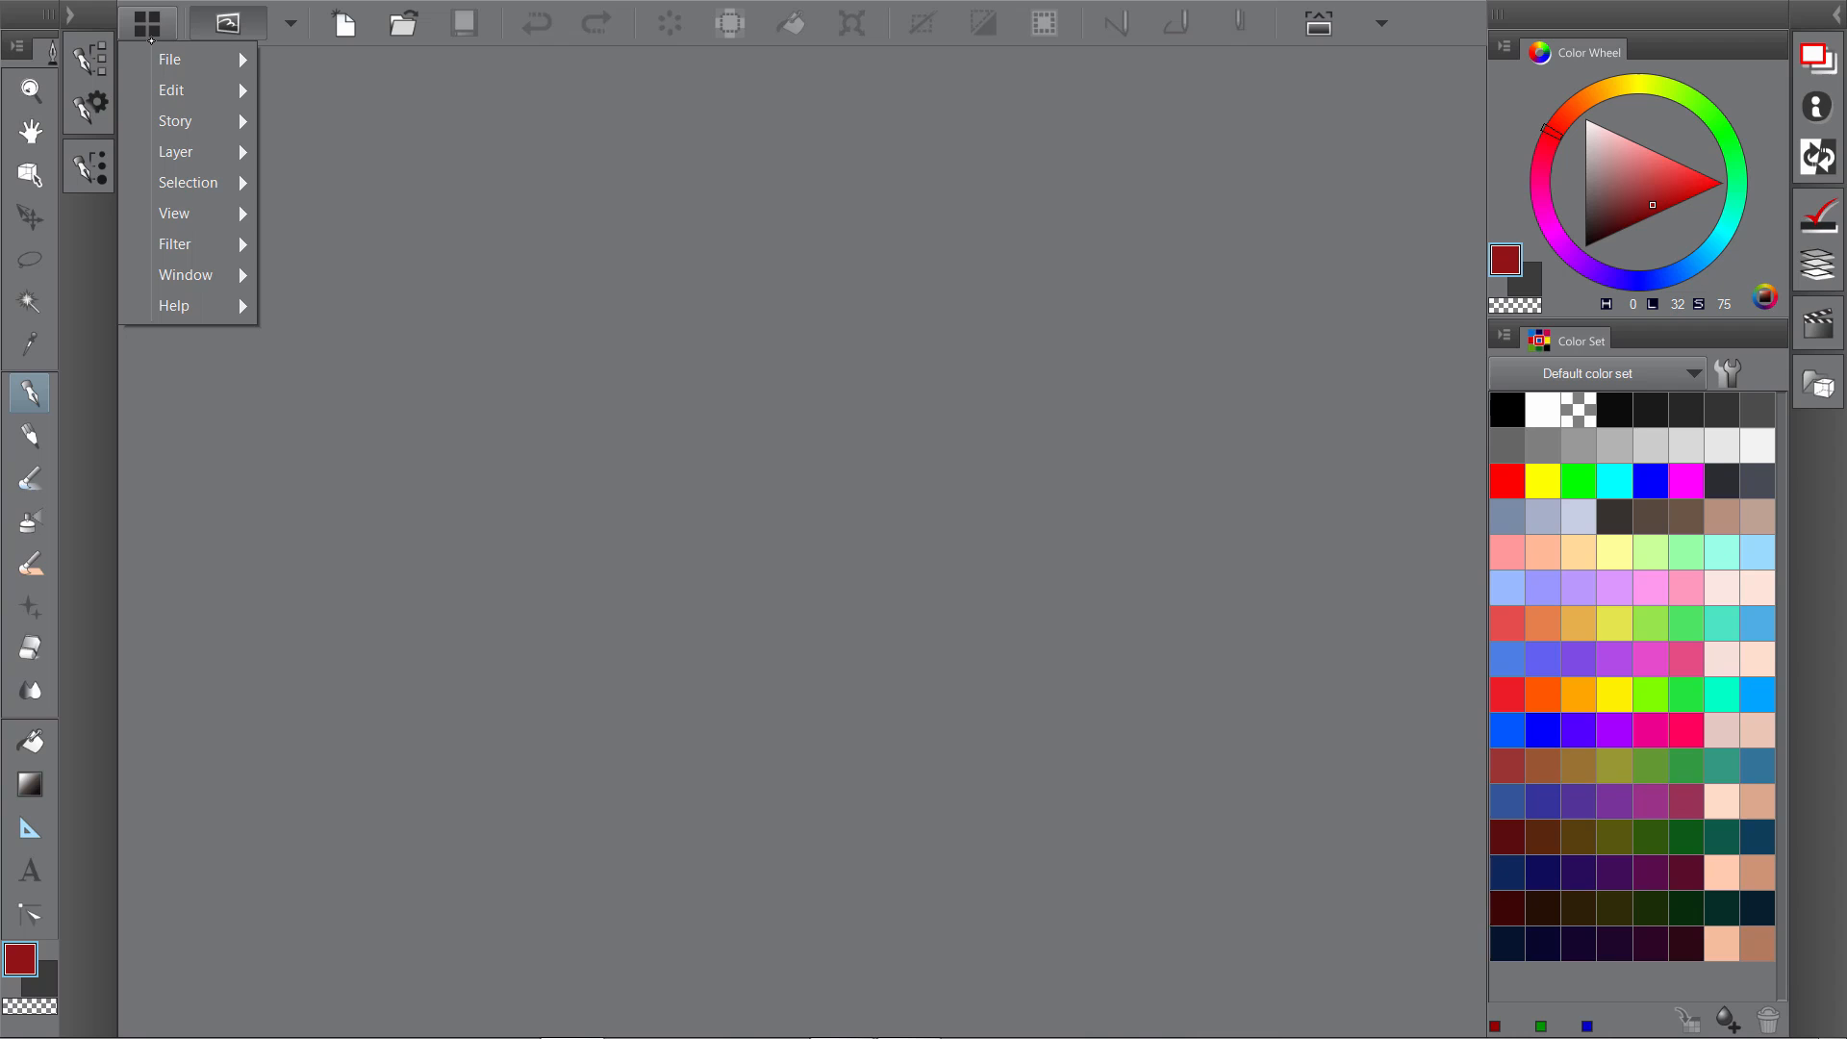
Show the Color Slider palette from the Window menu and expand the pen Sub Tool and Tool Property palettes.
click(184, 275)
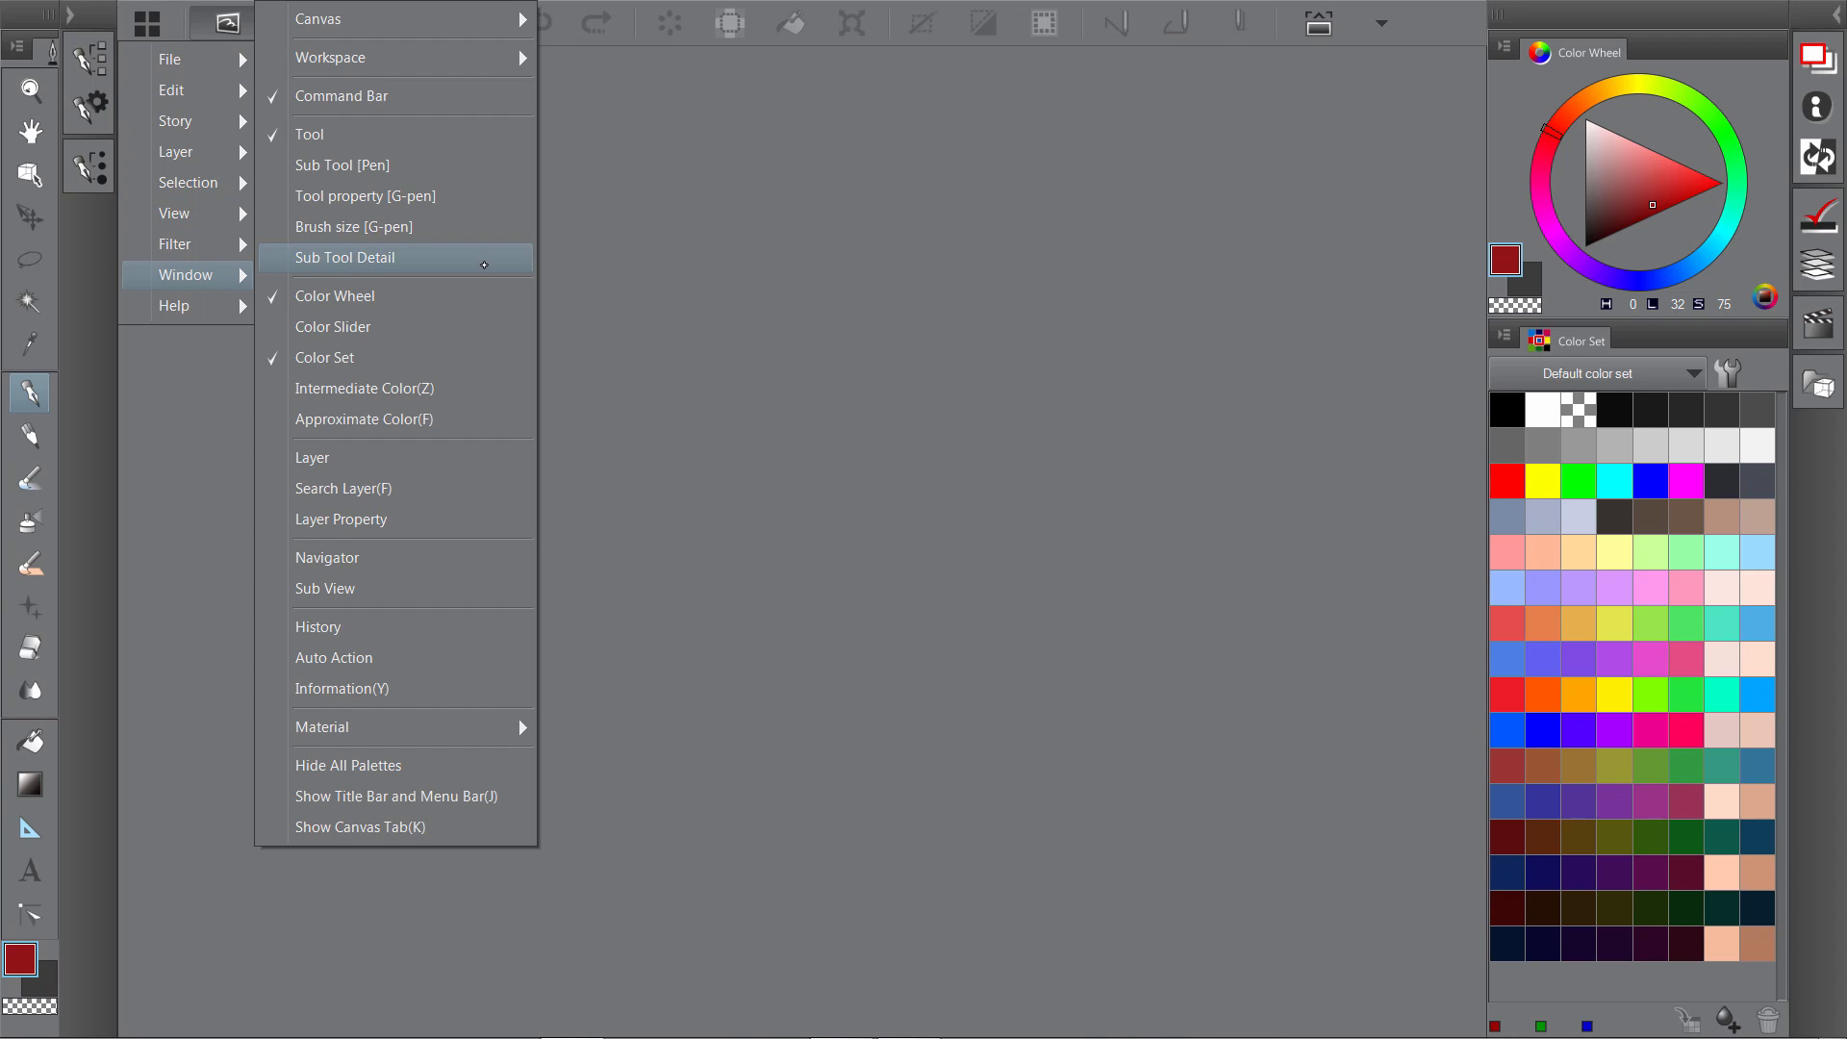
mouse_move(310, 135)
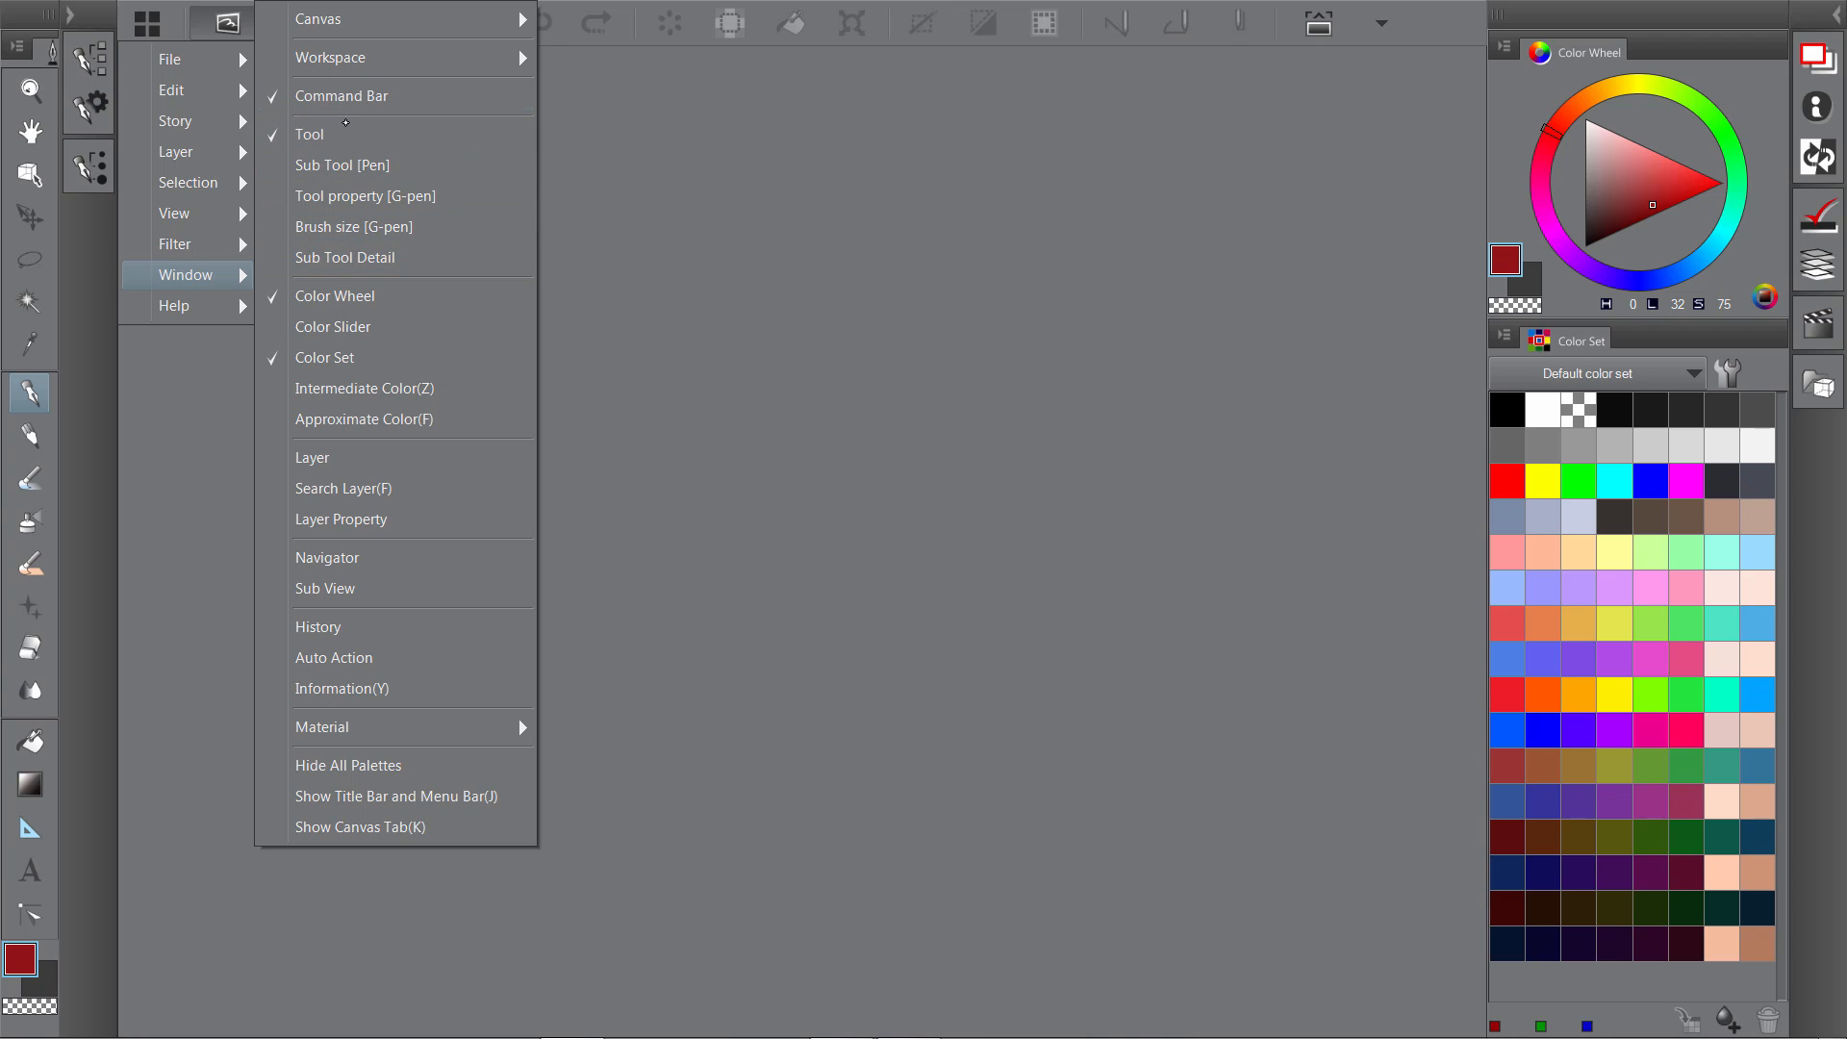
mouse_move(333, 327)
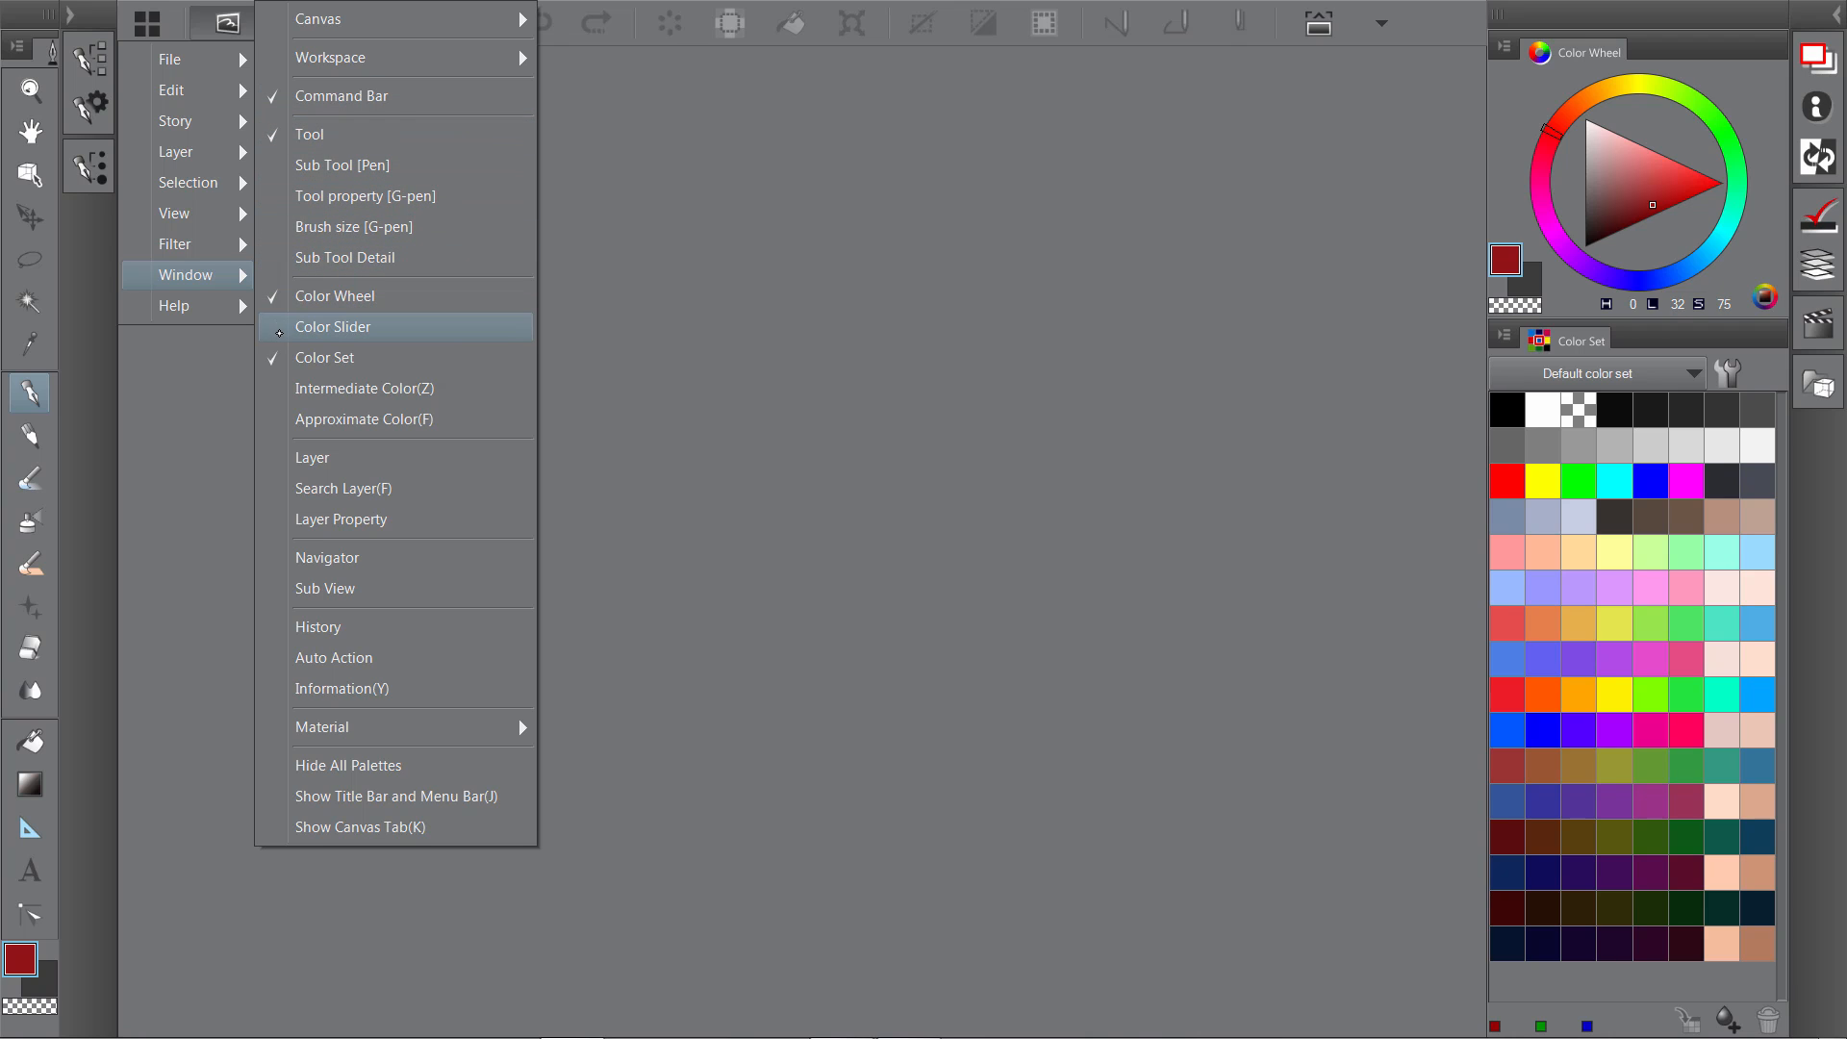
click(333, 327)
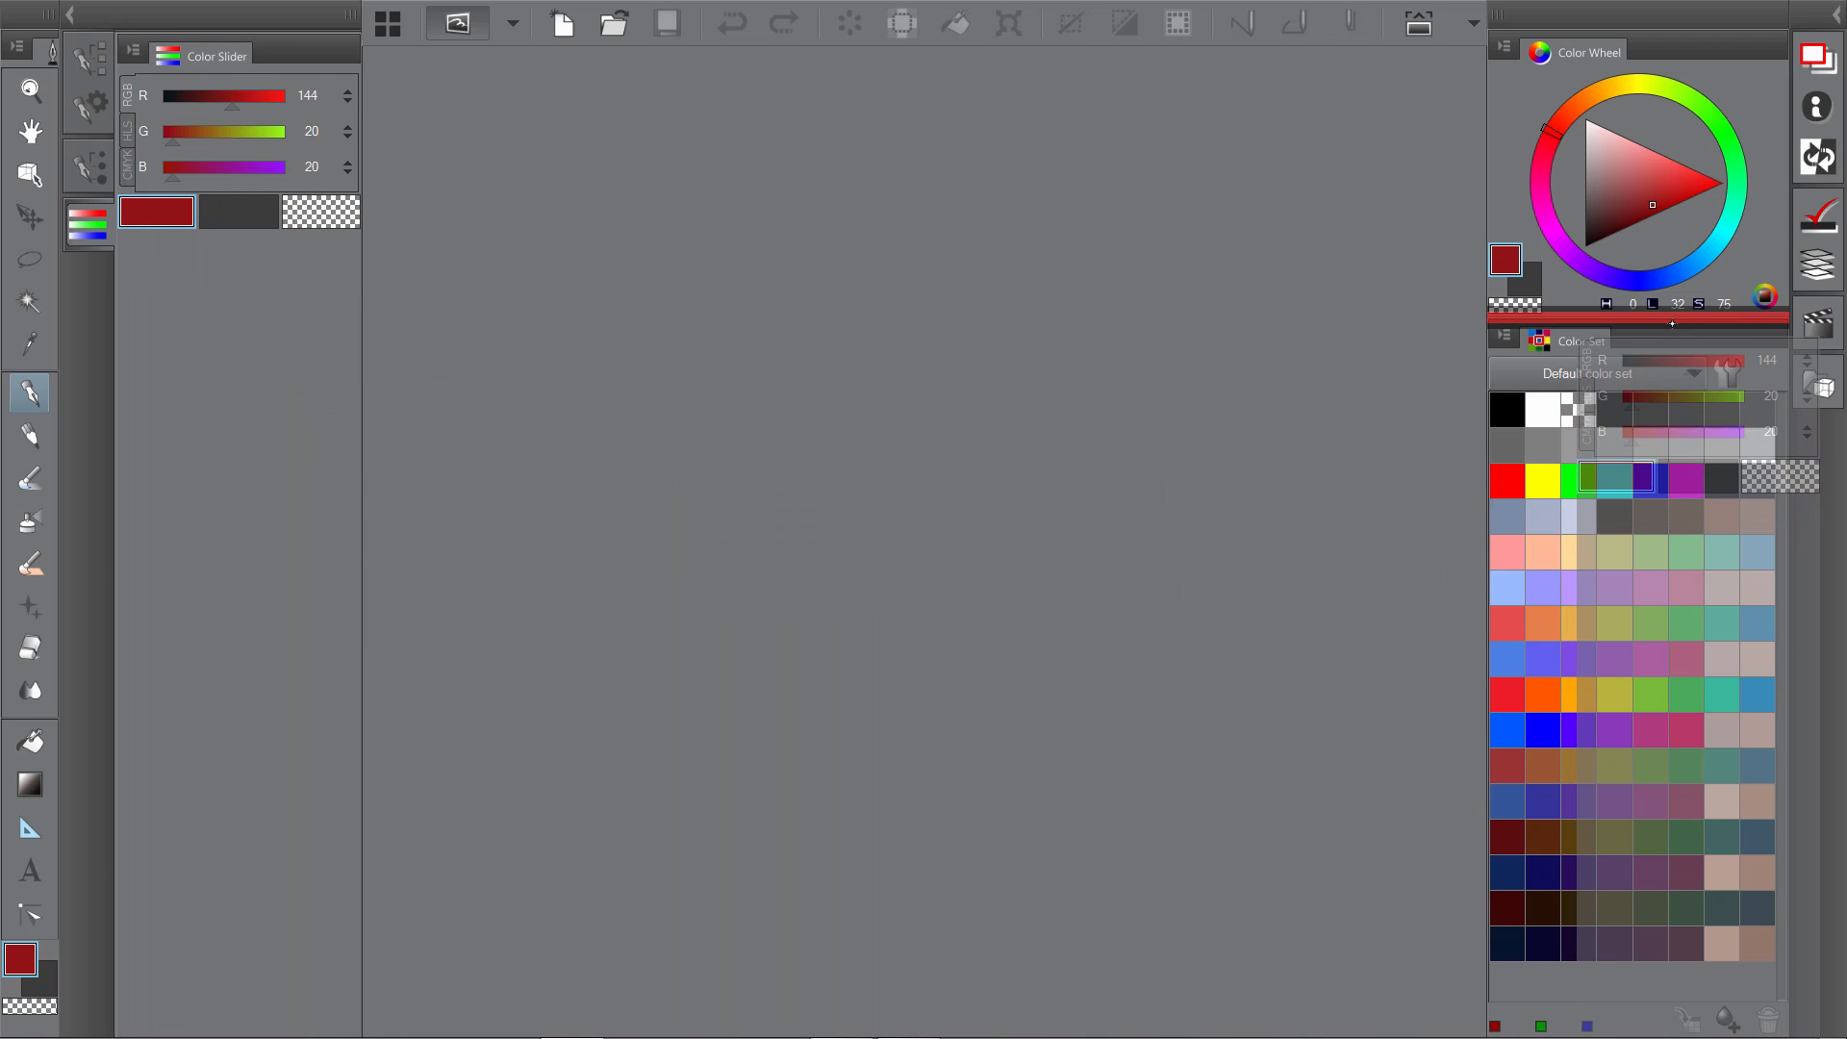
click(1585, 479)
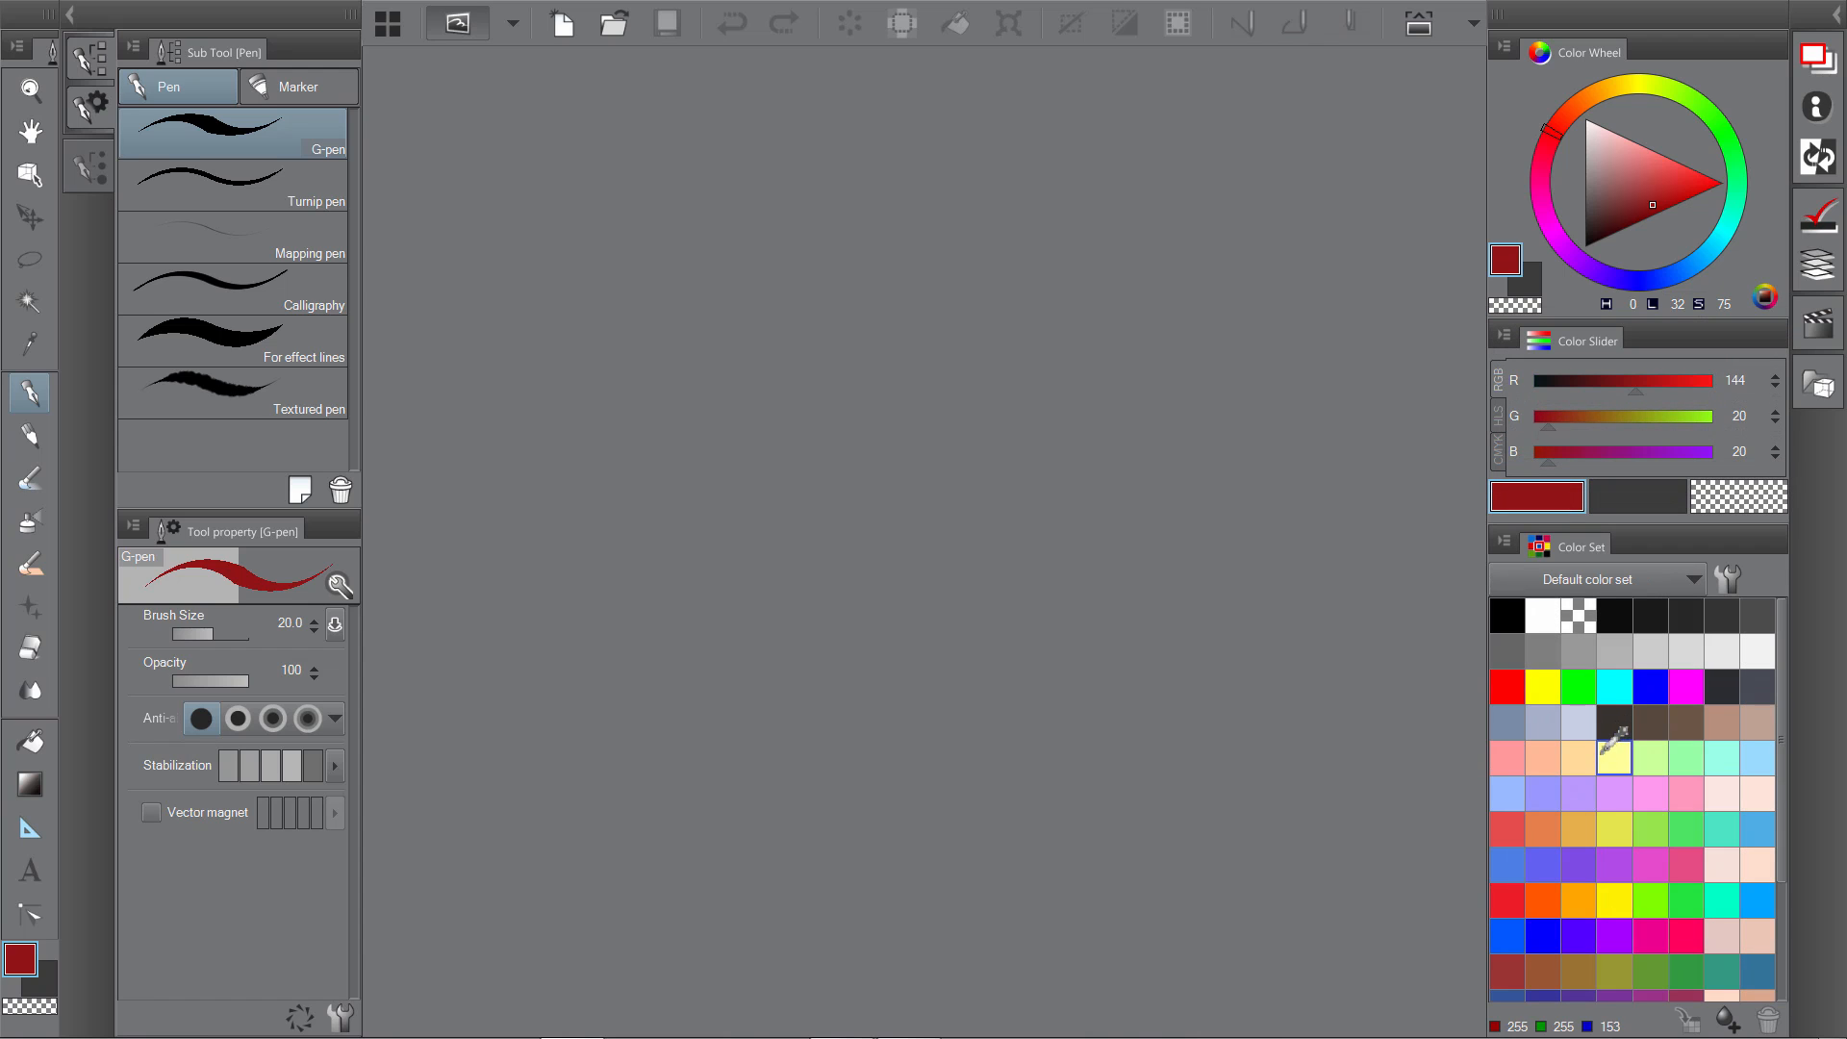
Dock the Layer palettes on the right, then view Window > Workspace > Manage Workspace and close it.
click(1614, 754)
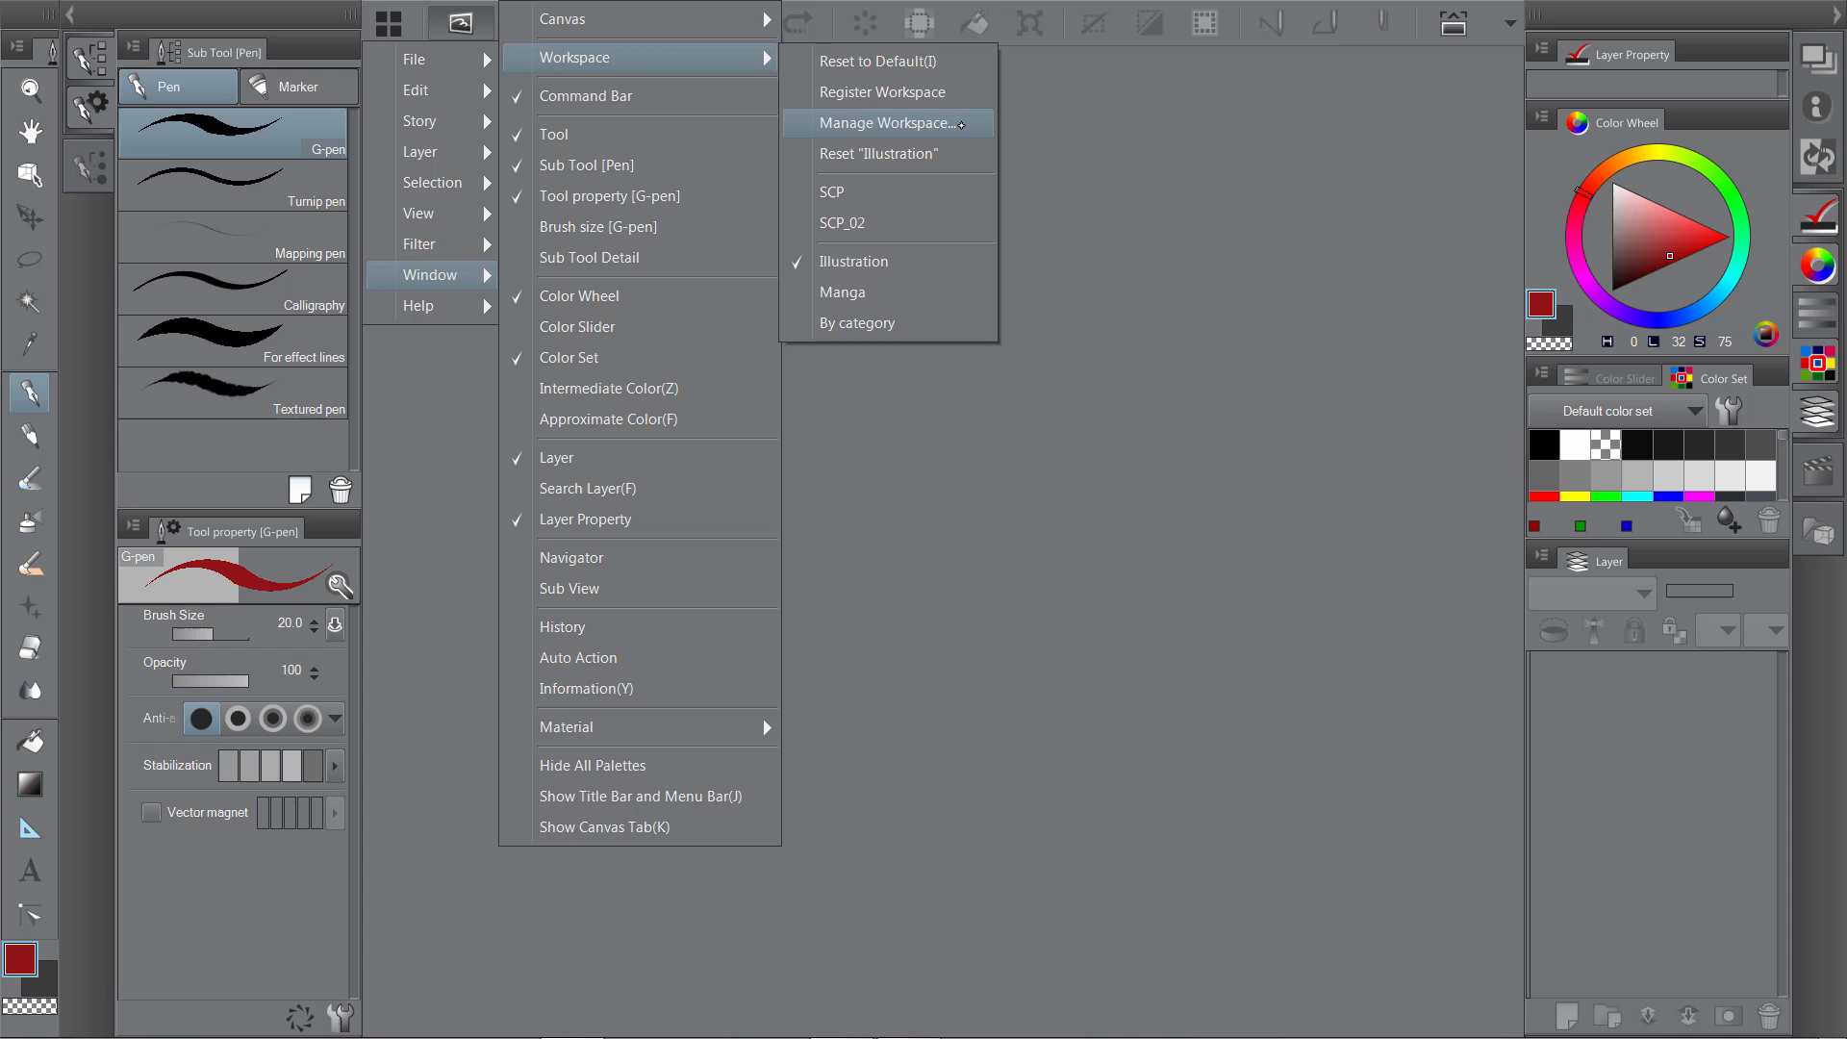
click(880, 123)
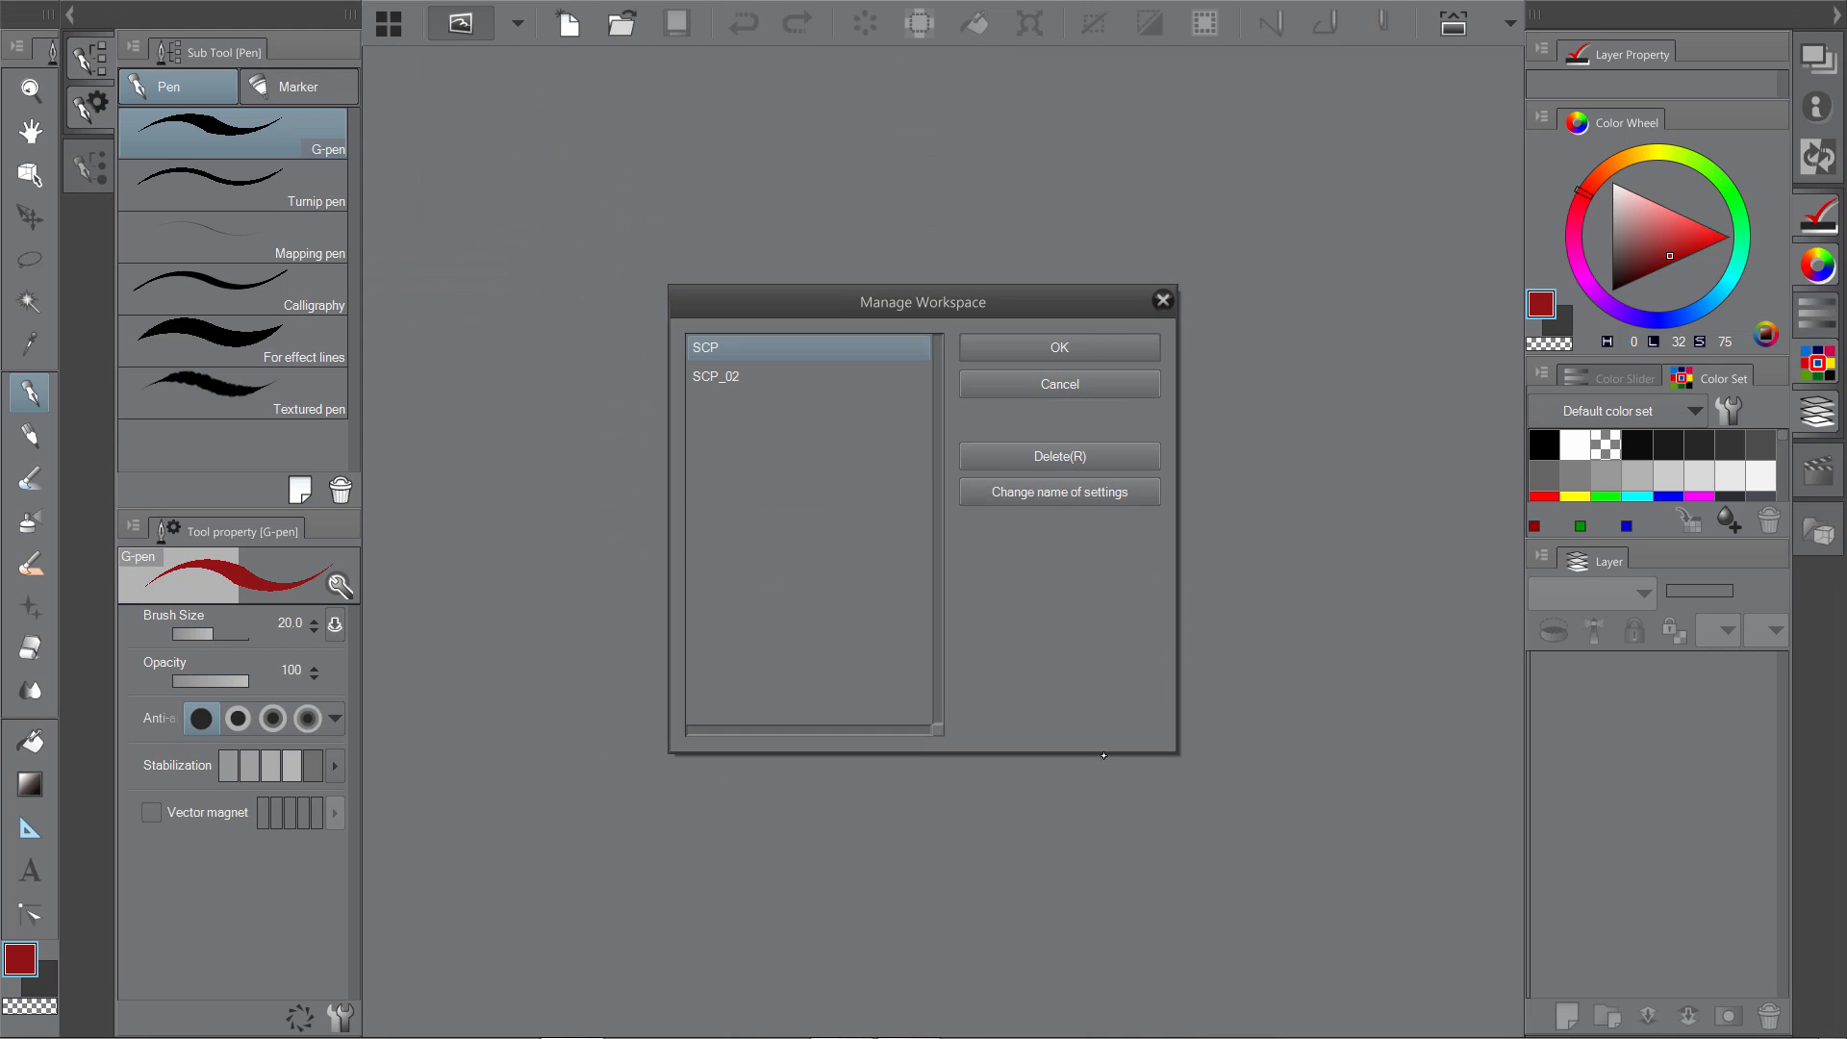
click(388, 23)
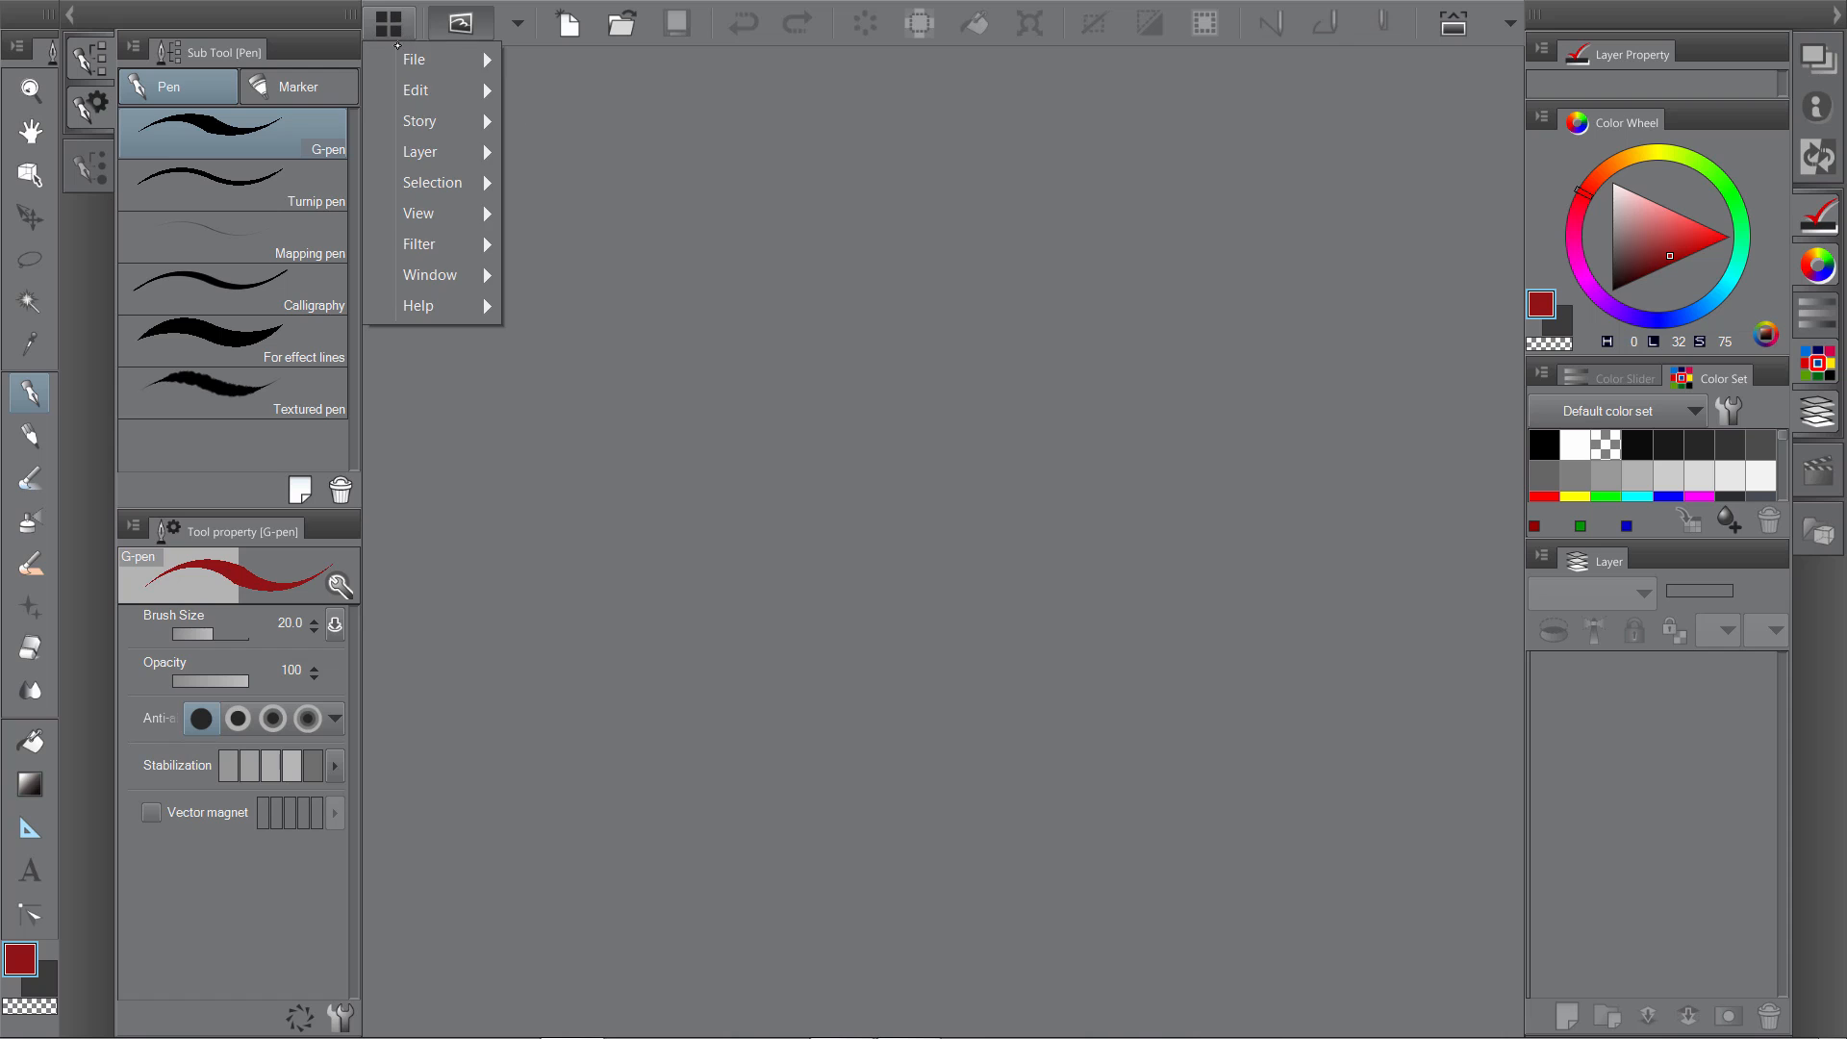
click(431, 275)
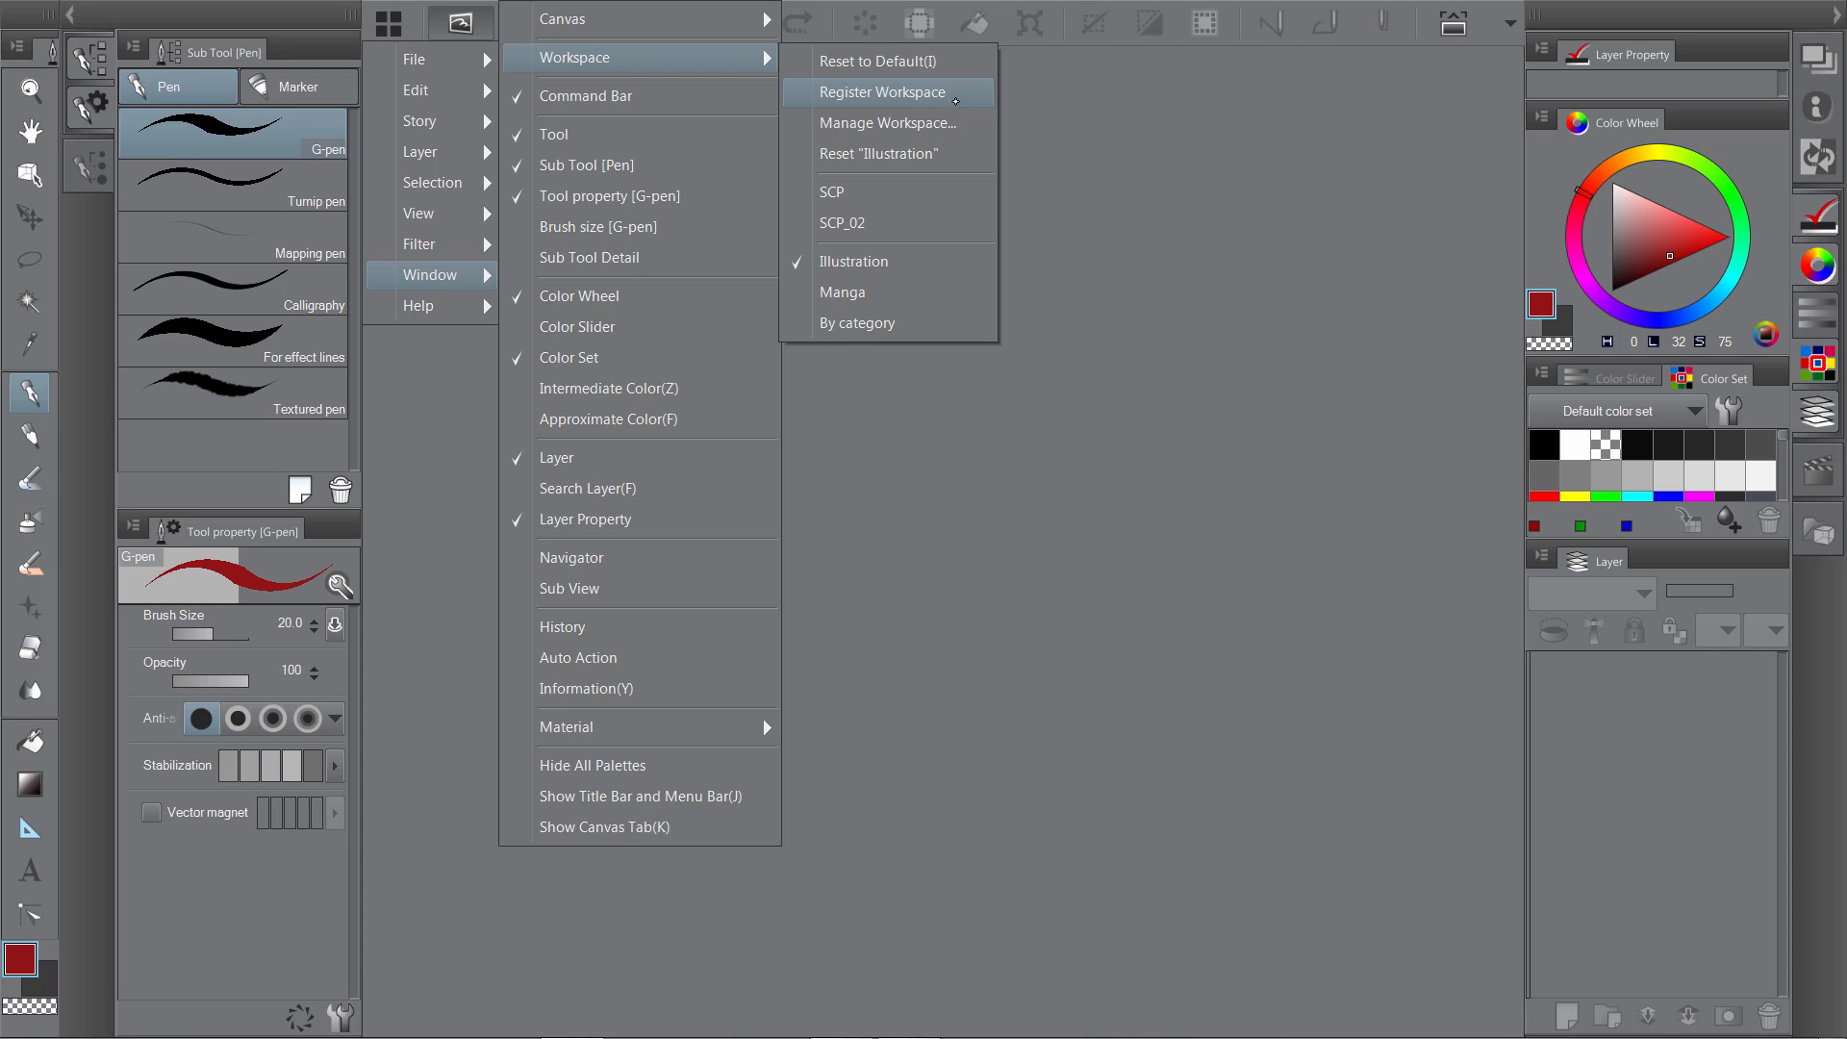
click(883, 92)
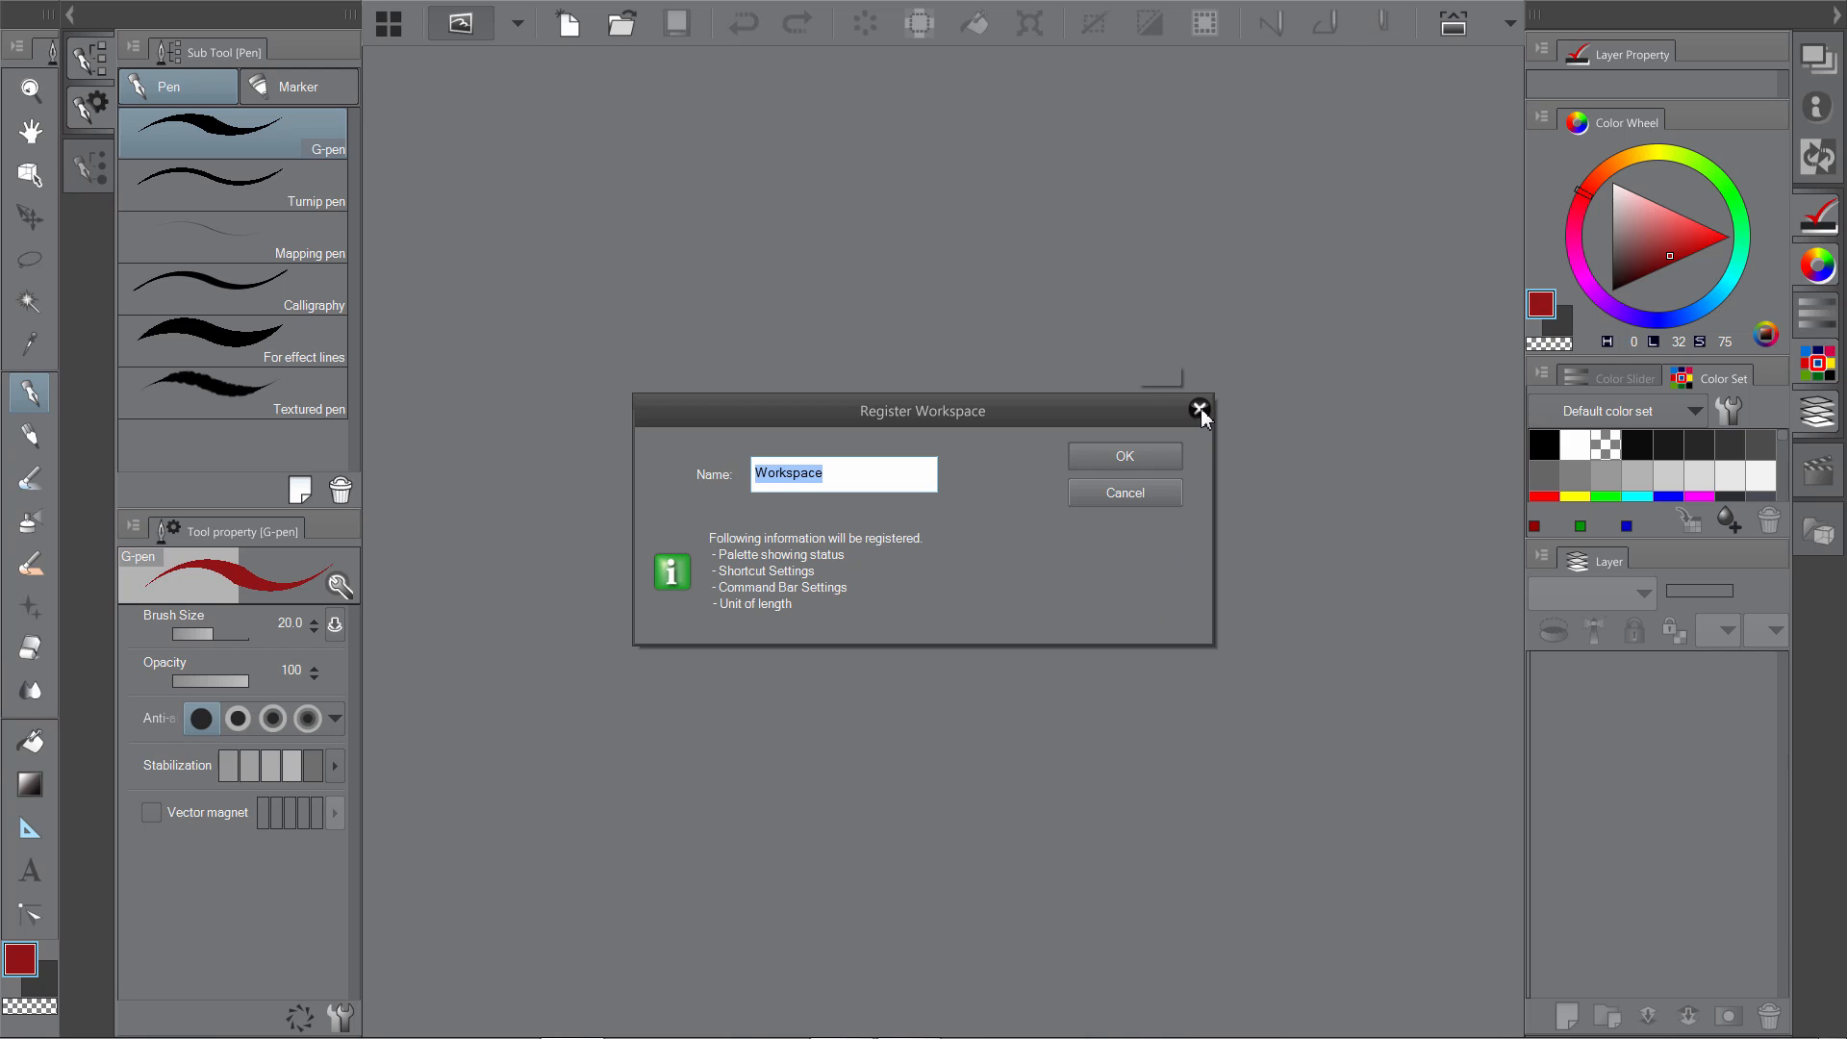
click(1201, 410)
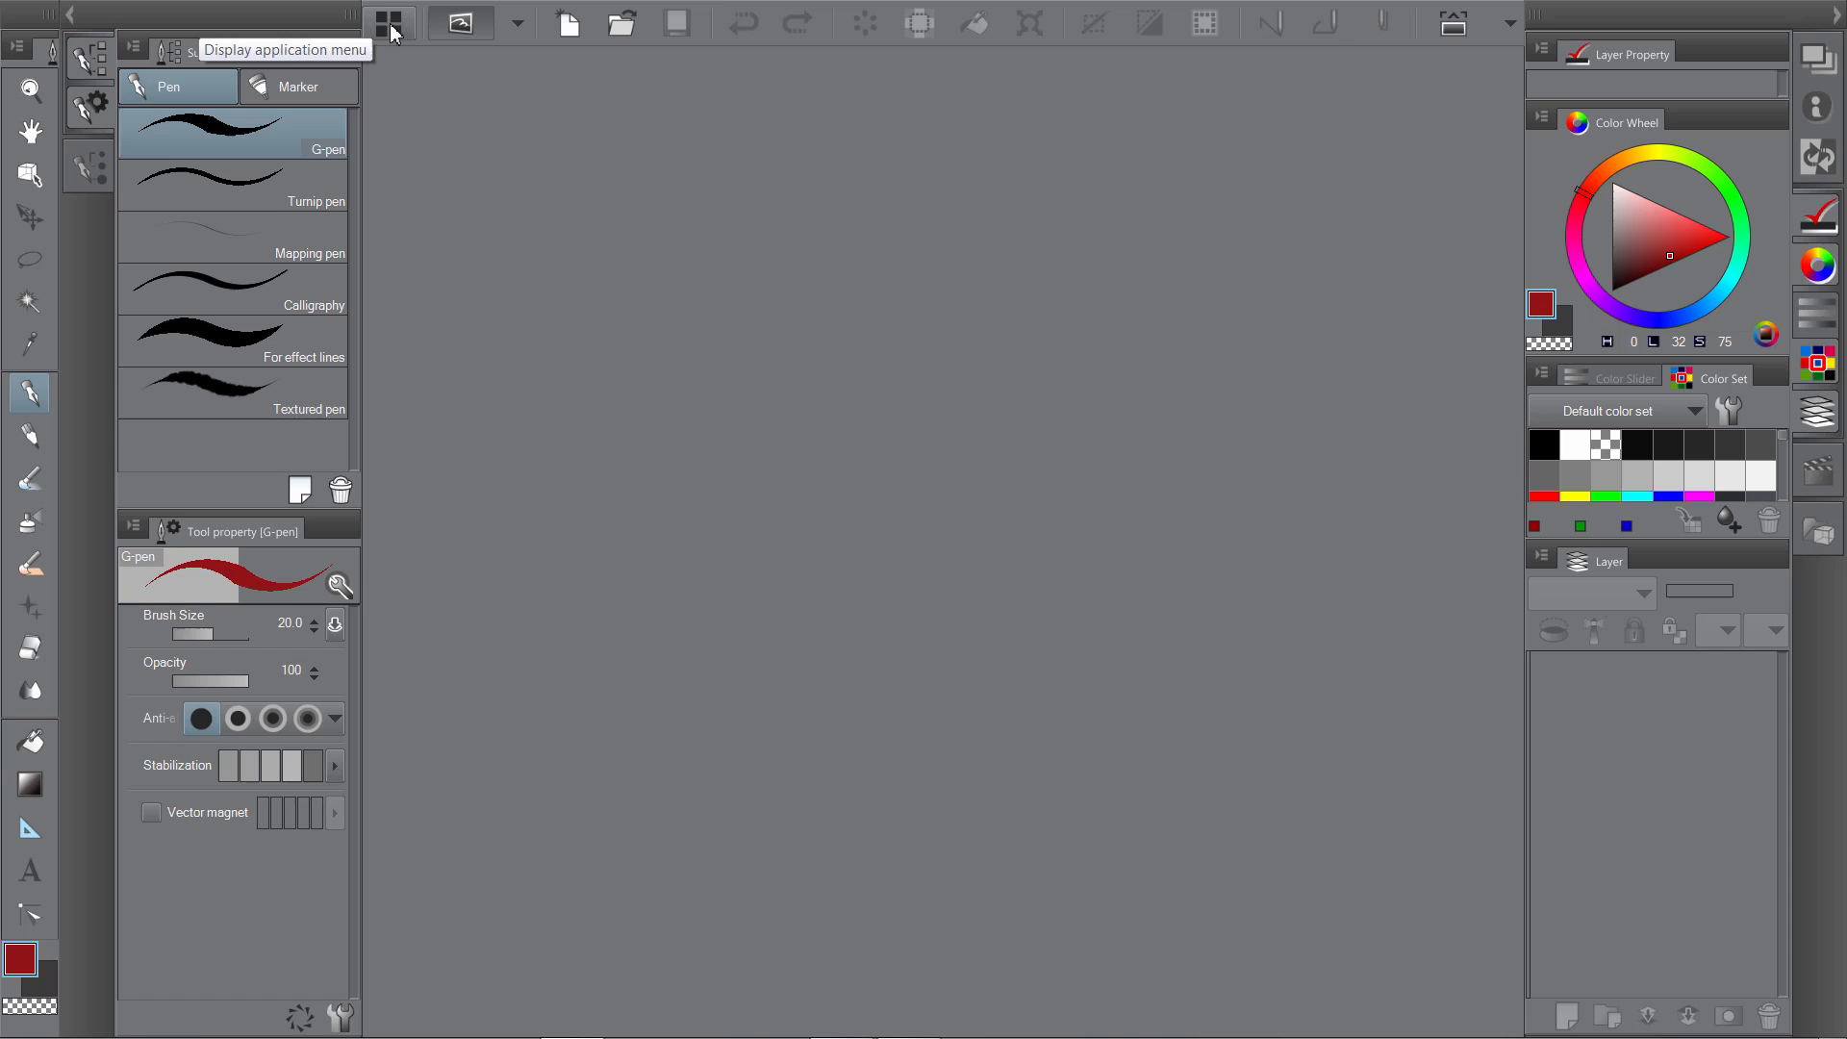
Load the saved SCP workspace via Window > Workspace and confirm the import.
click(387, 21)
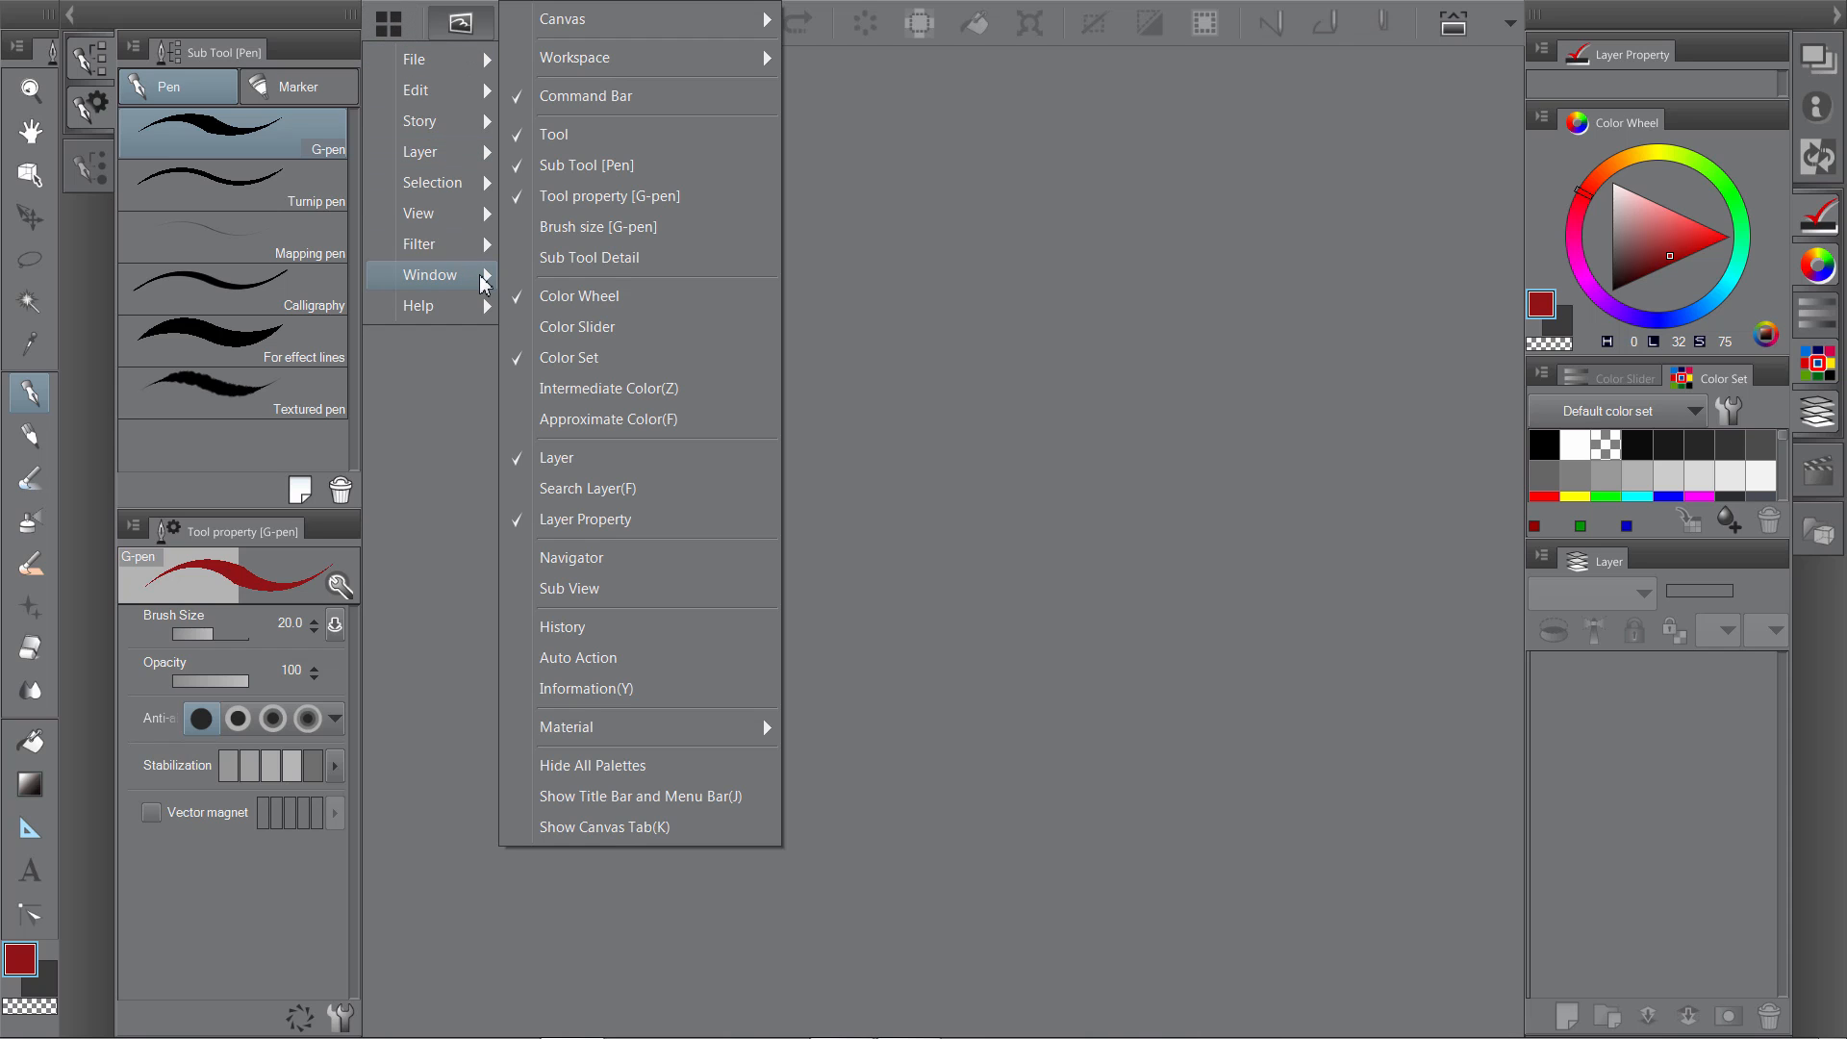
mouse_move(612, 55)
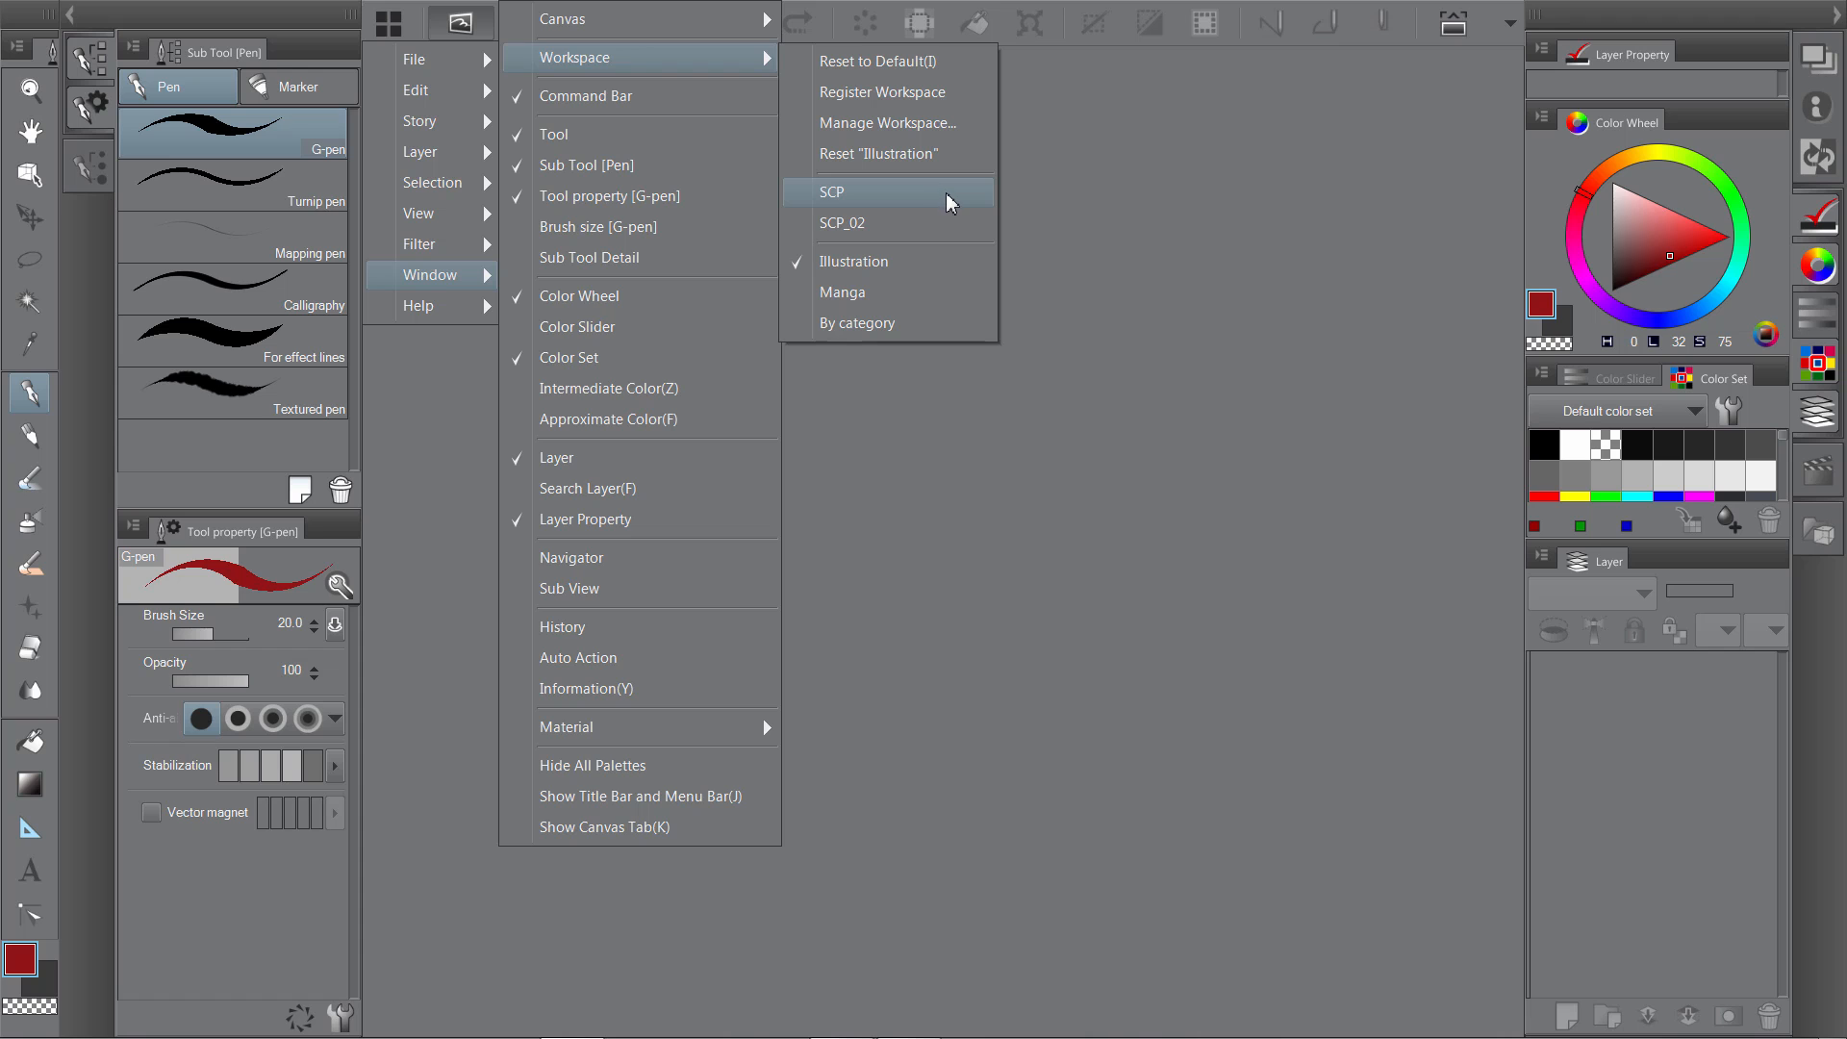
click(831, 192)
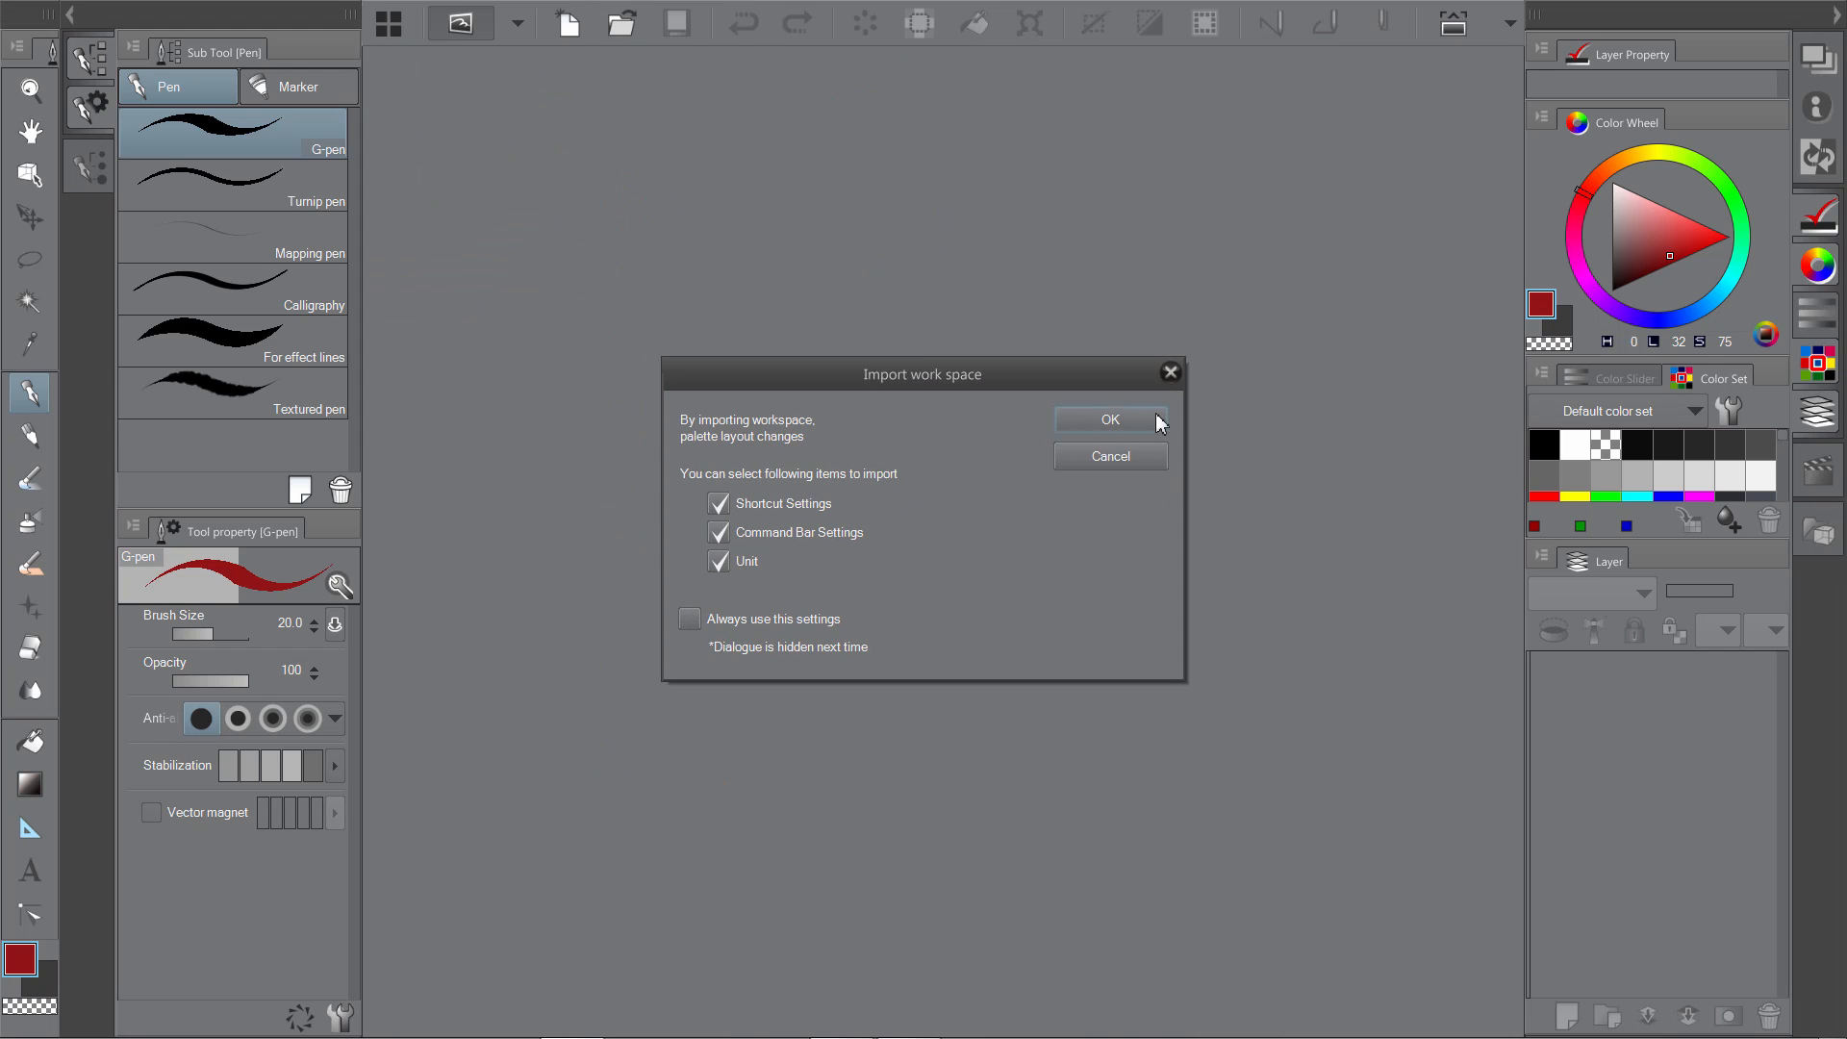
click(1104, 420)
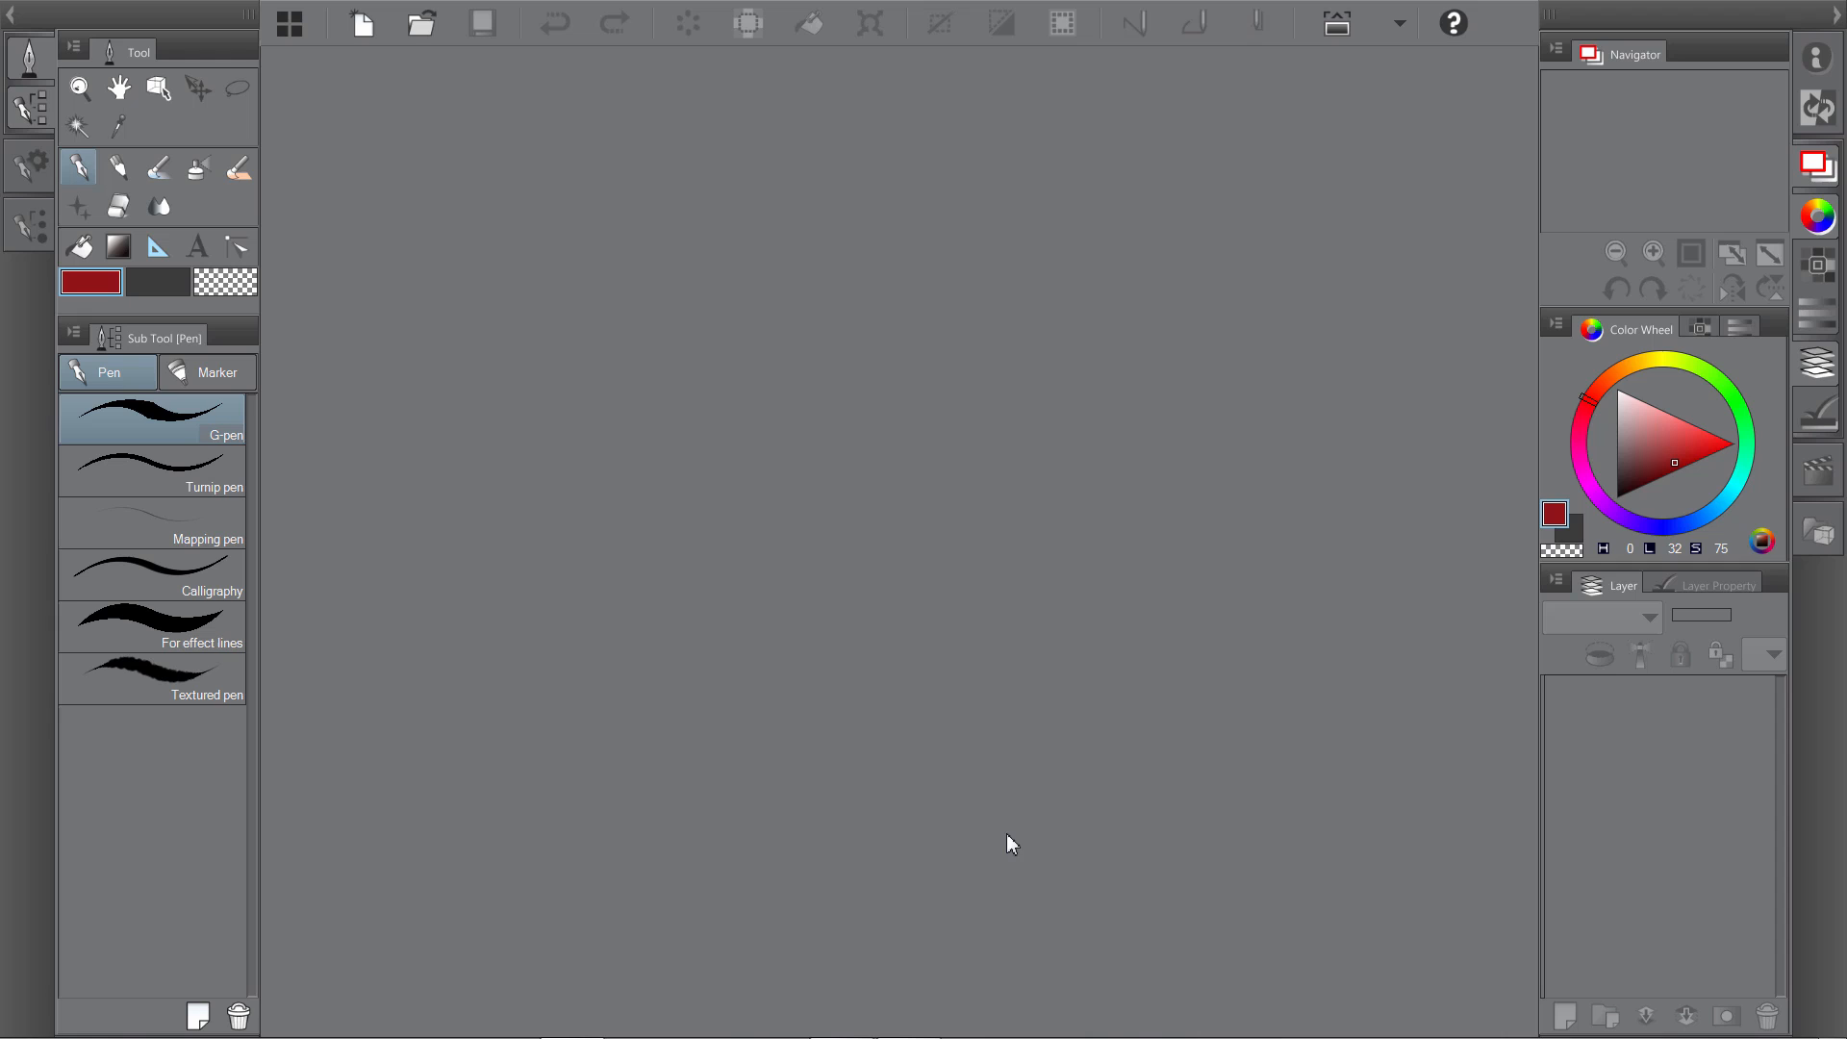
mouse_move(1645, 127)
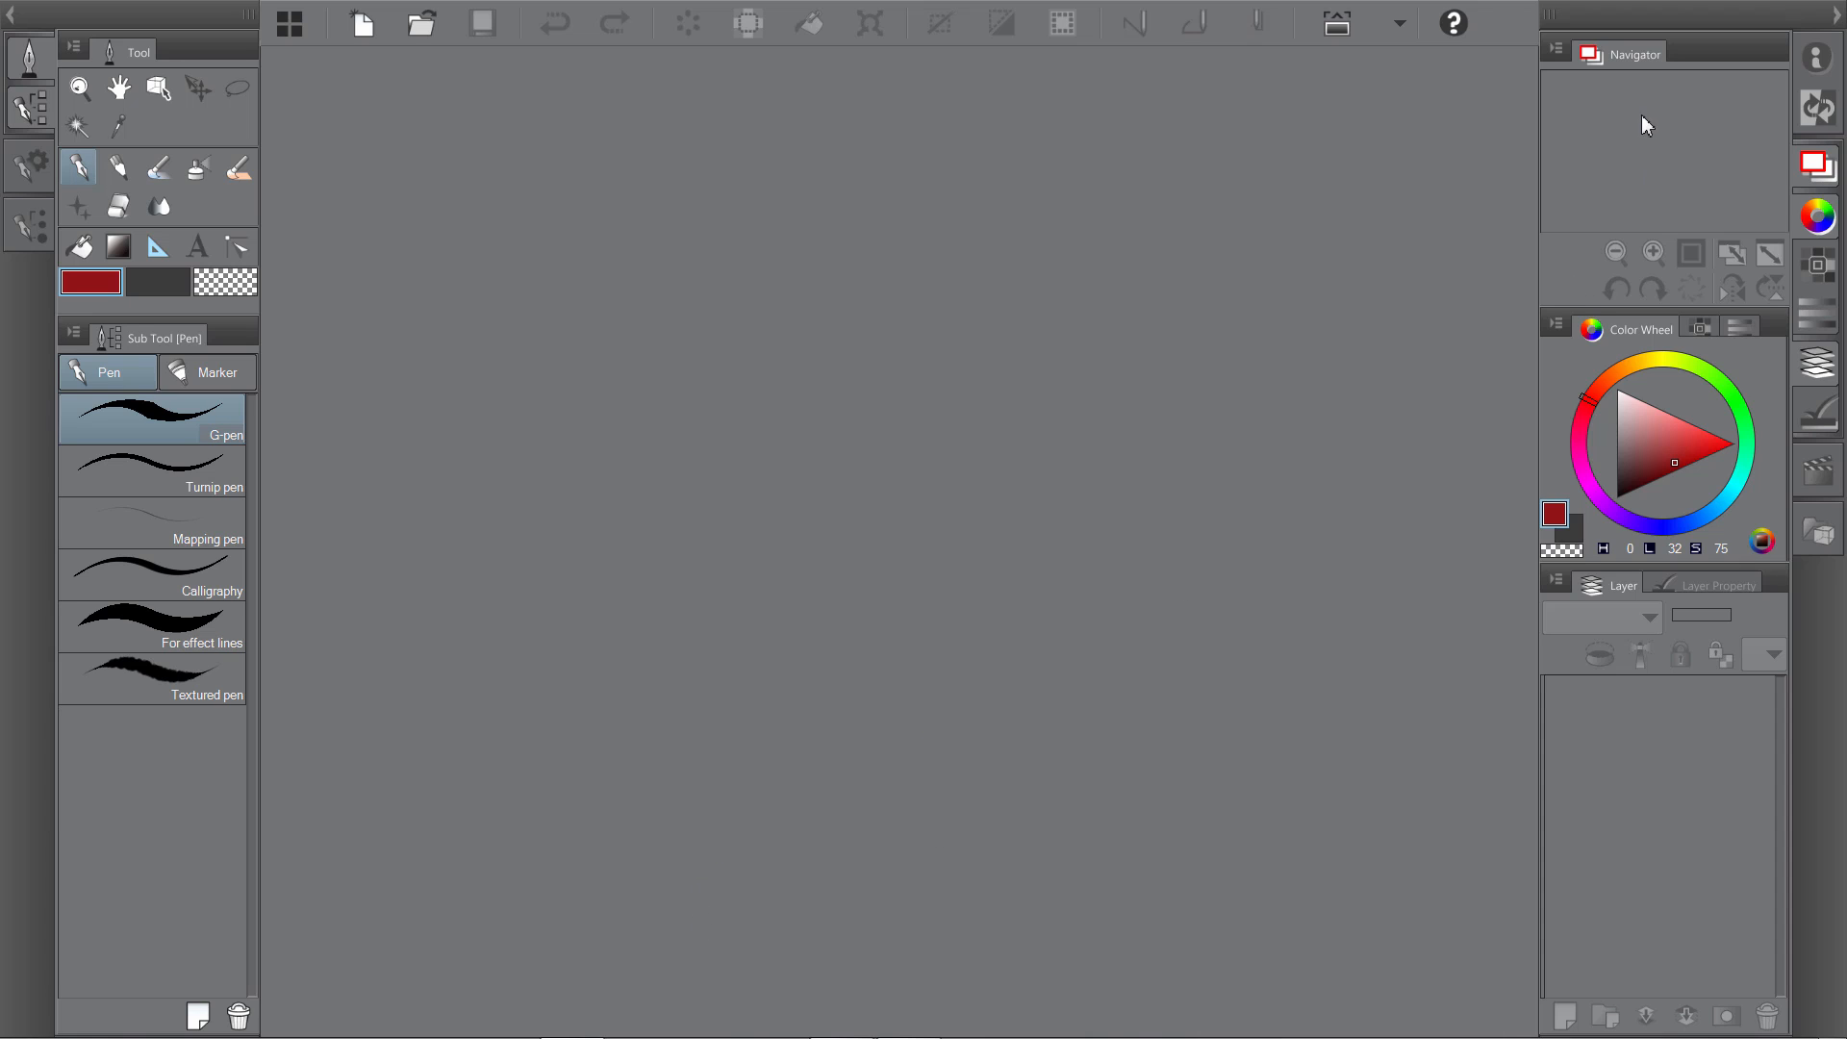
mouse_move(1687, 110)
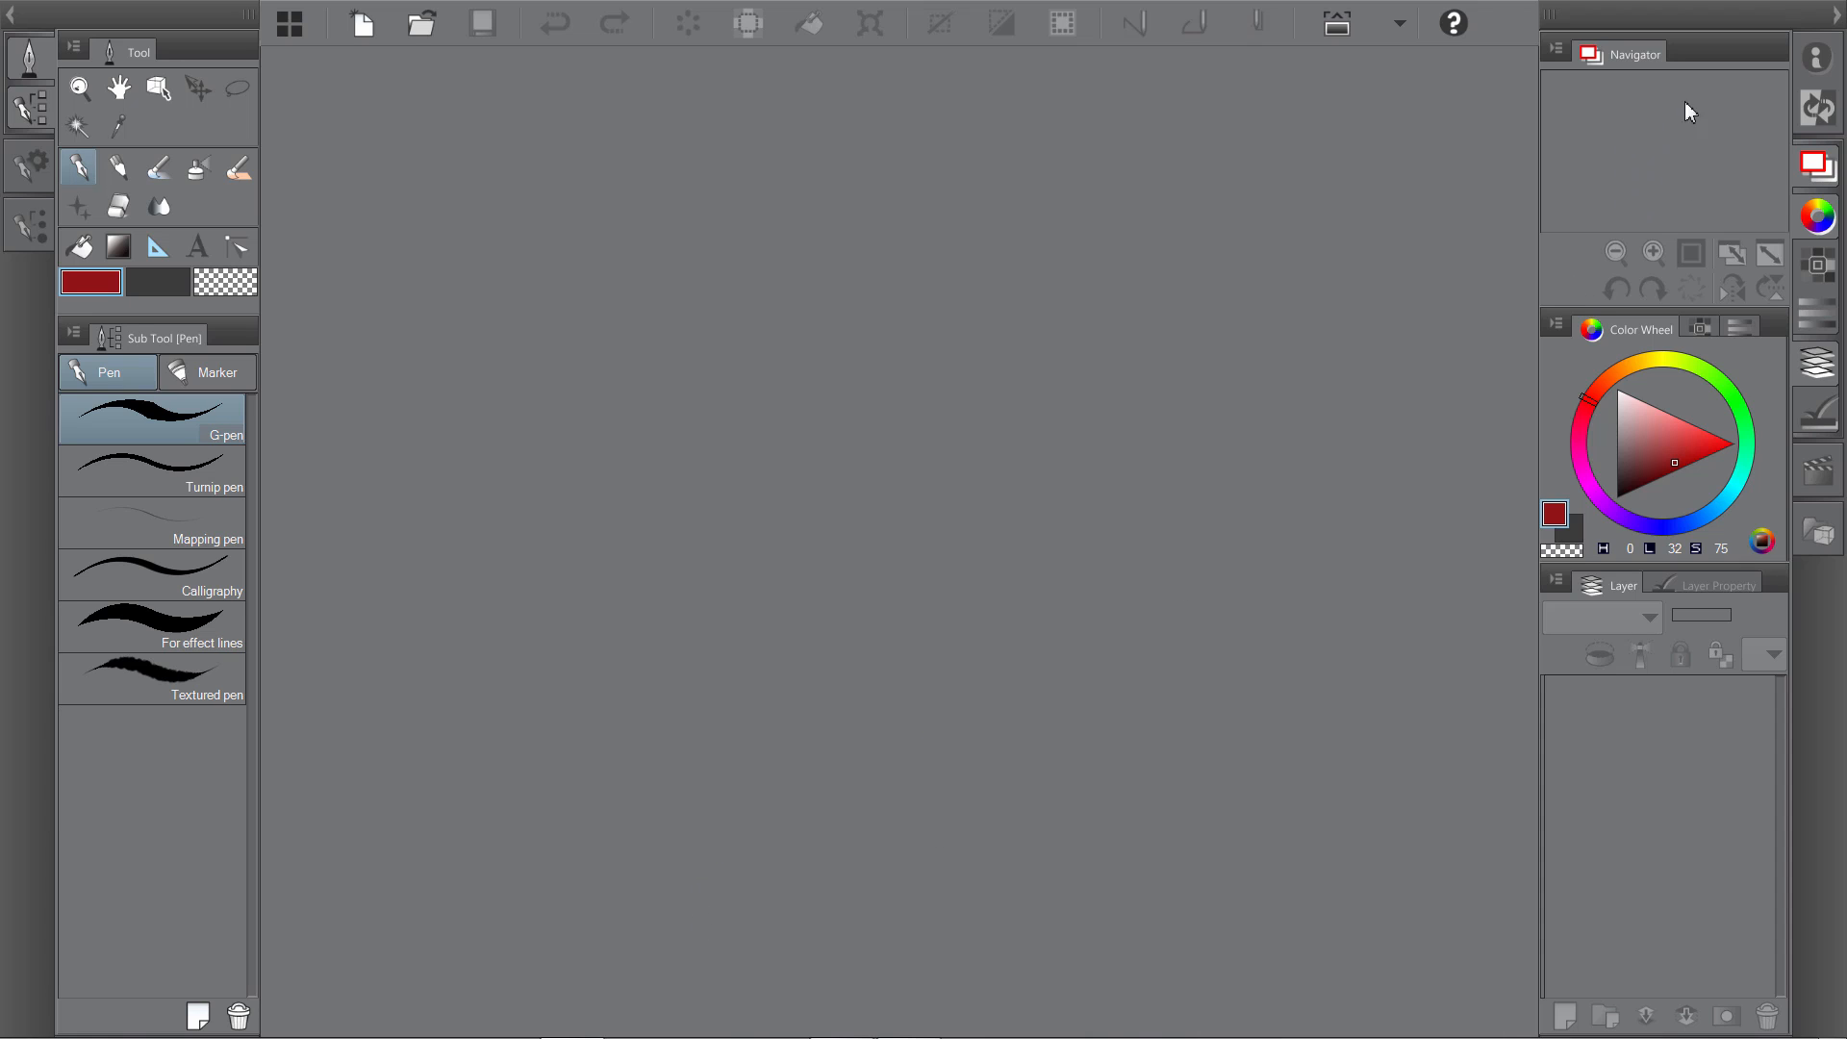
mouse_move(1678, 396)
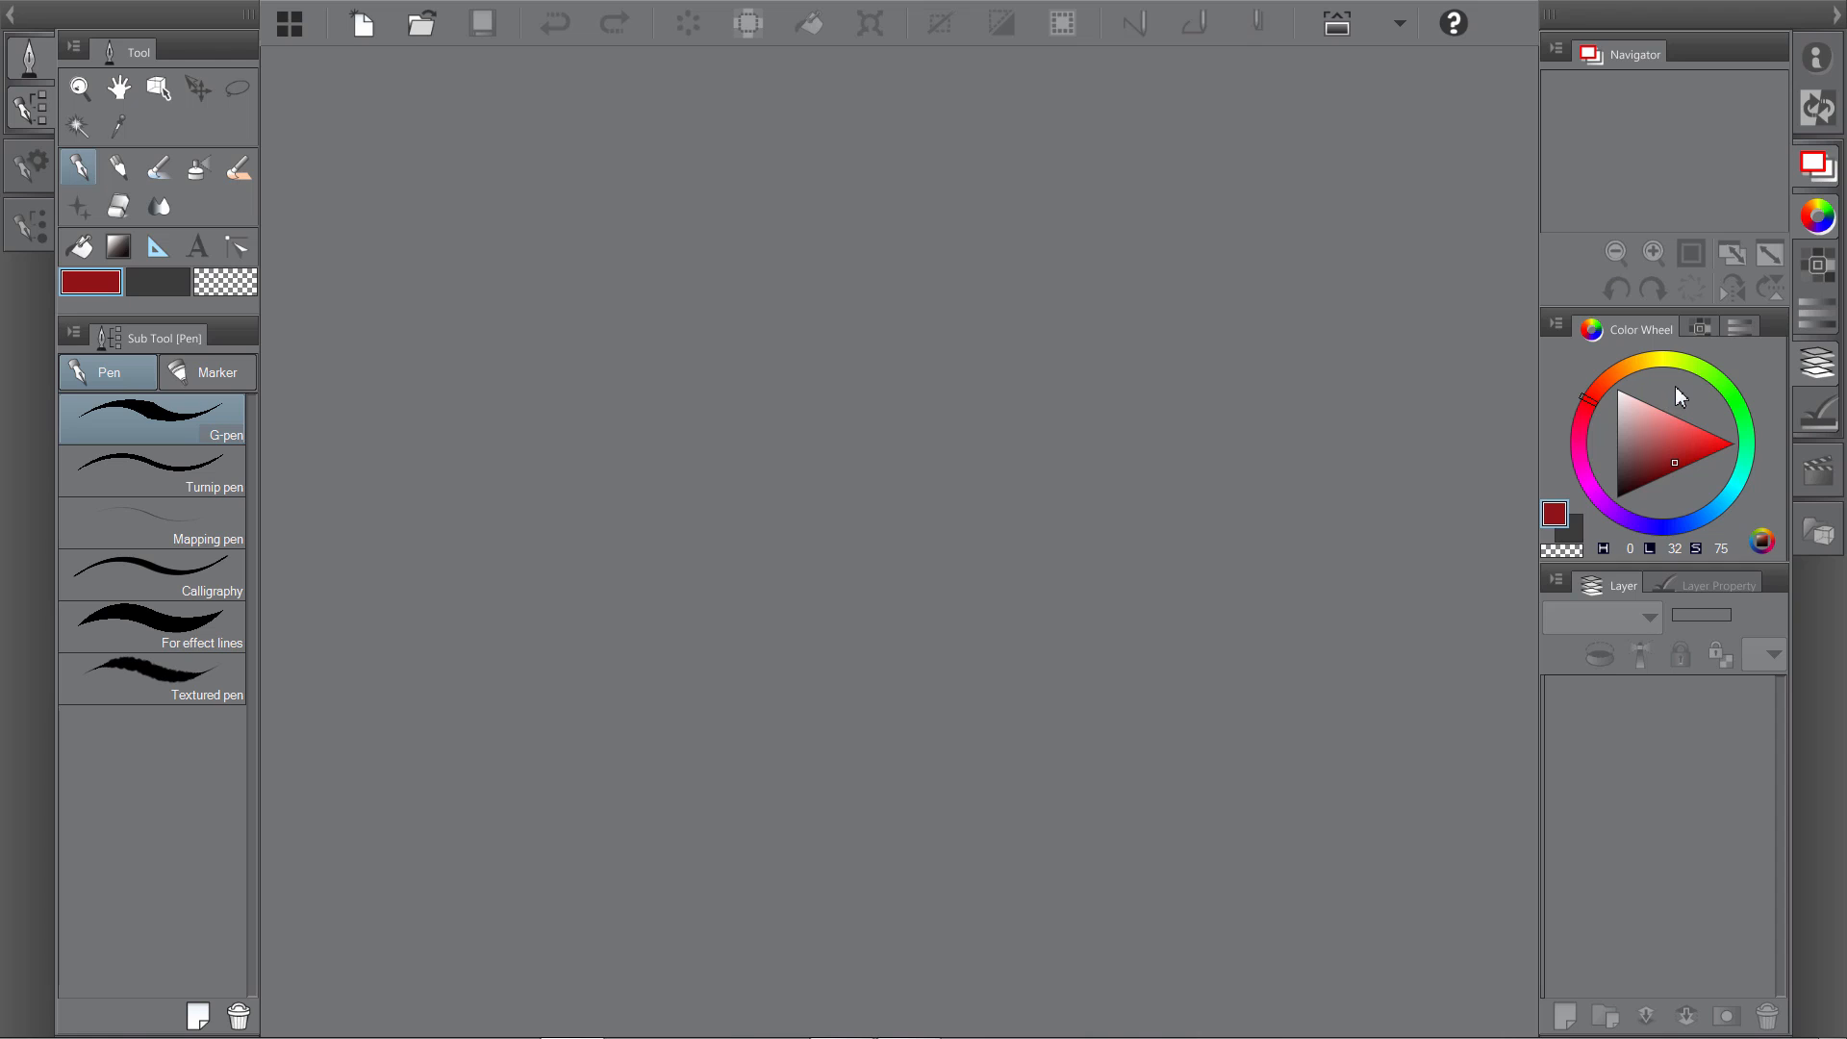
Switch the right-hand colour group to the Color Slider tab and collapse the palettes to icons.
click(1709, 329)
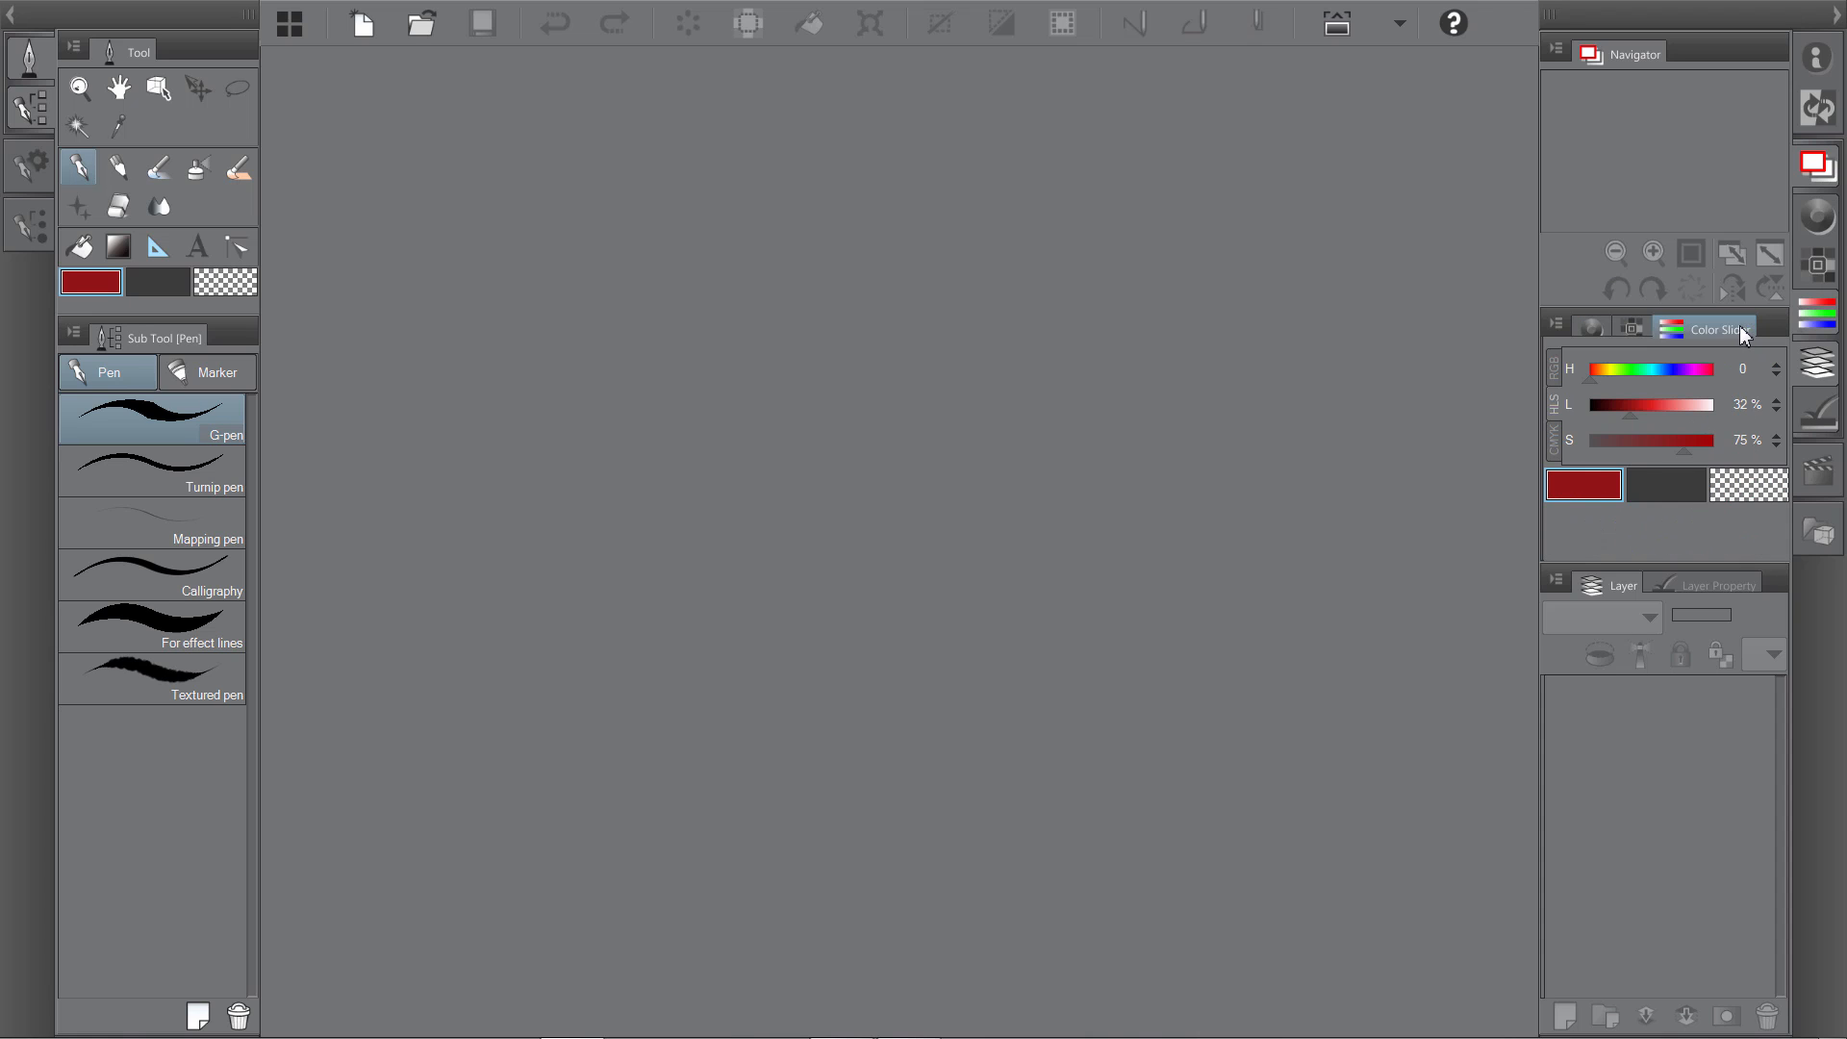
click(1591, 327)
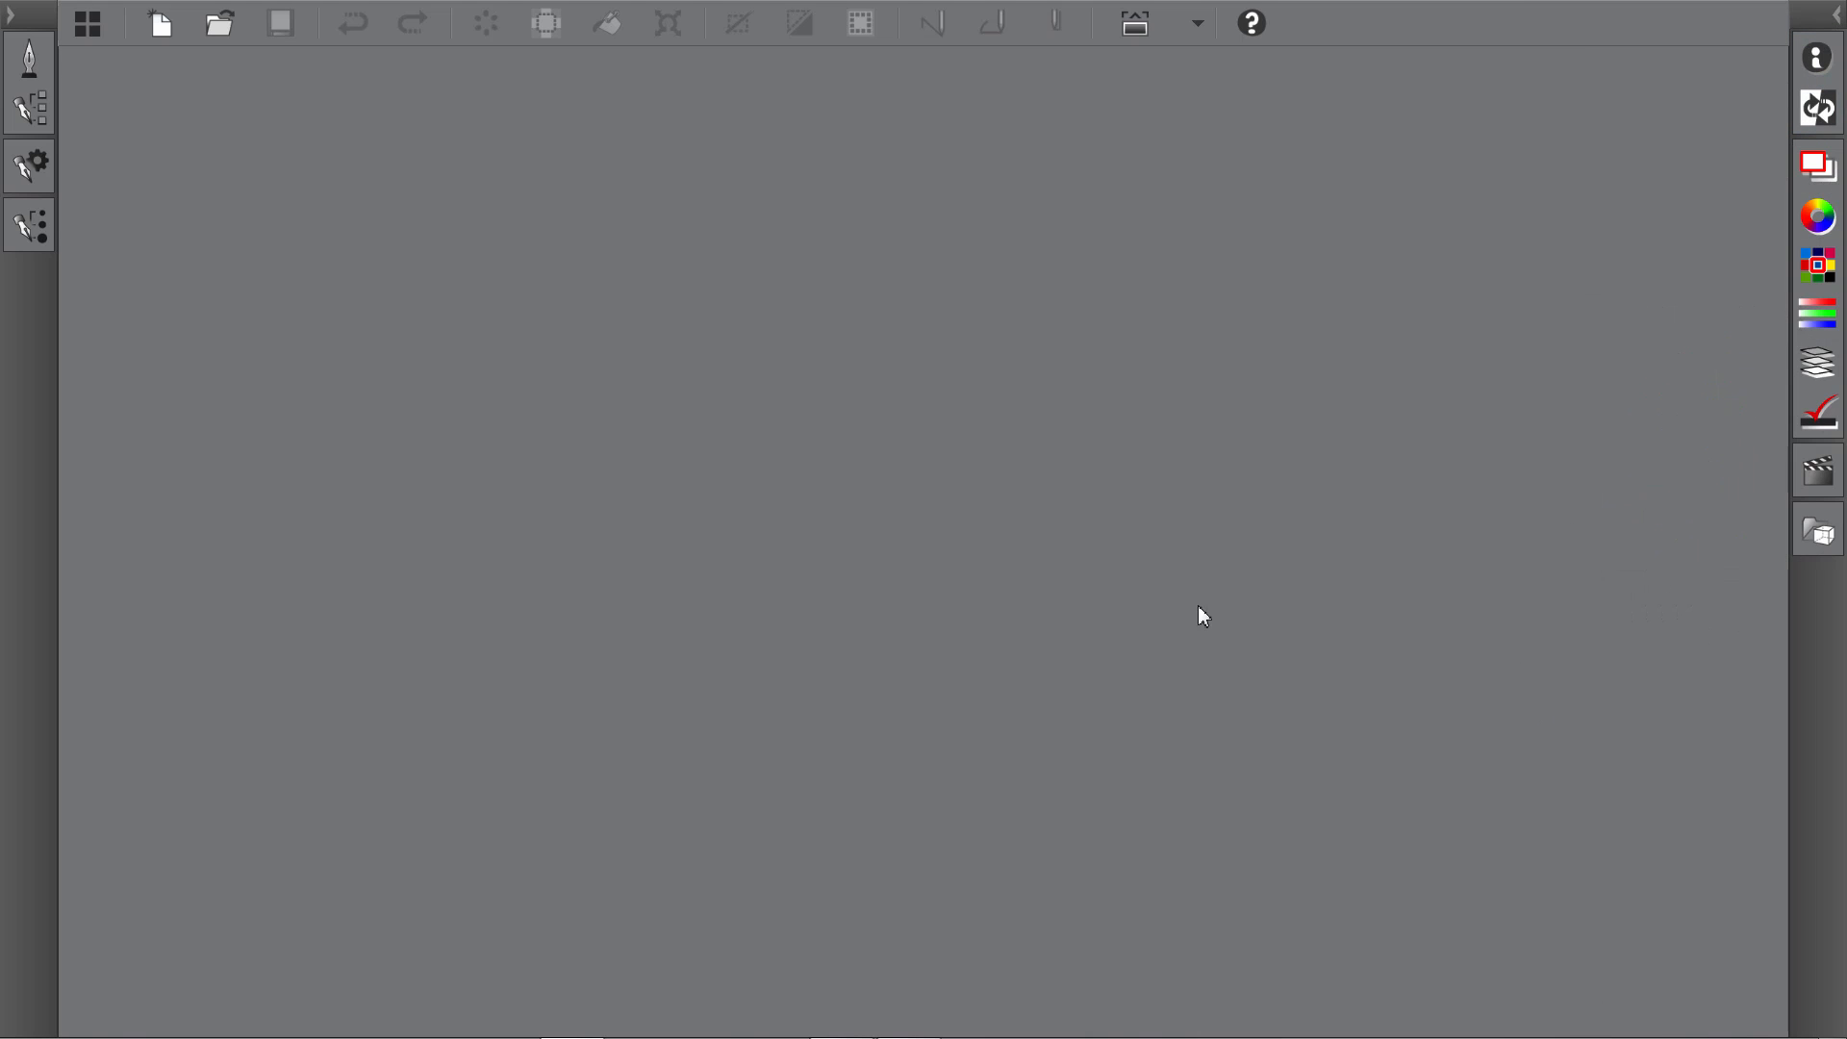
mouse_move(1128, 847)
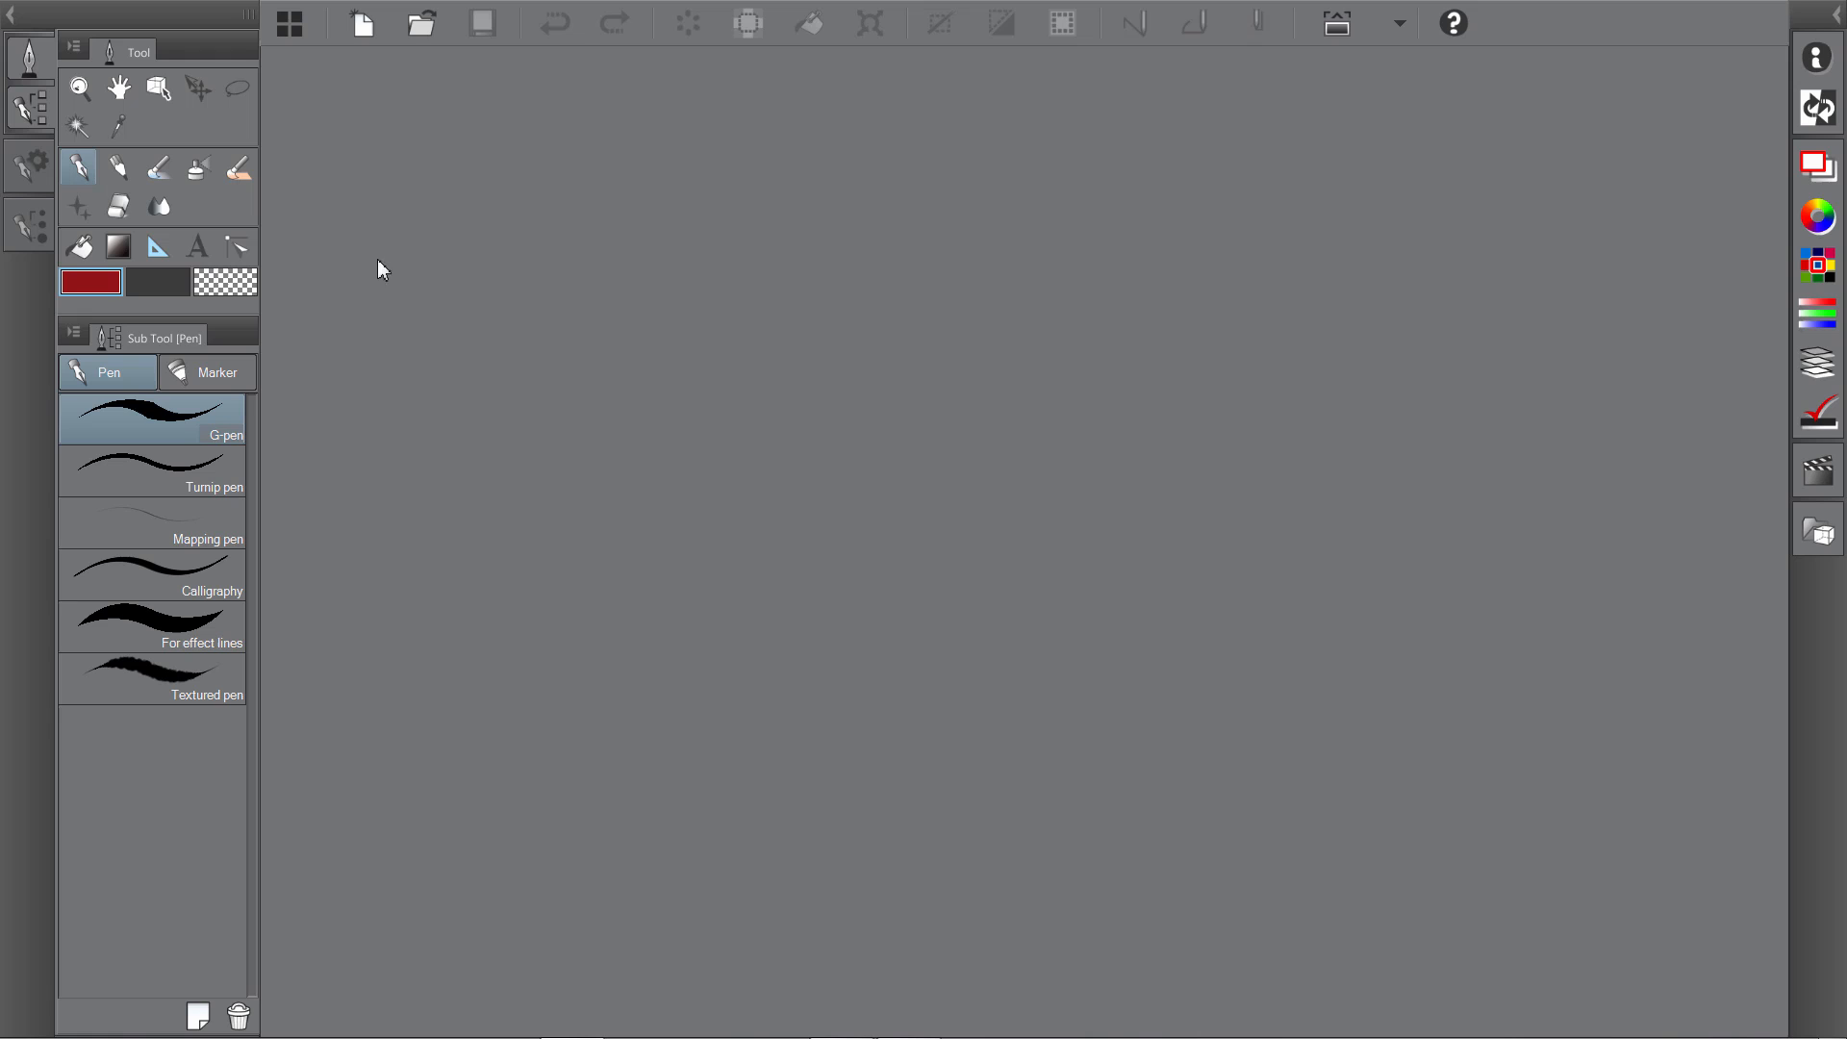
mouse_move(587, 376)
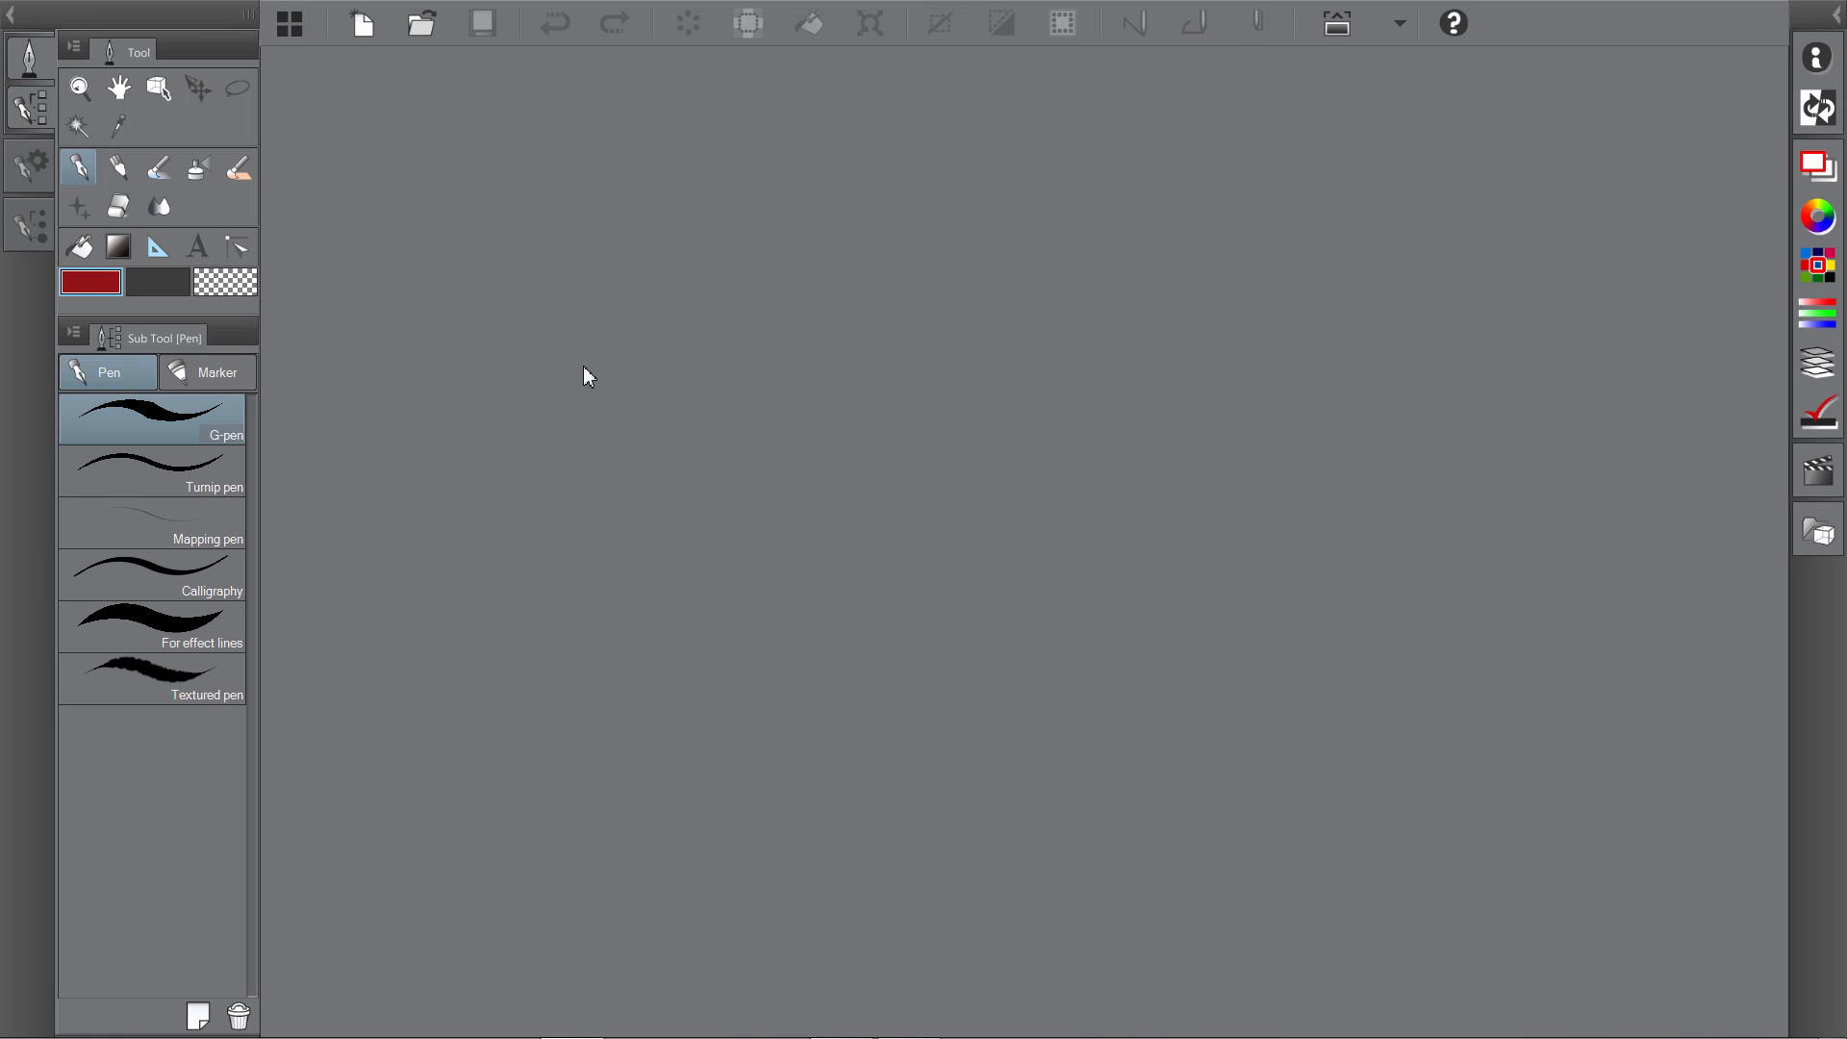